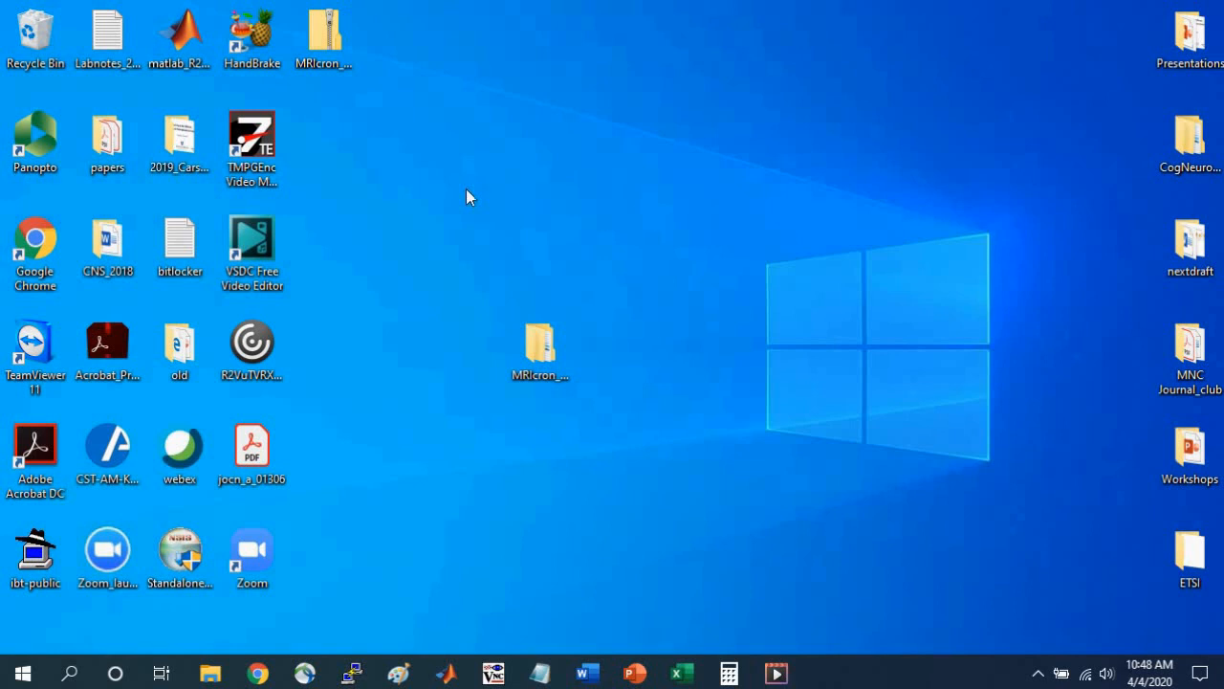
pyautogui.moveTo(495, 361)
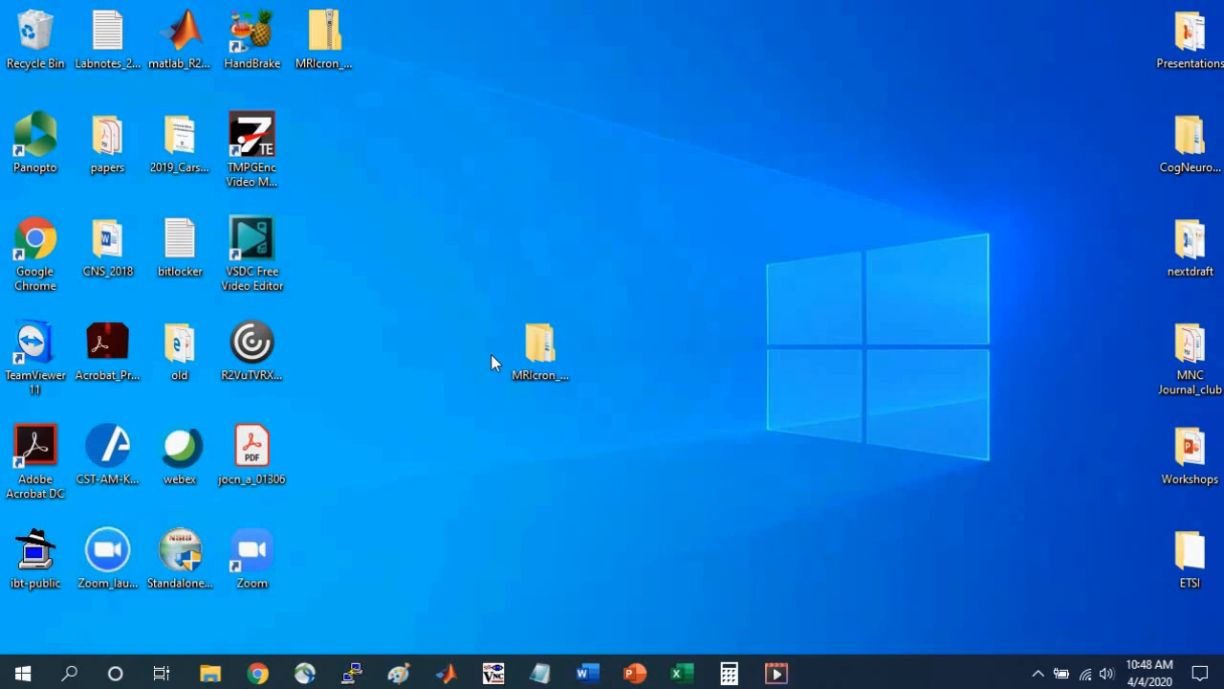
# - Open the MRIcron_windows workshop folder and launch the mricron application from it
pyautogui.click(541, 346)
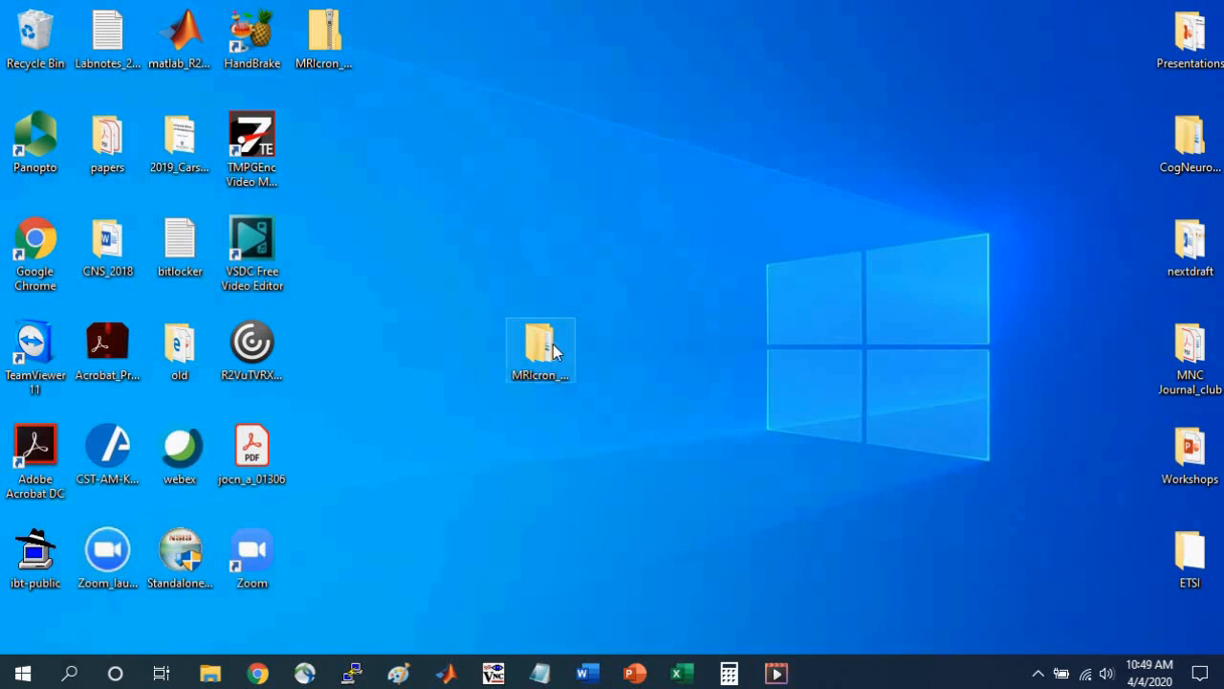
pyautogui.click(540, 345)
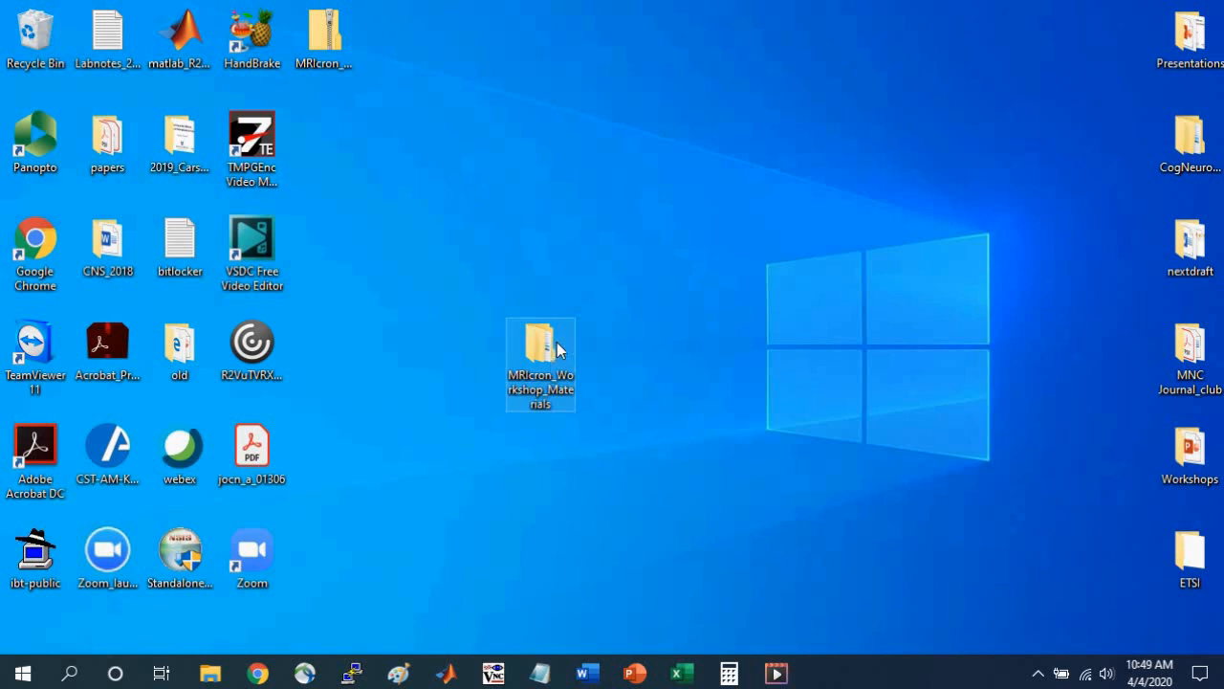
pyautogui.moveTo(561, 331)
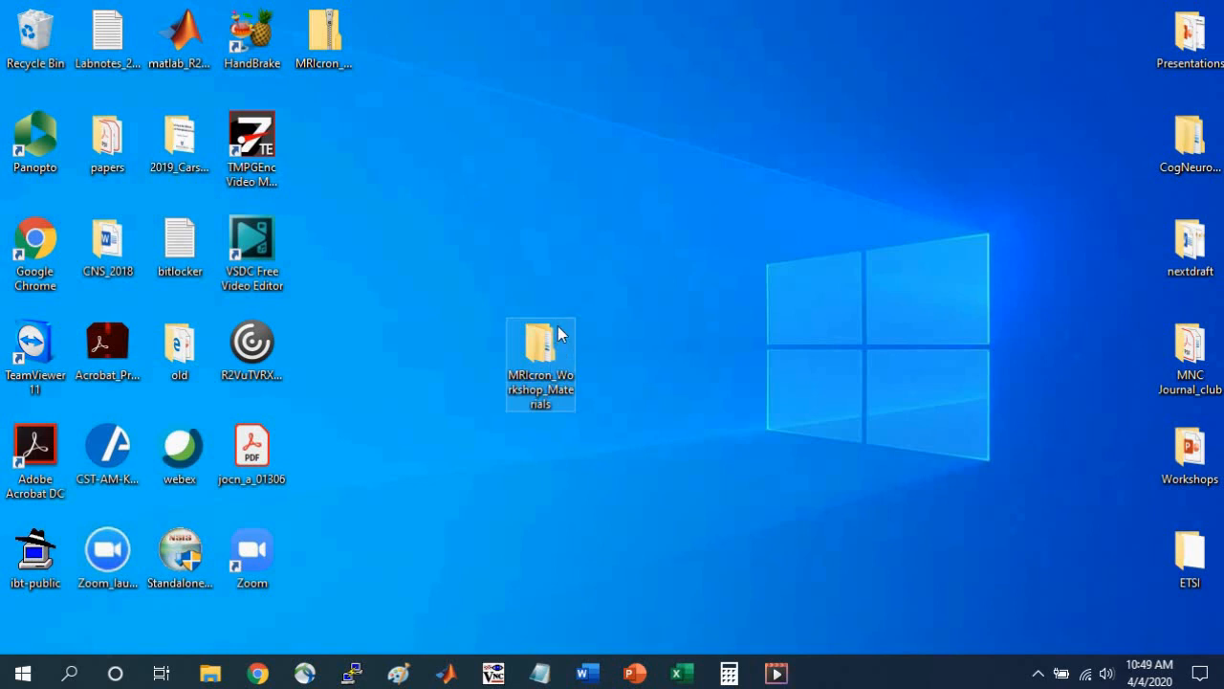
pyautogui.moveTo(603, 352)
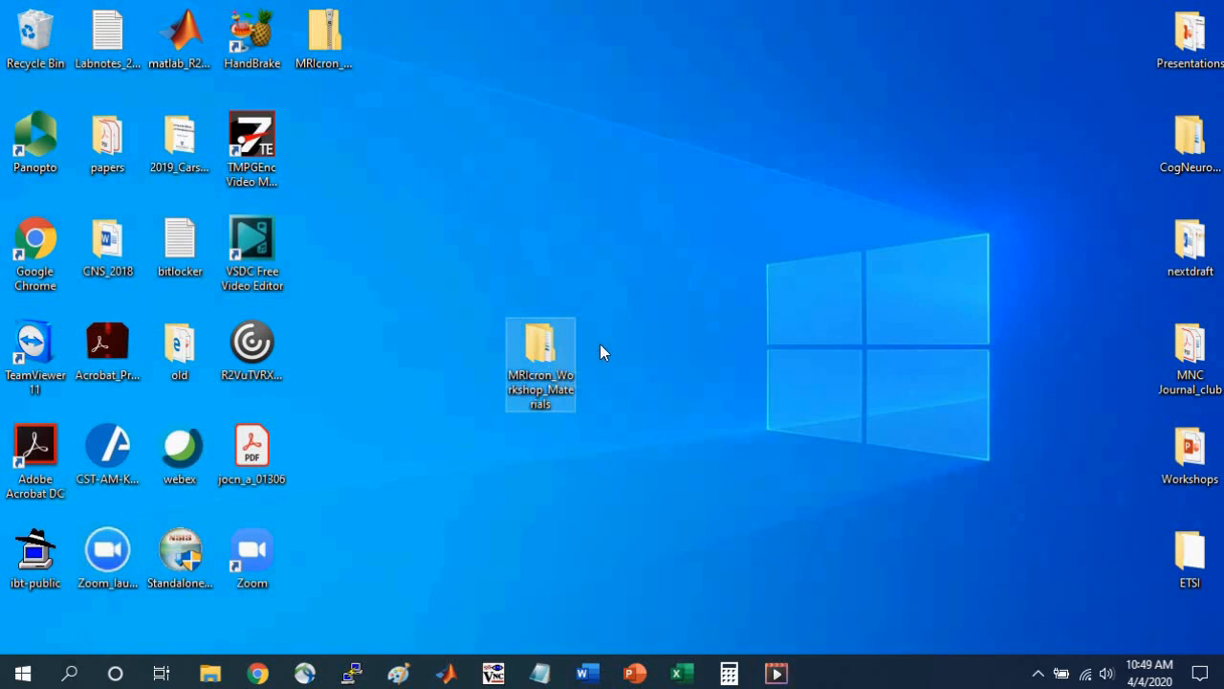
pyautogui.moveTo(566, 357)
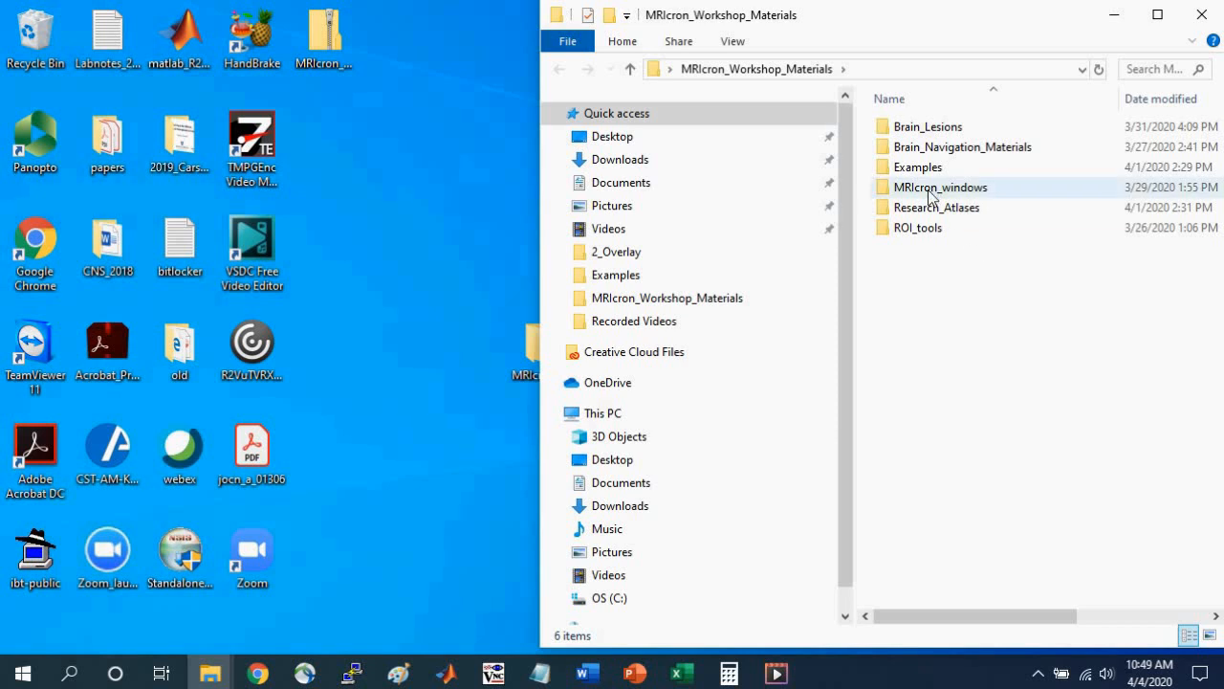
pyautogui.moveTo(941, 191)
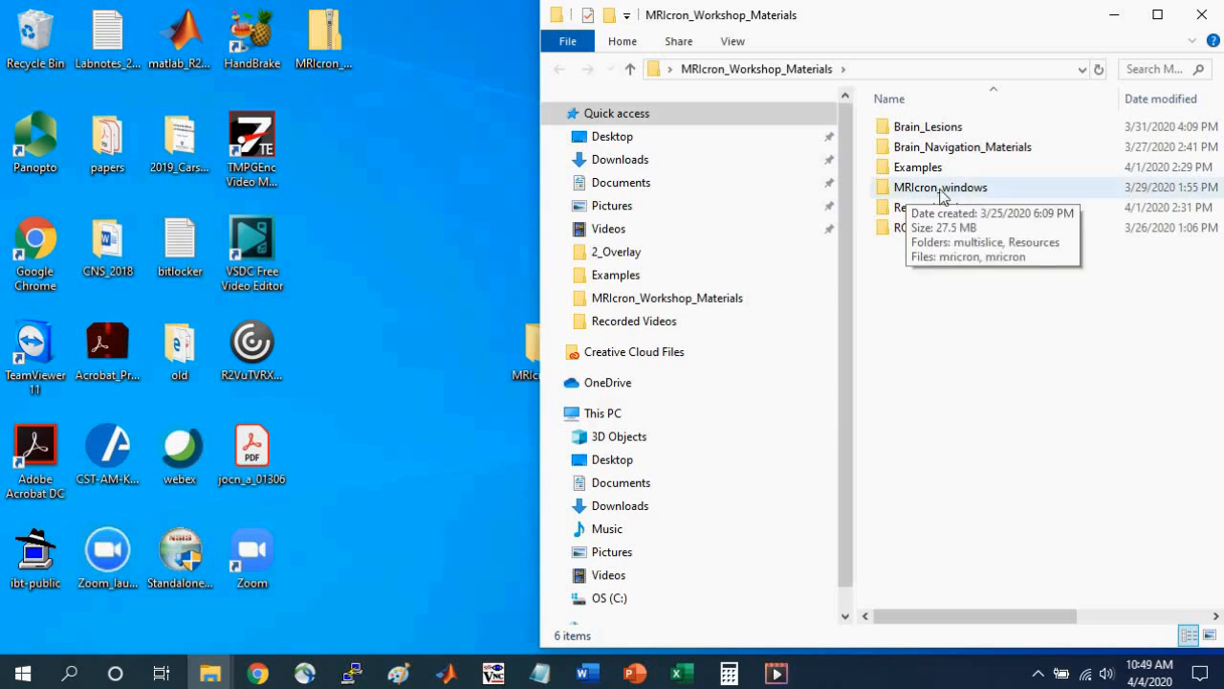
pyautogui.moveTo(990, 192)
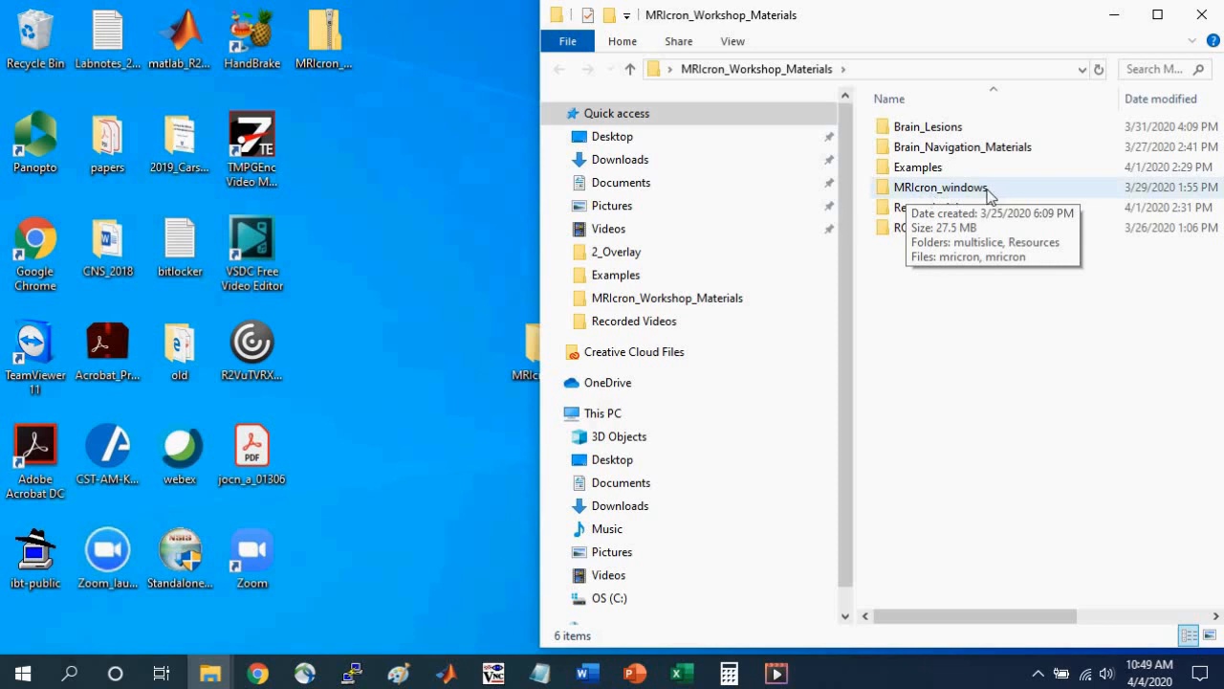
pyautogui.moveTo(966, 196)
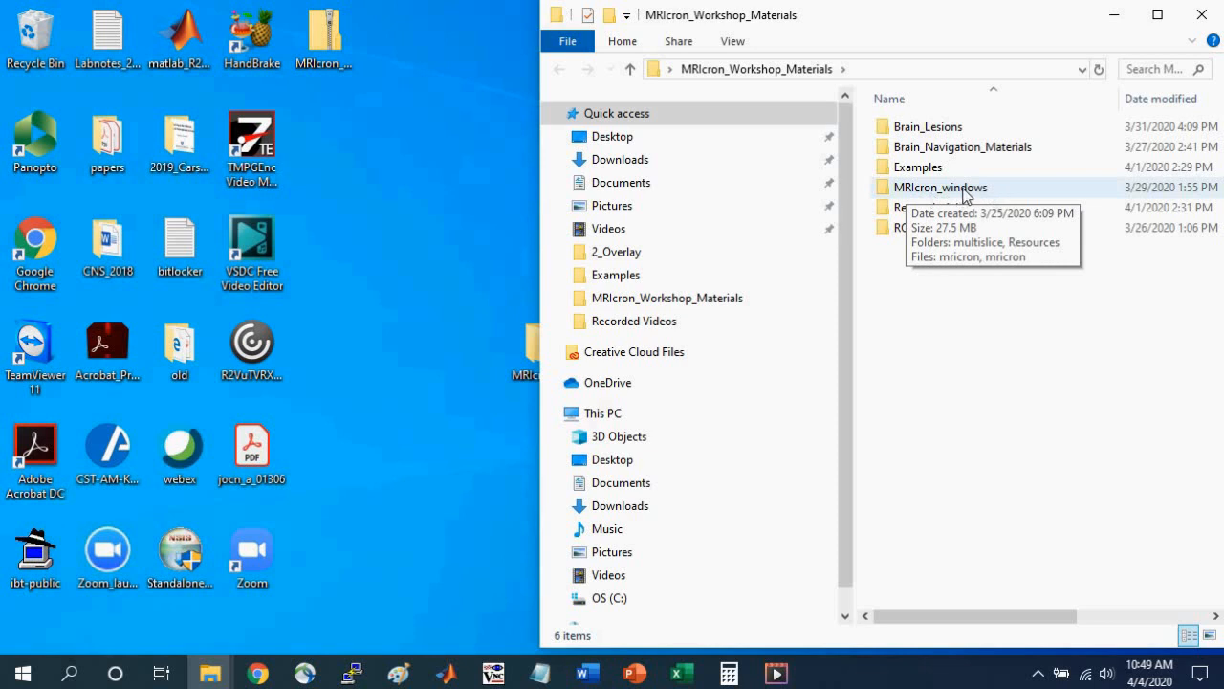
pyautogui.moveTo(909, 194)
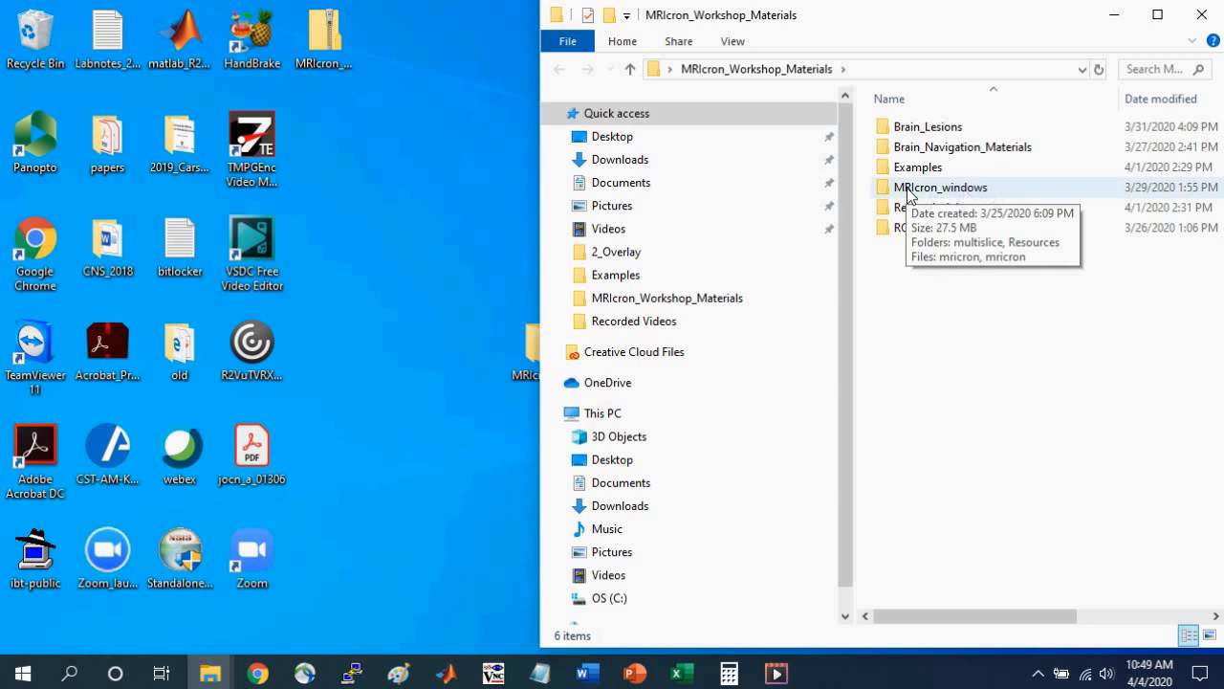
pyautogui.doubleClick(941, 187)
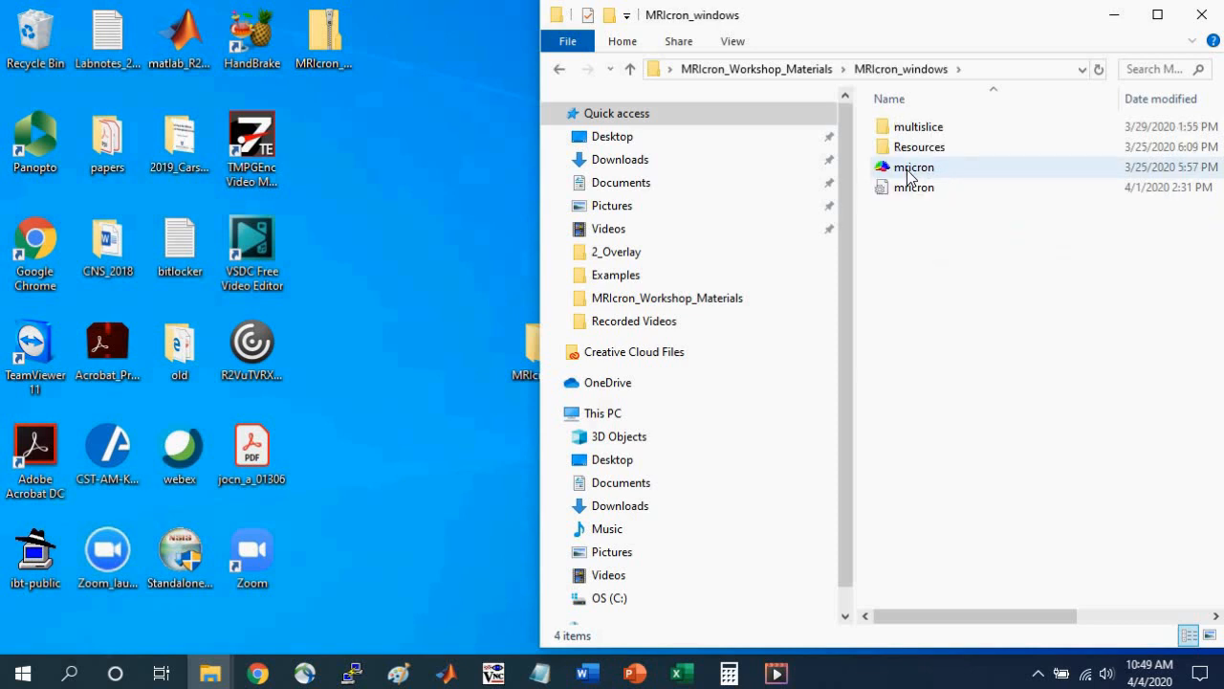
pyautogui.click(911, 166)
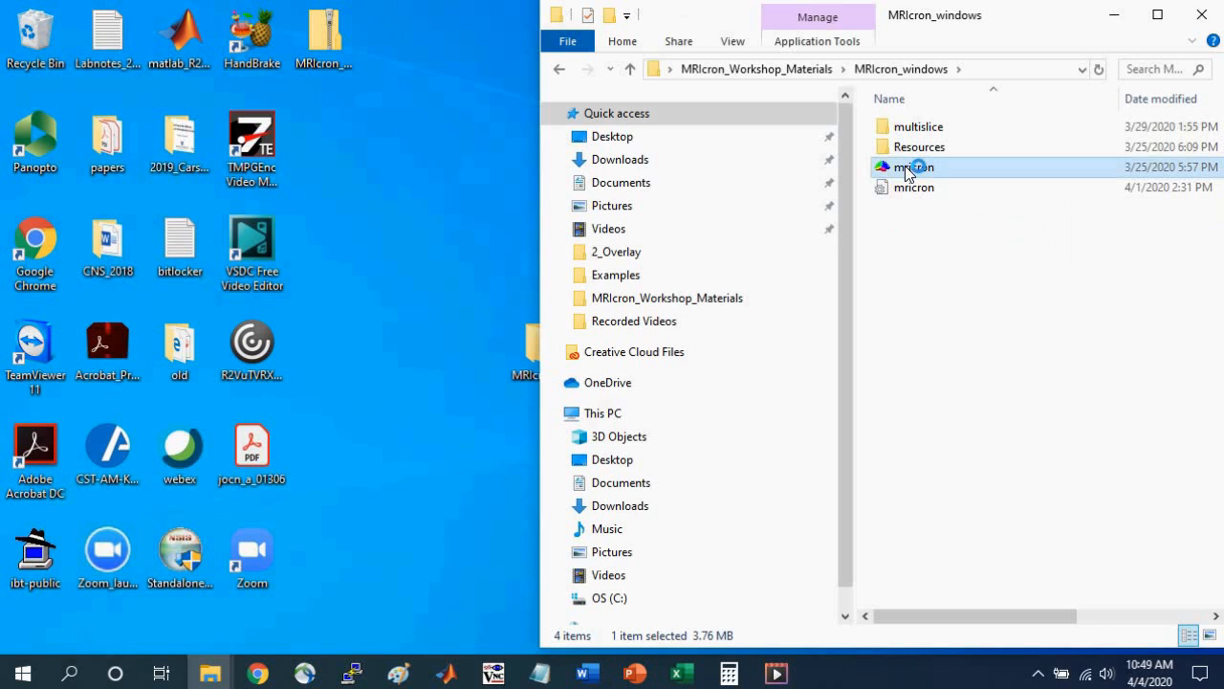
pyautogui.doubleClick(909, 167)
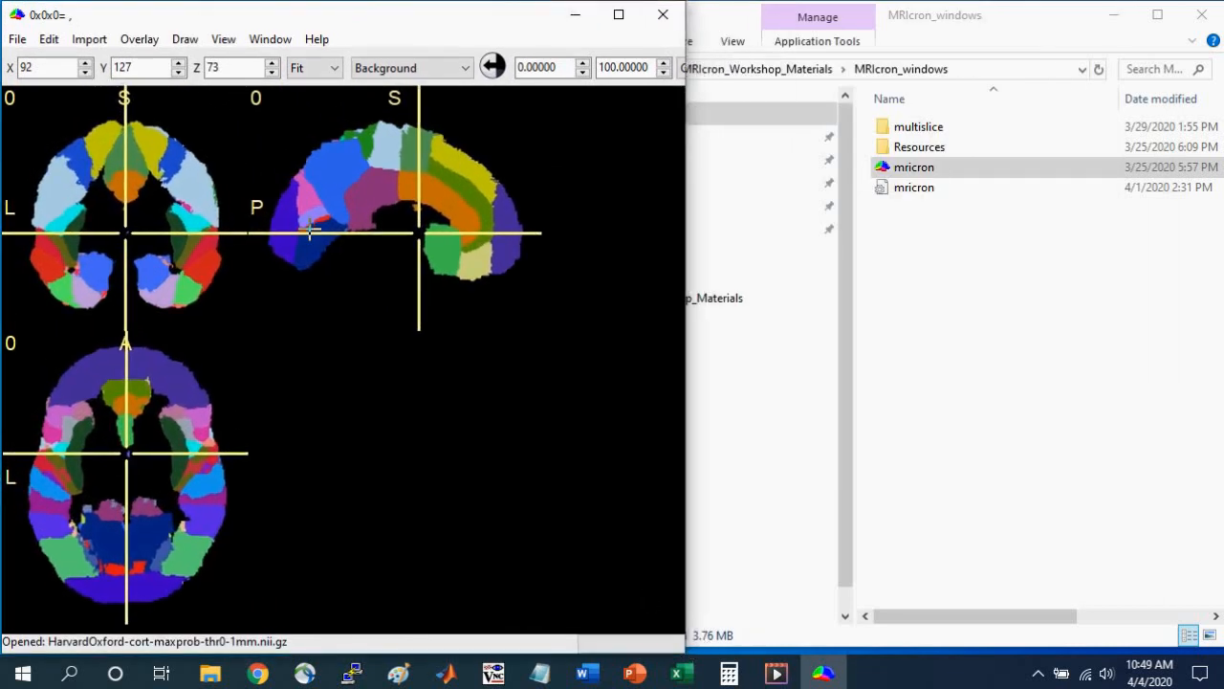
pyautogui.moveTo(17, 40)
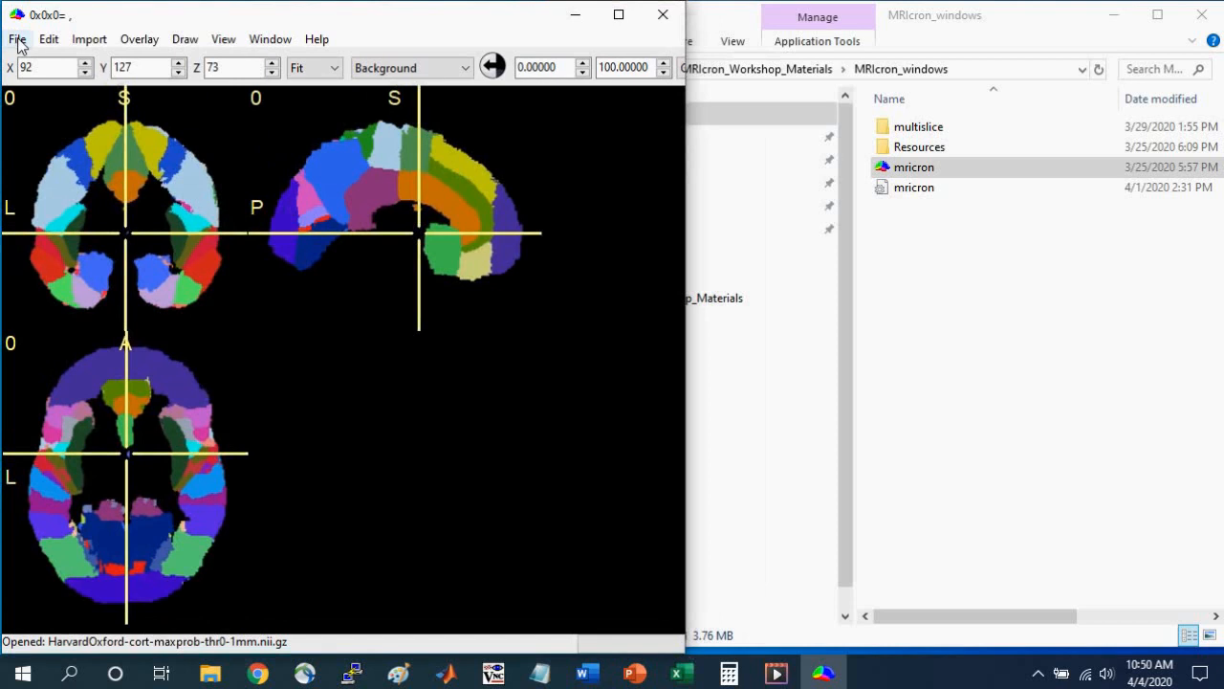
# - Open the File menu to reach the Open templates list
pyautogui.click(15, 39)
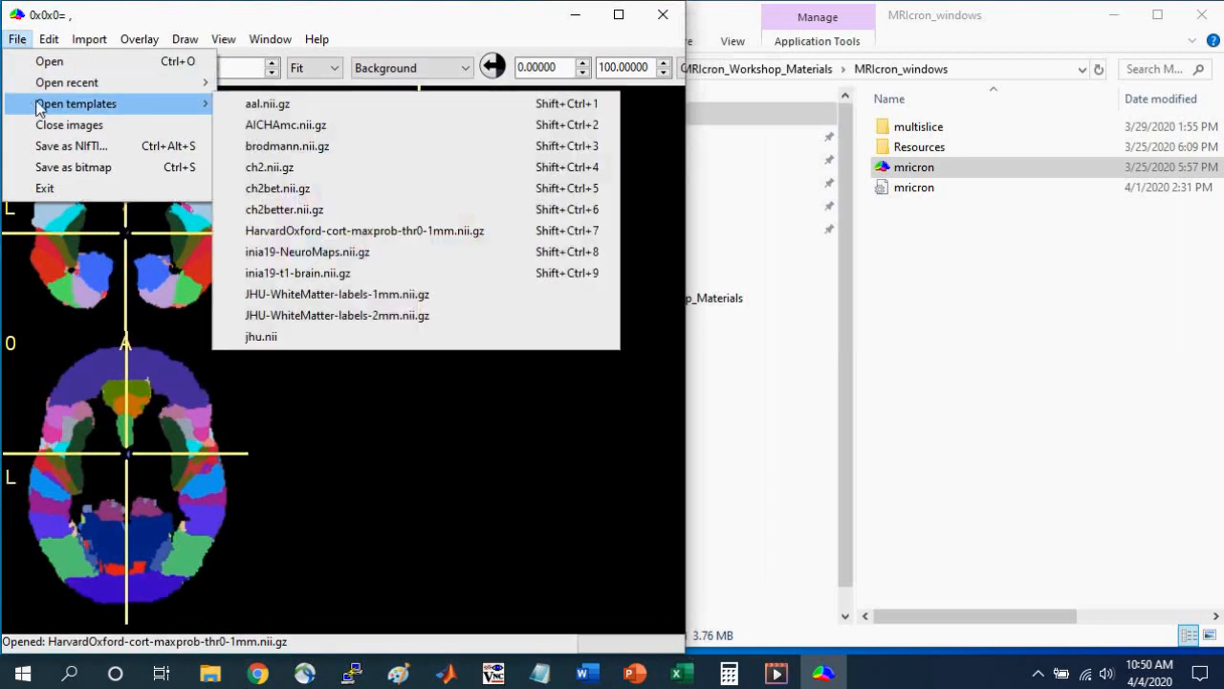
pyautogui.moveTo(308, 214)
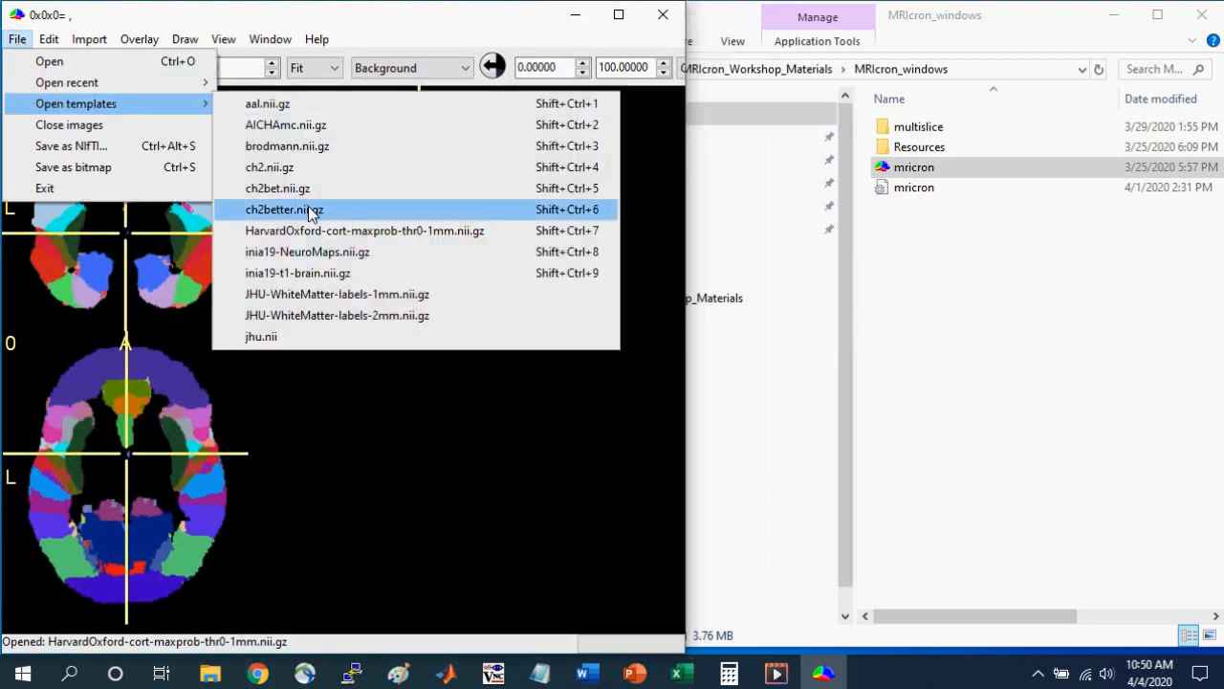
pyautogui.moveTo(315, 218)
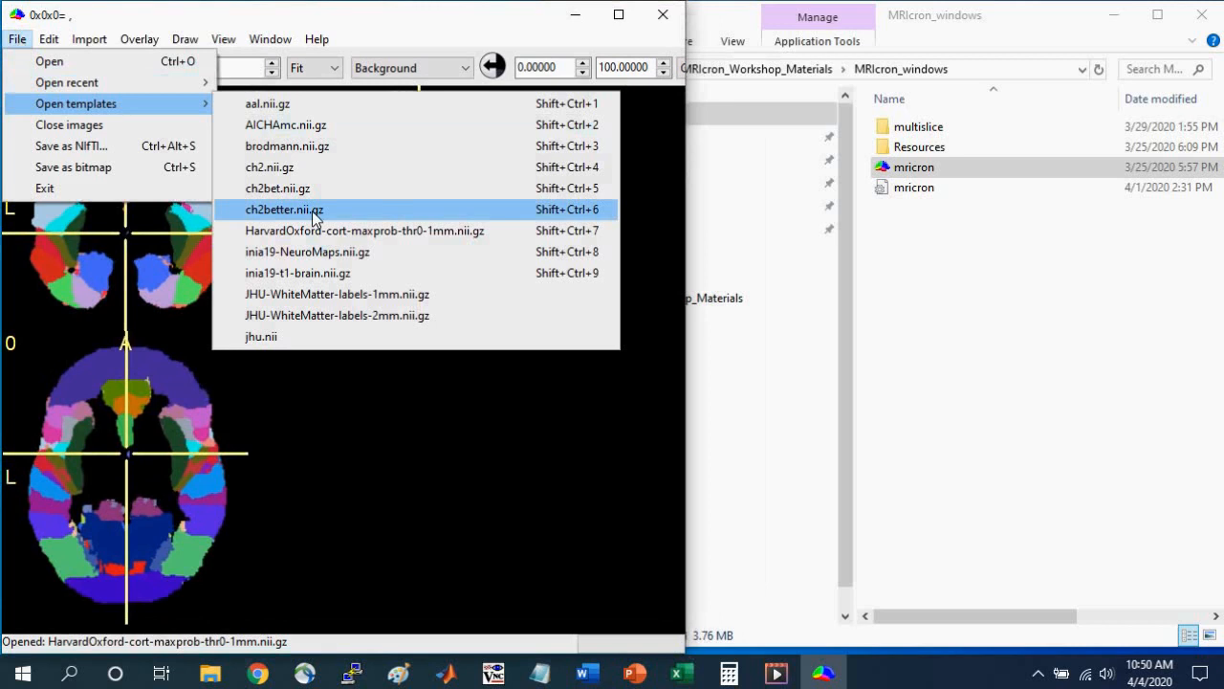
# - Load the ch2better.nii.gz template as the background brain image
pyautogui.click(283, 210)
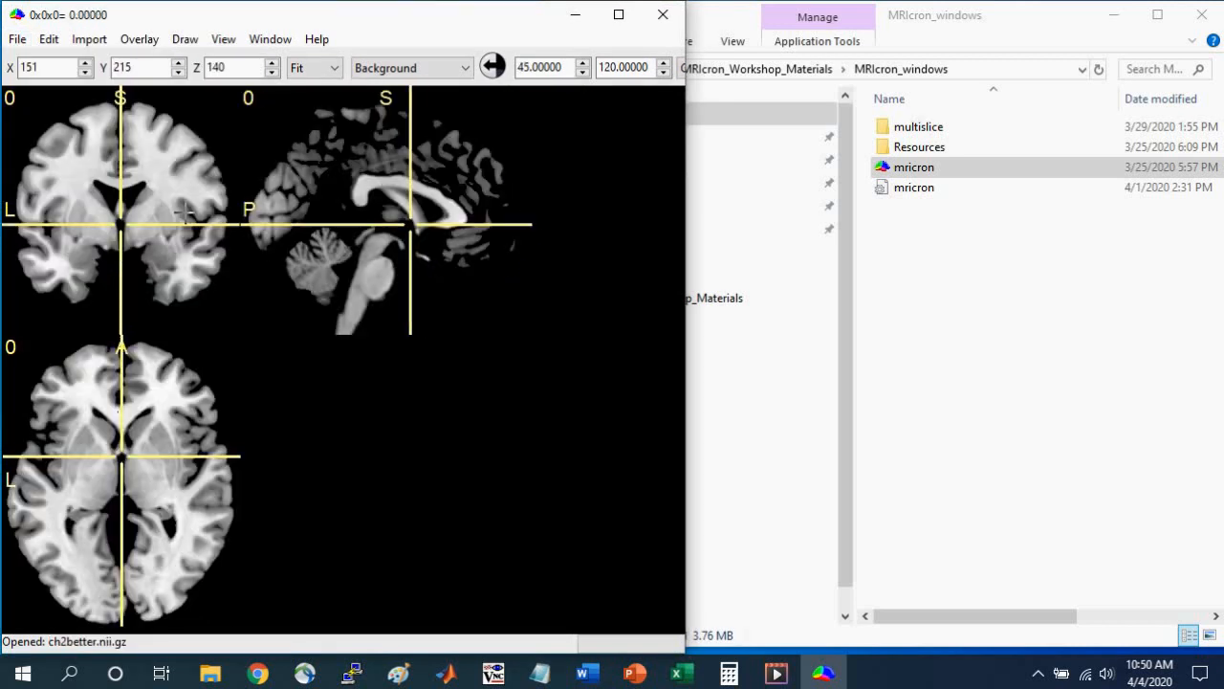
pyautogui.moveTo(170, 210)
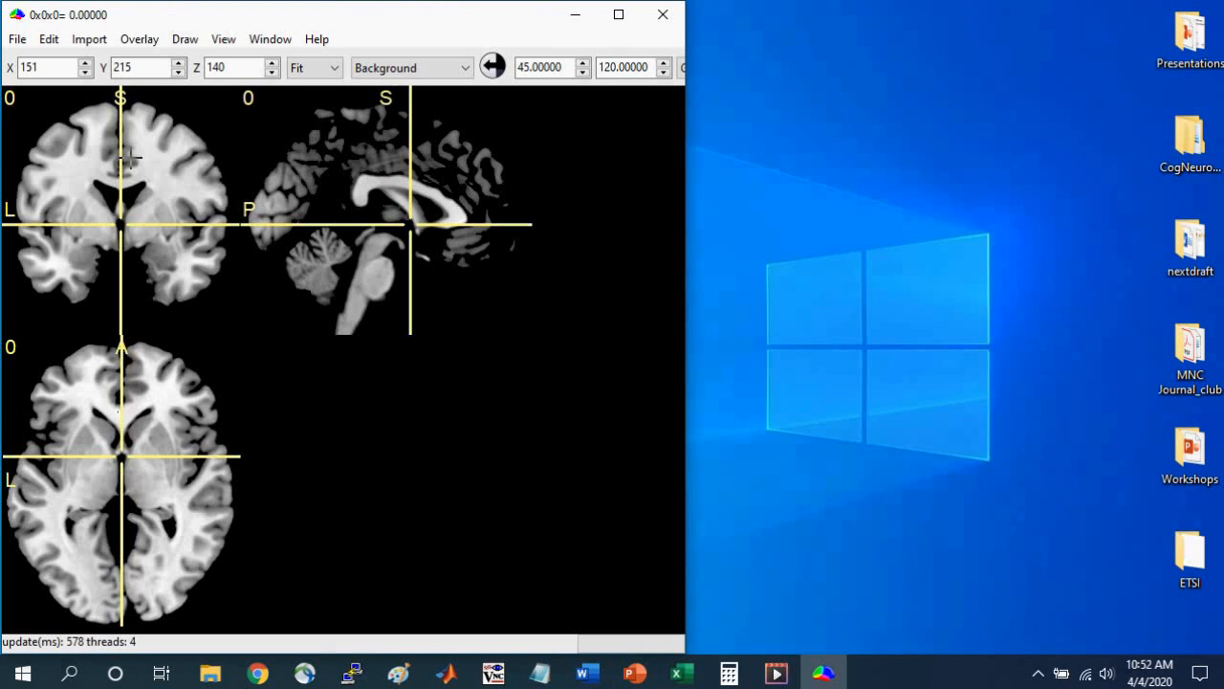
pyautogui.moveTo(141, 160)
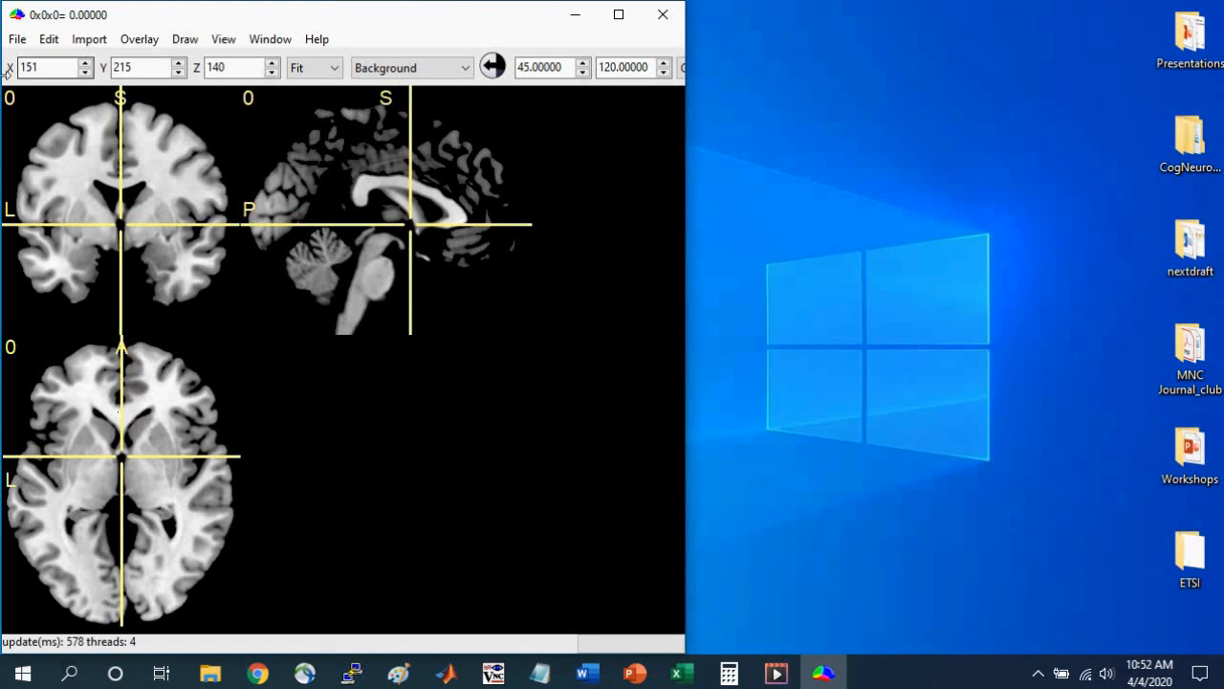
pyautogui.moveTo(100, 120)
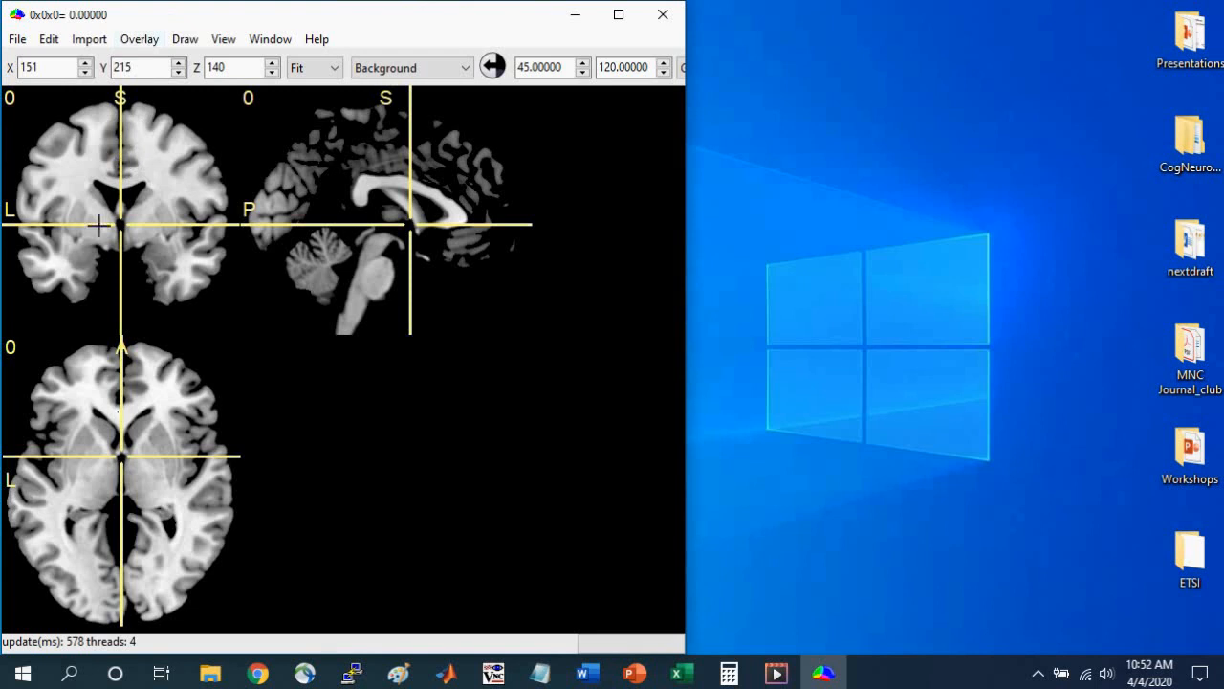
# - Start adding an overlay, browse to Brain_Navigation_Materials, and select ATLAS_LOBES.nii
pyautogui.click(139, 39)
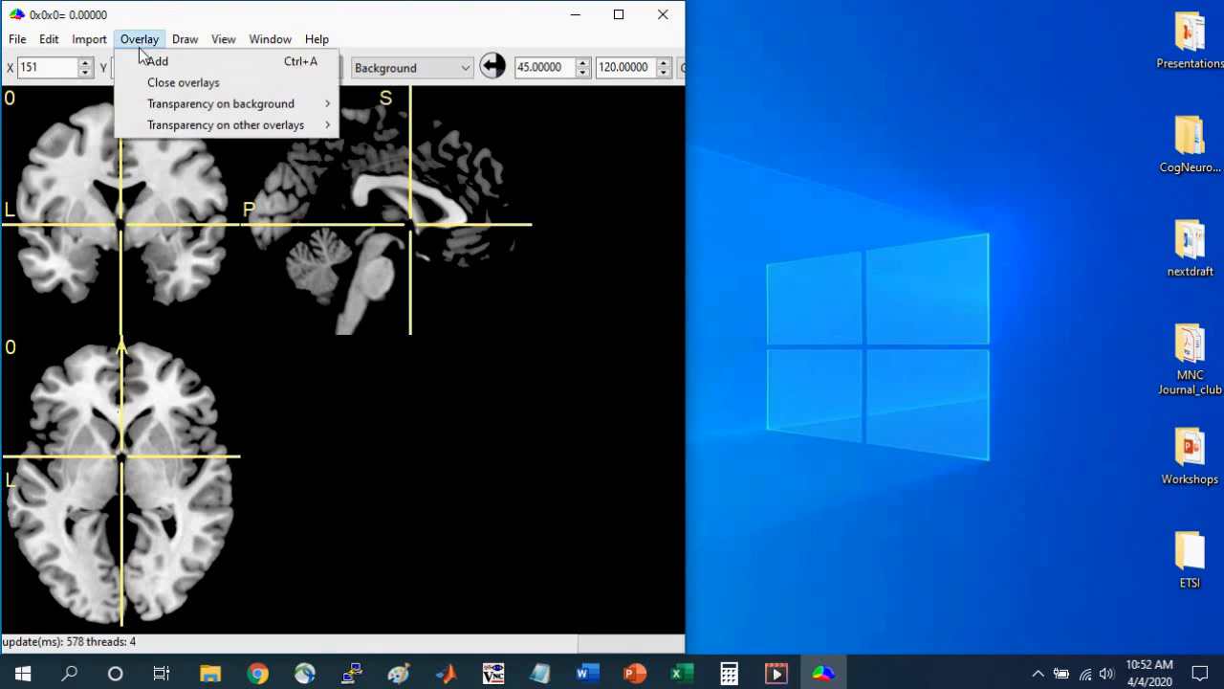
pyautogui.moveTo(158, 61)
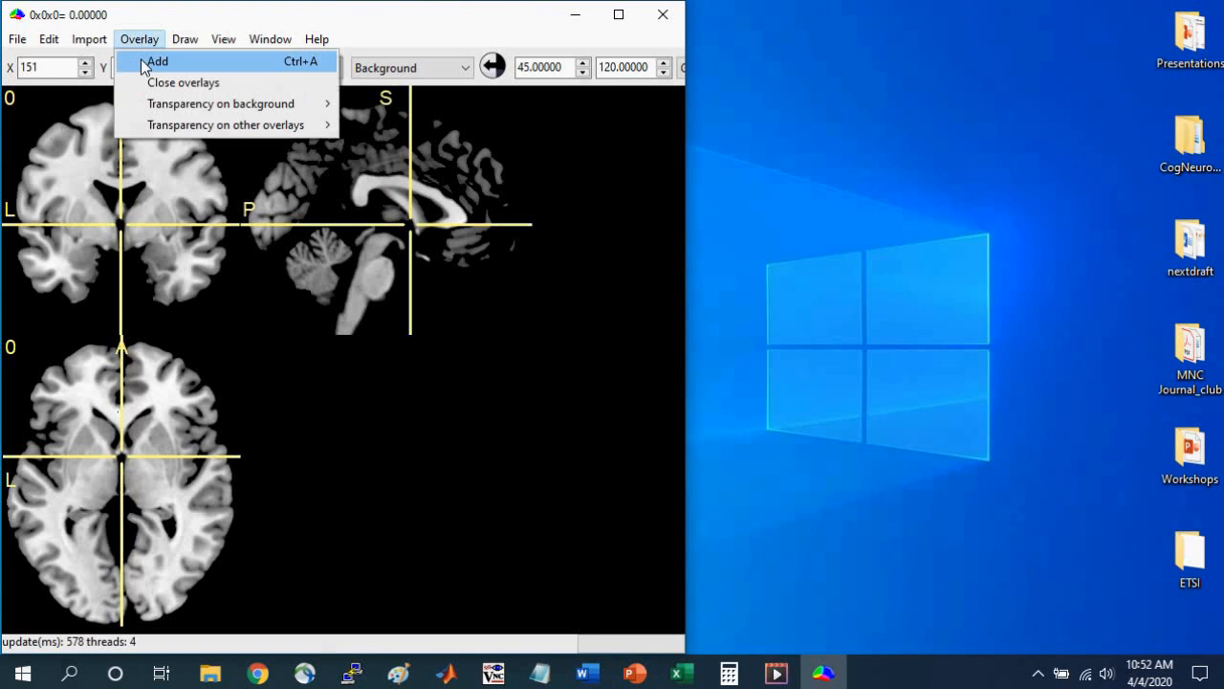
pyautogui.click(158, 61)
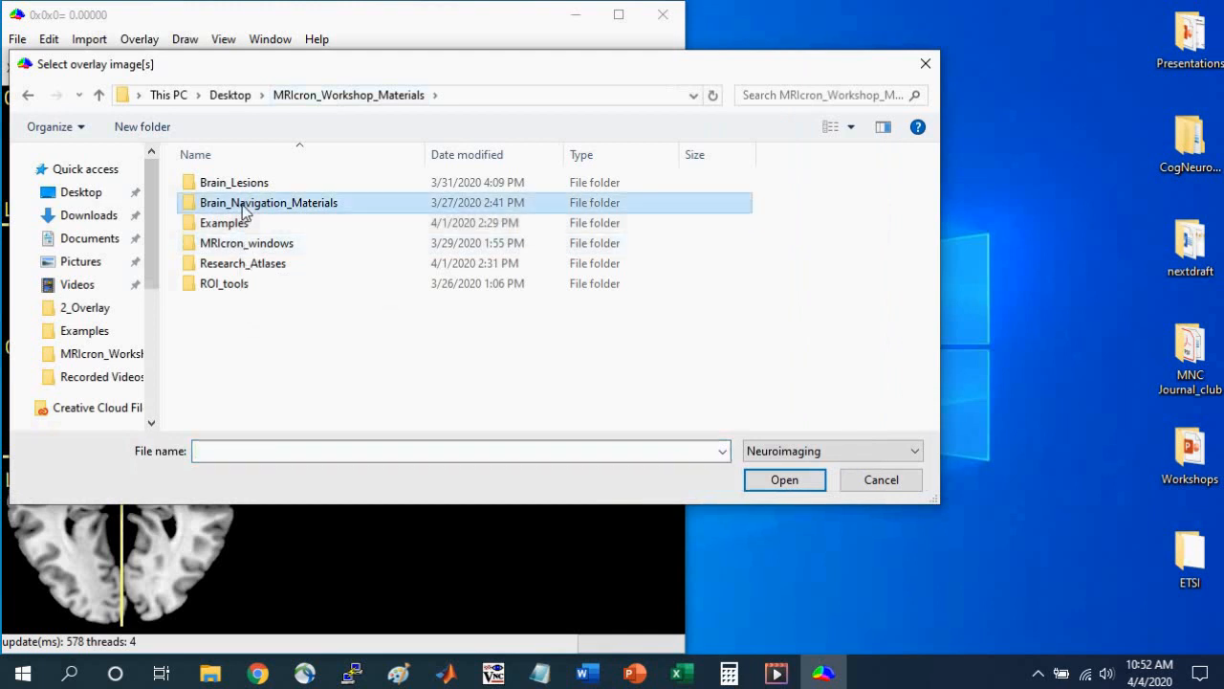
pyautogui.moveTo(230, 206)
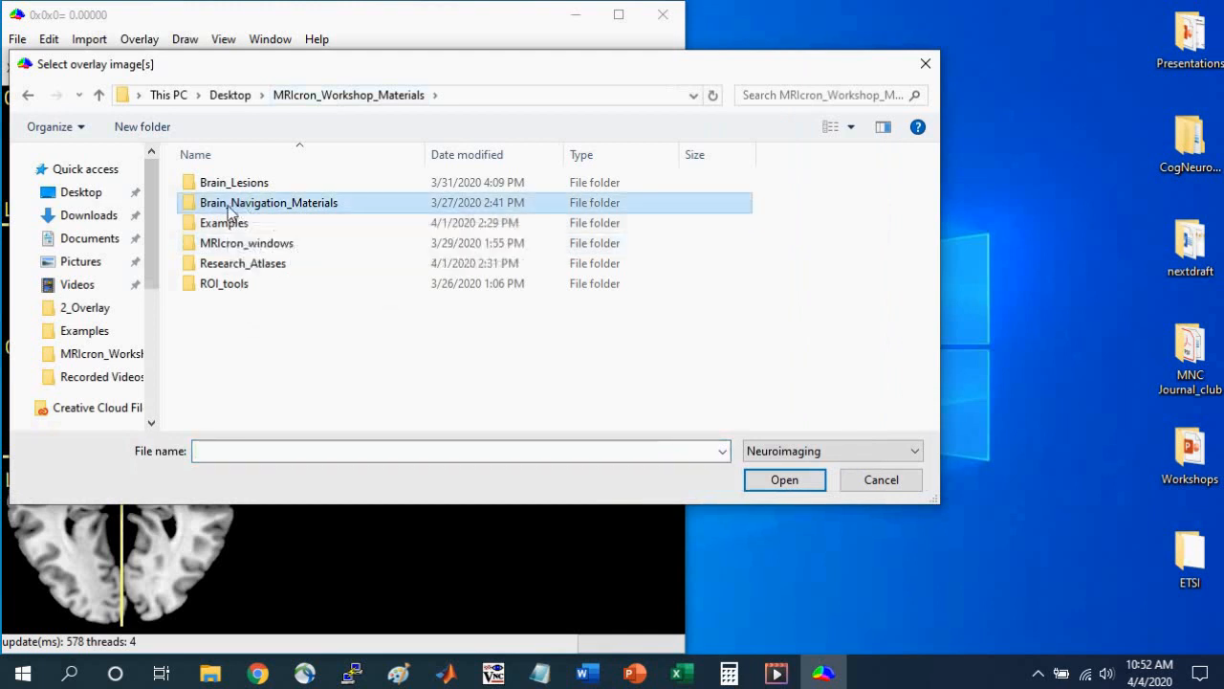
pyautogui.doubleClick(269, 202)
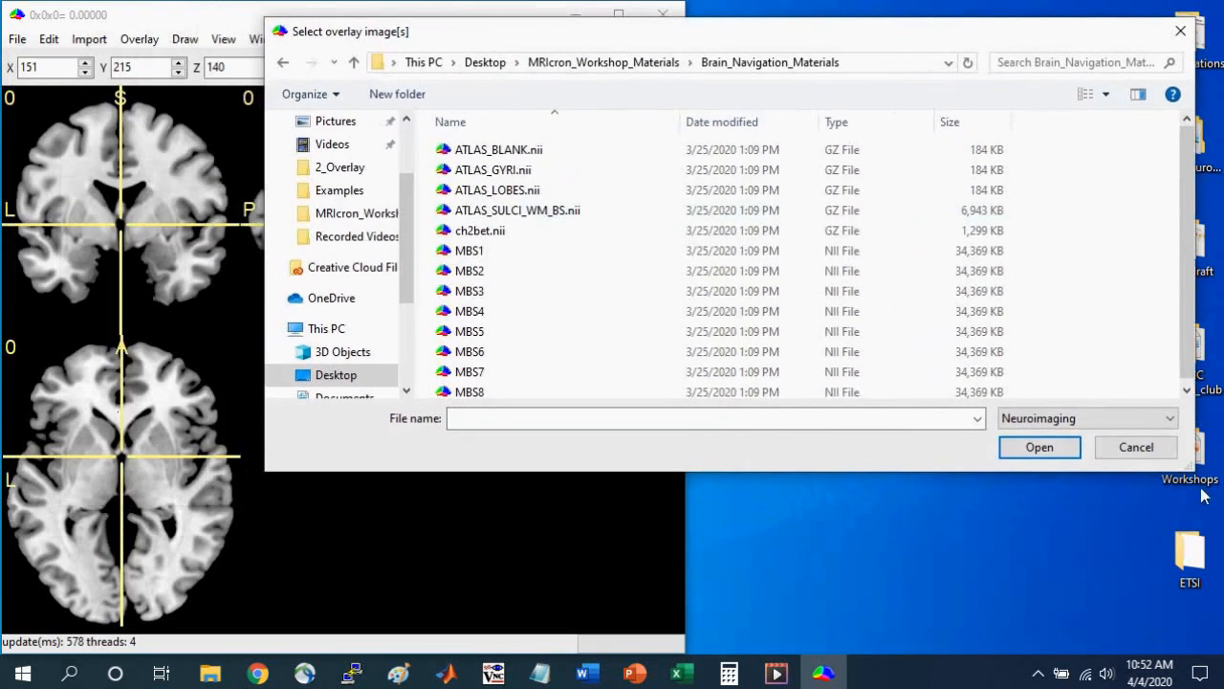
pyautogui.moveTo(1190, 491); pyautogui.dragTo(1190, 500)
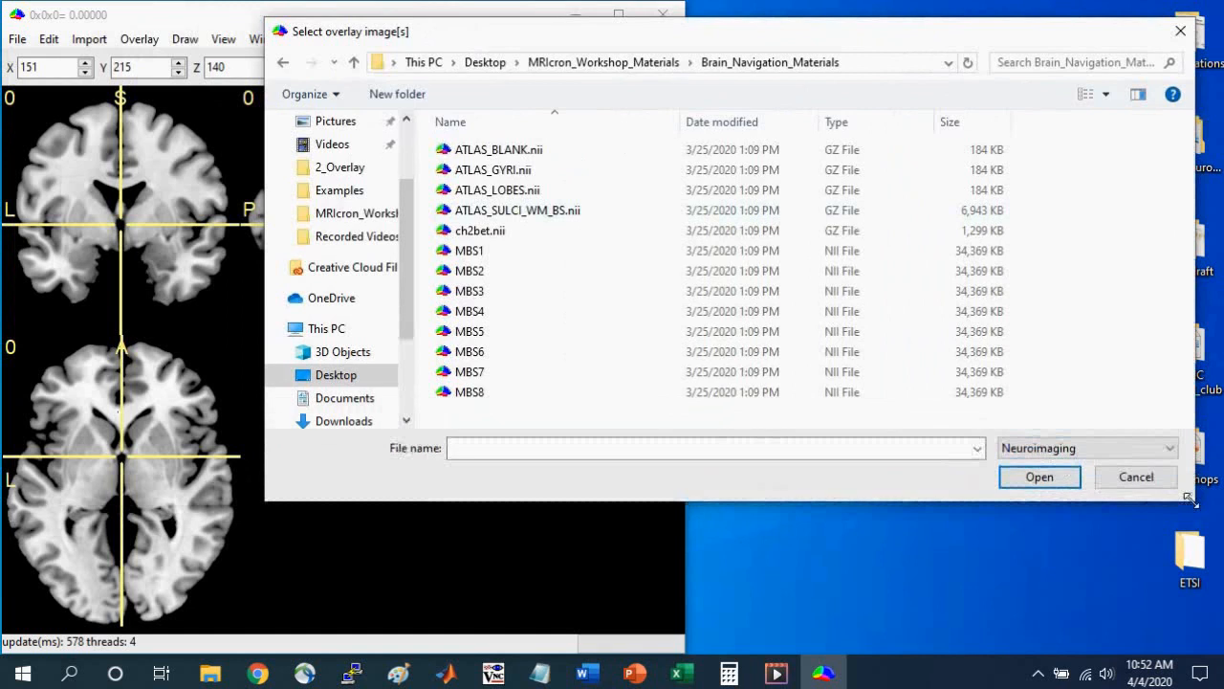
pyautogui.moveTo(1191, 499); pyautogui.dragTo(1091, 651)
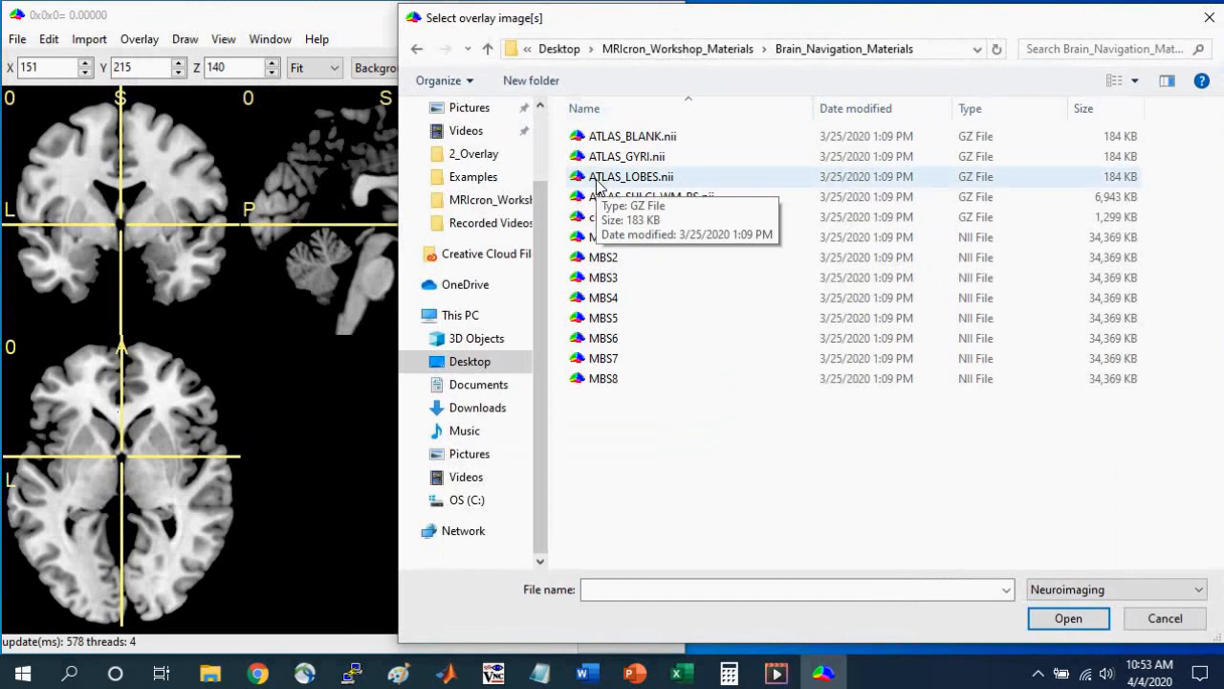
pyautogui.click(631, 176)
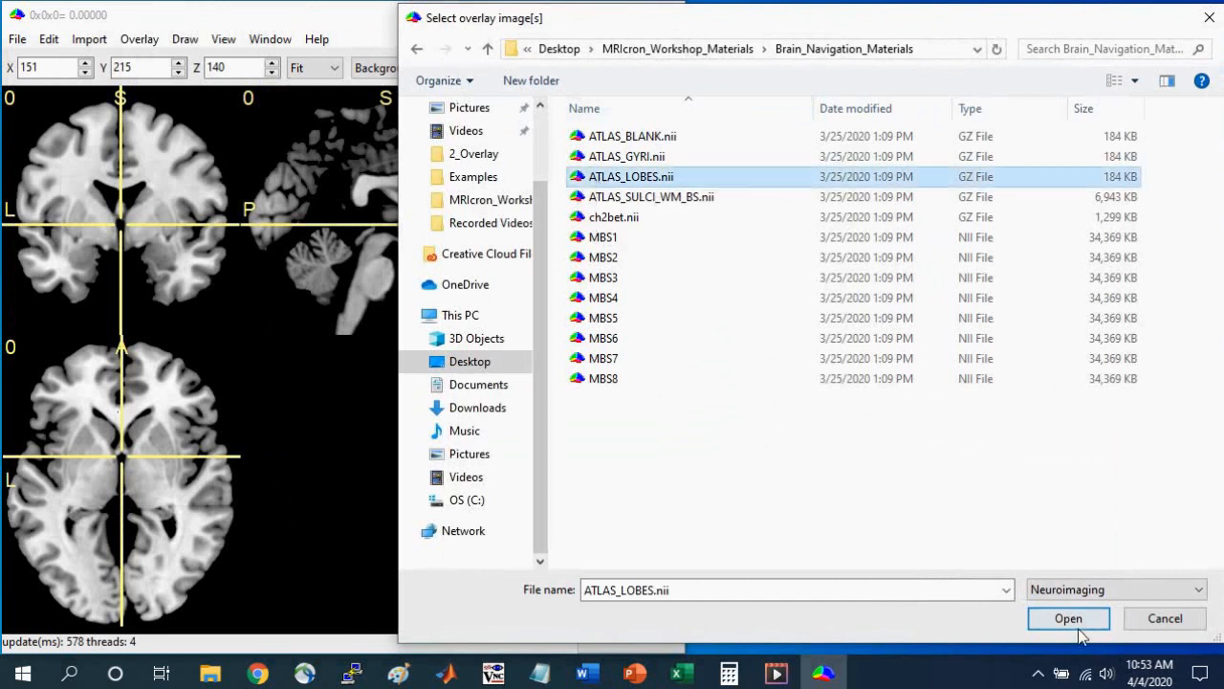
pyautogui.click(1068, 618)
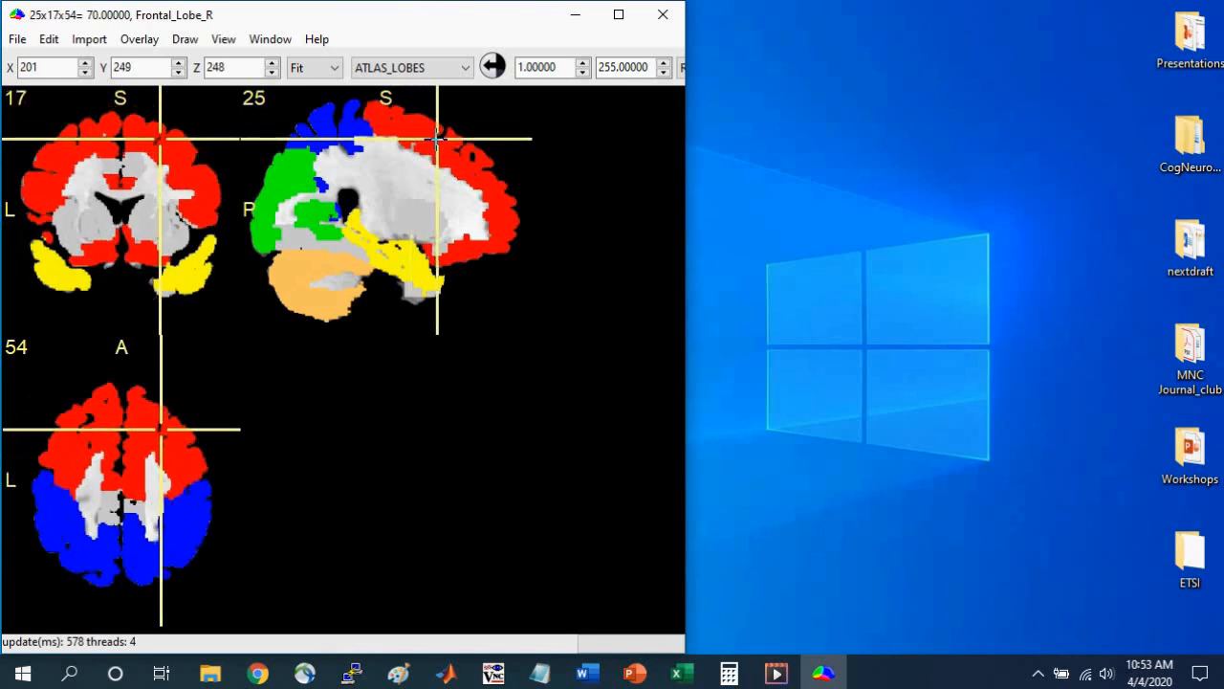
pyautogui.click(449, 151)
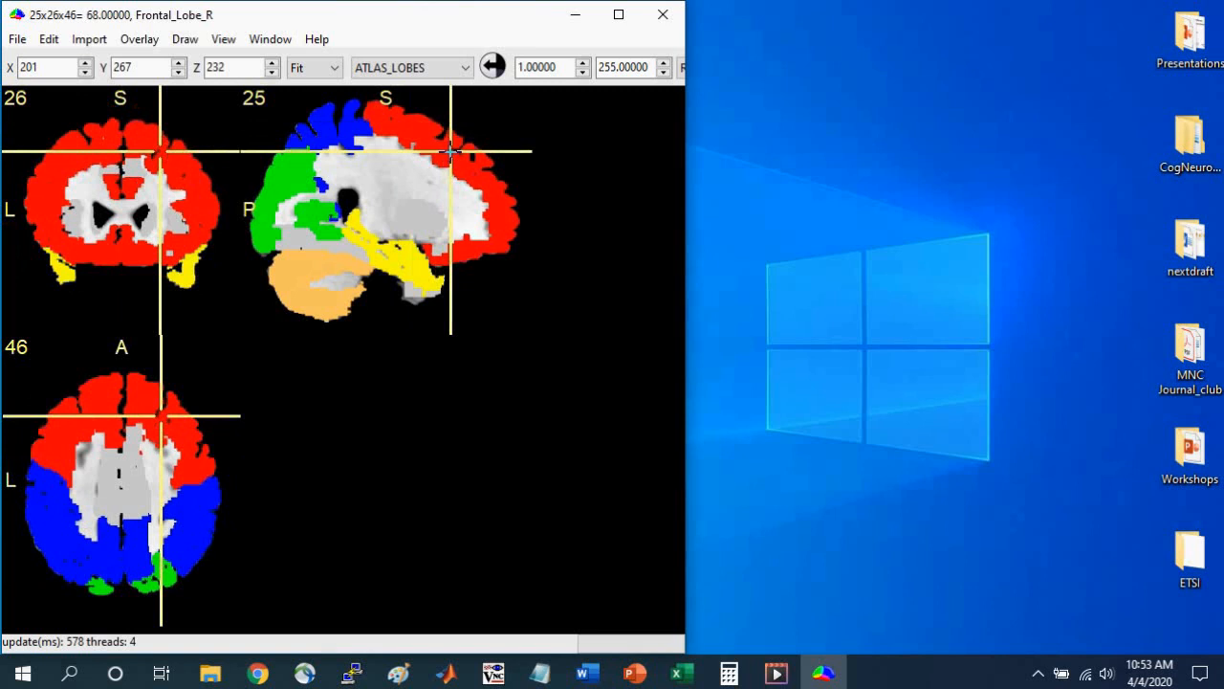
pyautogui.moveTo(151, 158)
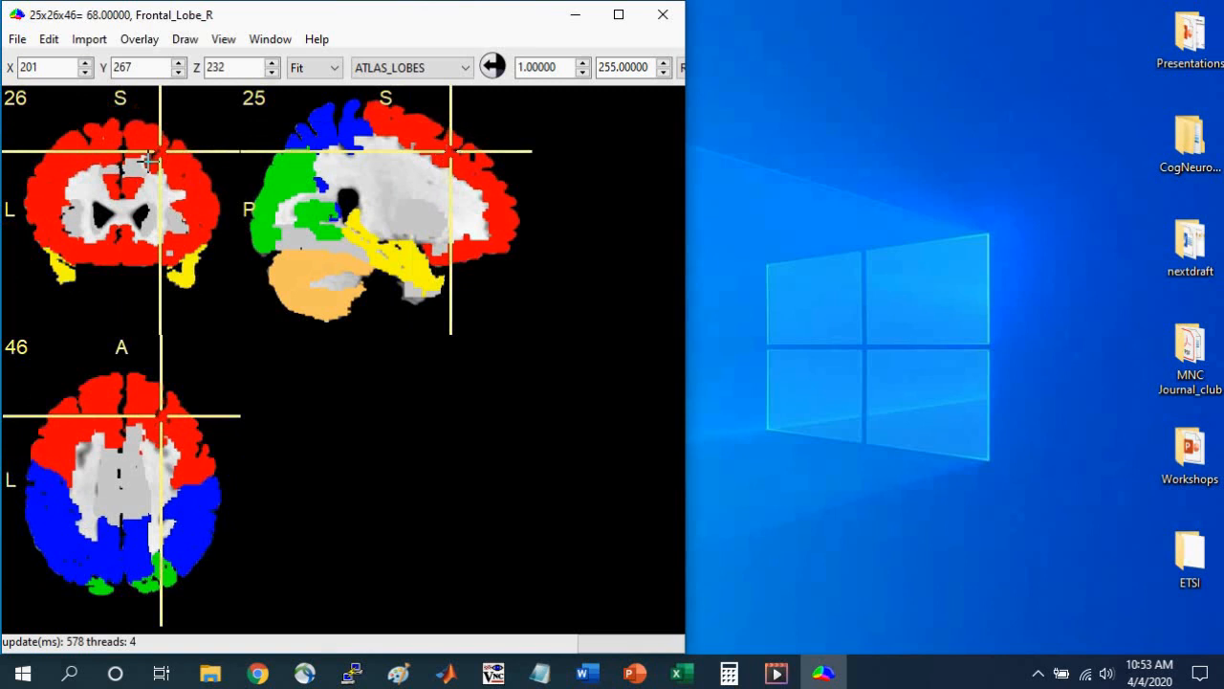
pyautogui.moveTo(186, 24)
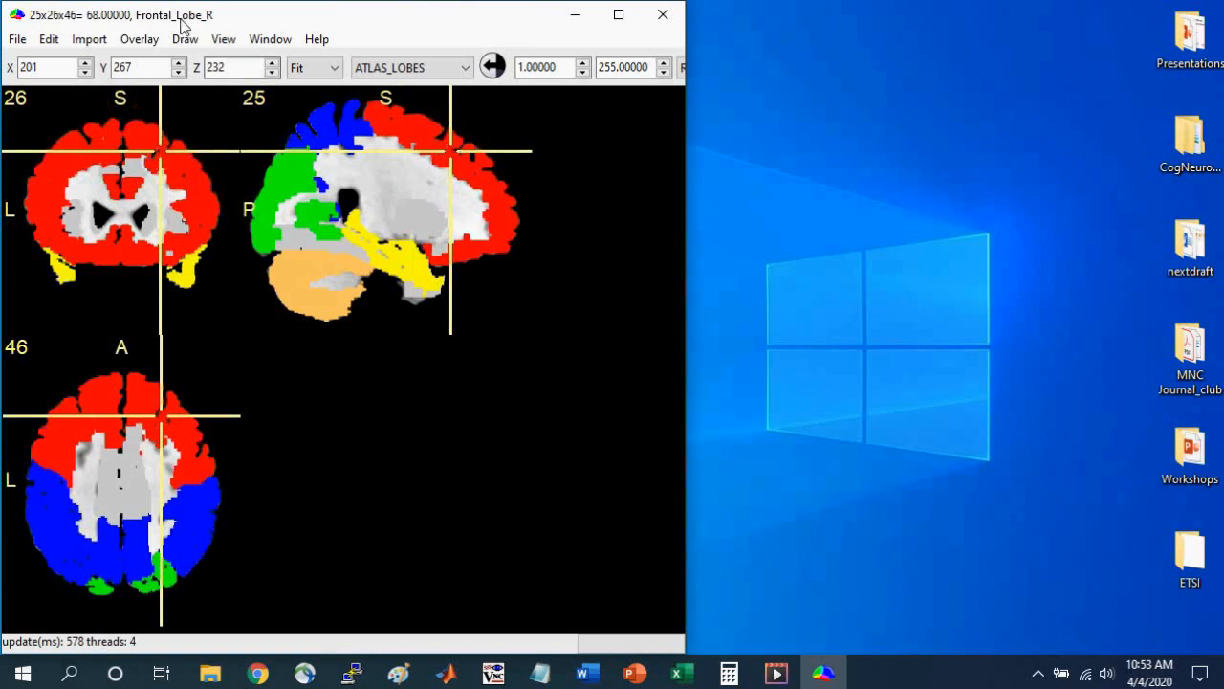
pyautogui.moveTo(140, 40)
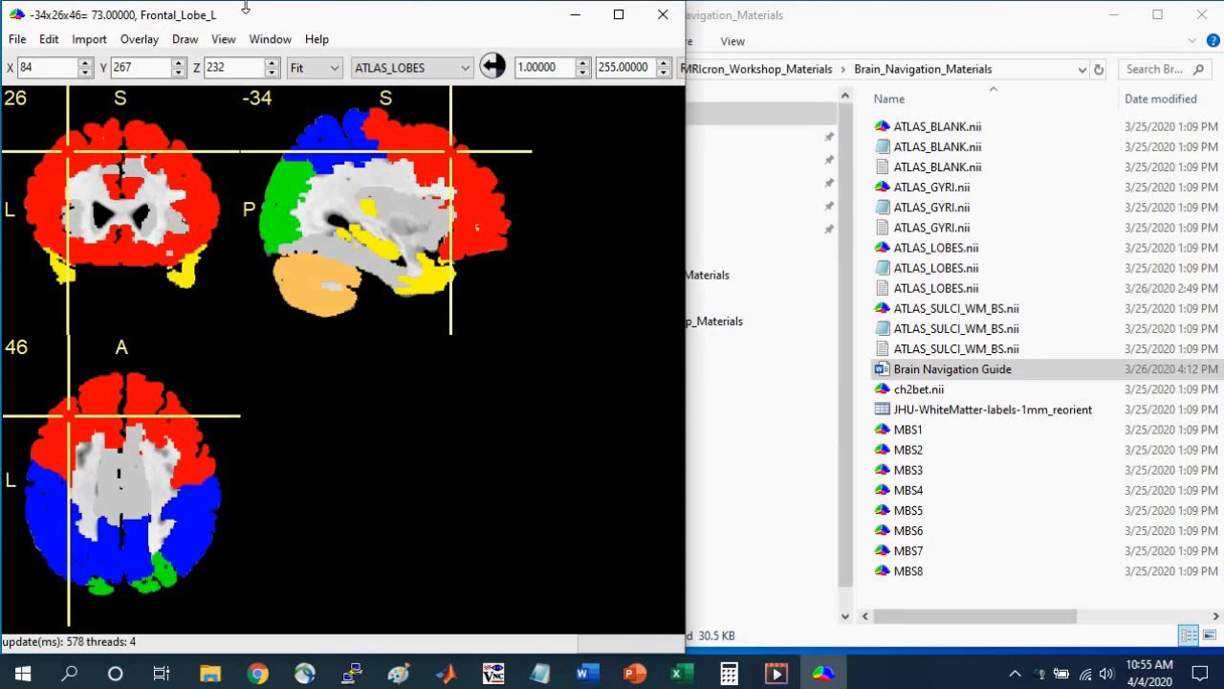
pyautogui.moveTo(985, 27)
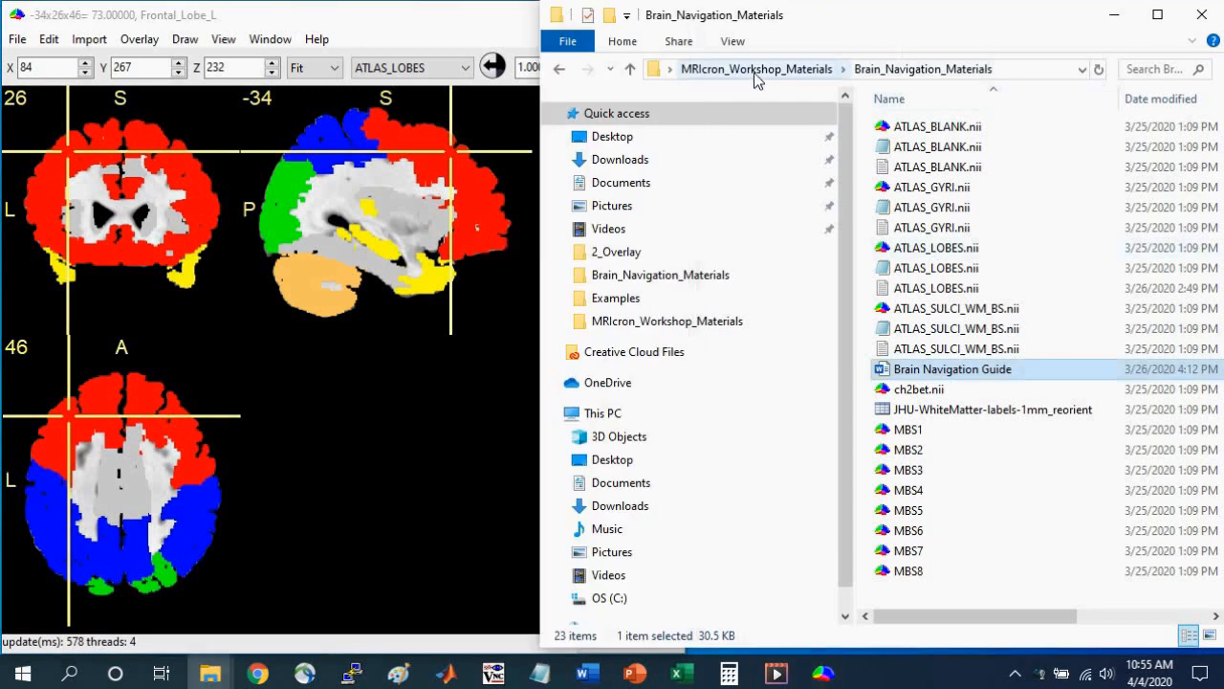
# - Return to Brain_Navigation_Materials and open the Brain Navigation Guide document
pyautogui.click(756, 68)
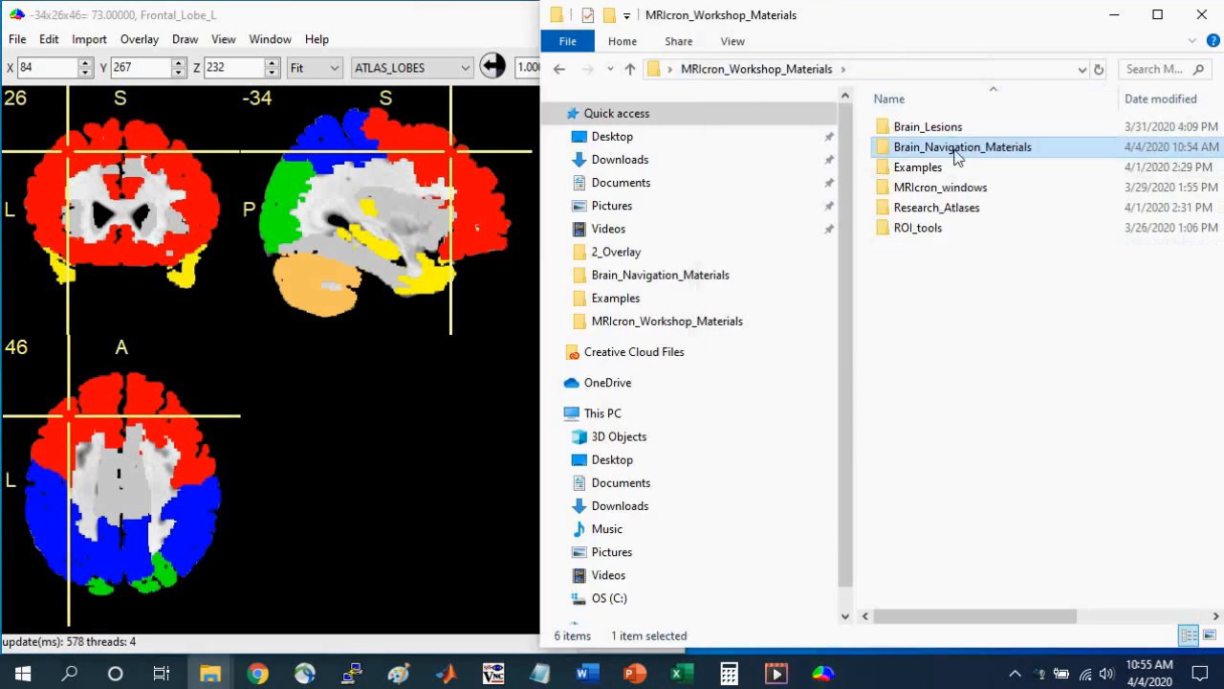
pyautogui.moveTo(962, 146)
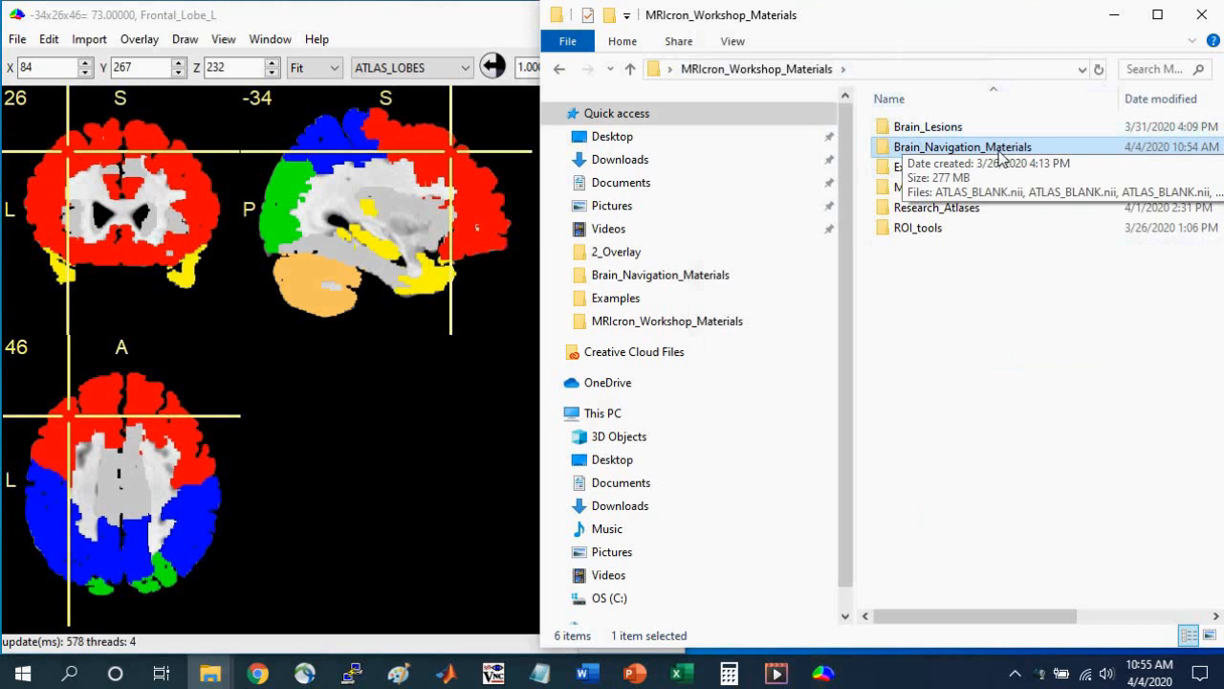
pyautogui.doubleClick(963, 146)
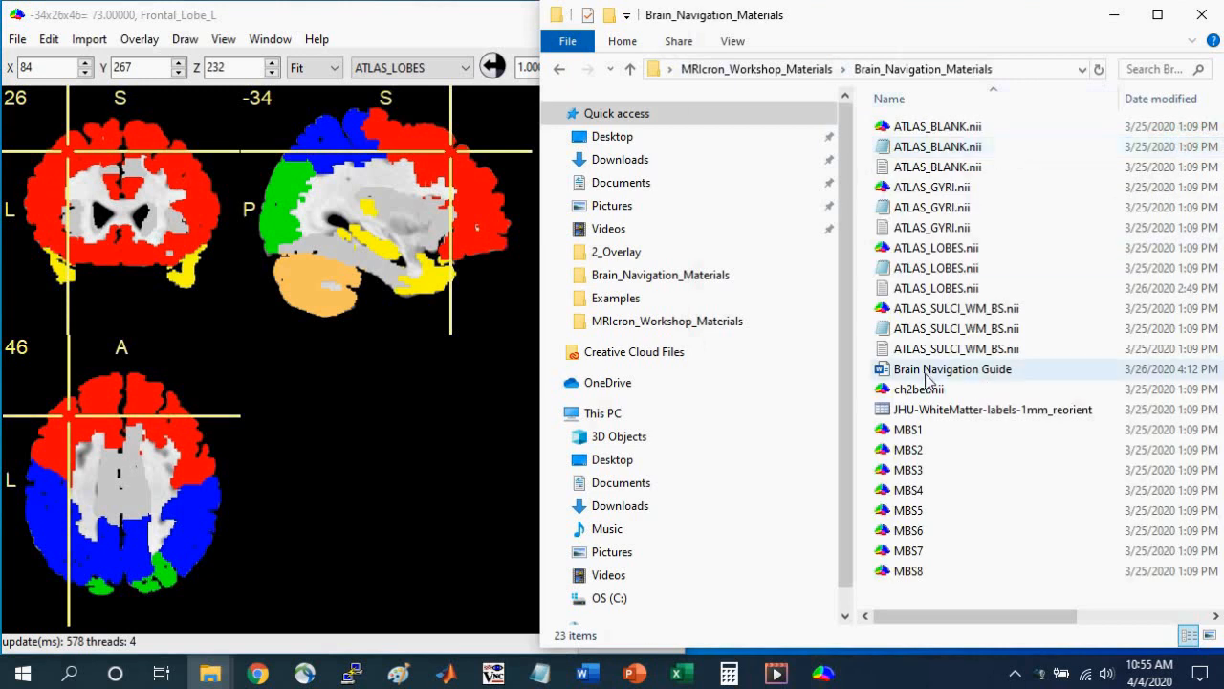
pyautogui.click(952, 368)
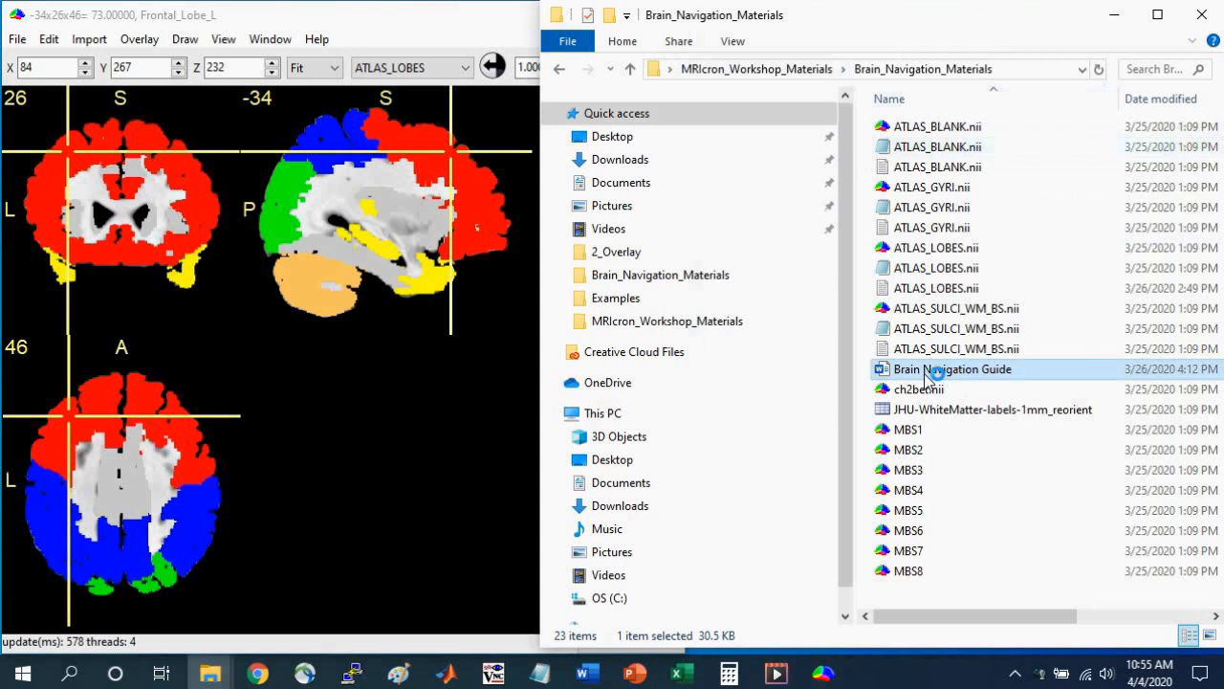
pyautogui.doubleClick(954, 369)
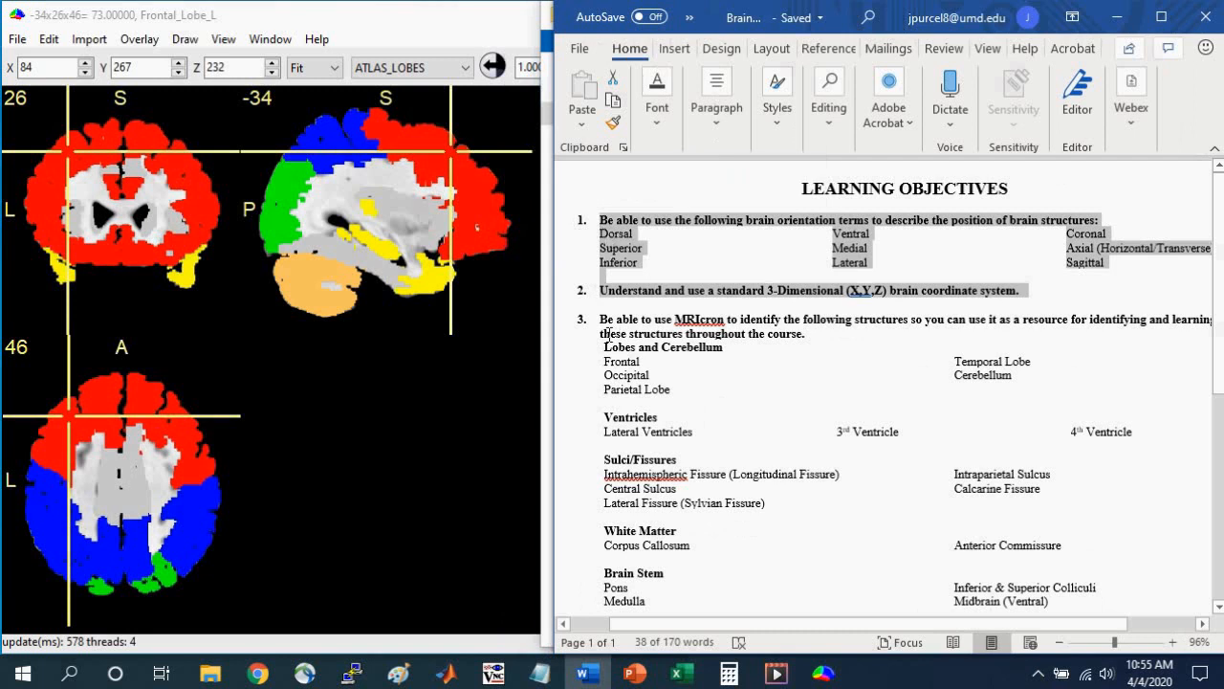
# - Highlight the Frontal, Occipital, Parietal, Temporal Lobe and Cerebellum entries in the guide
pyautogui.scroll(-3)
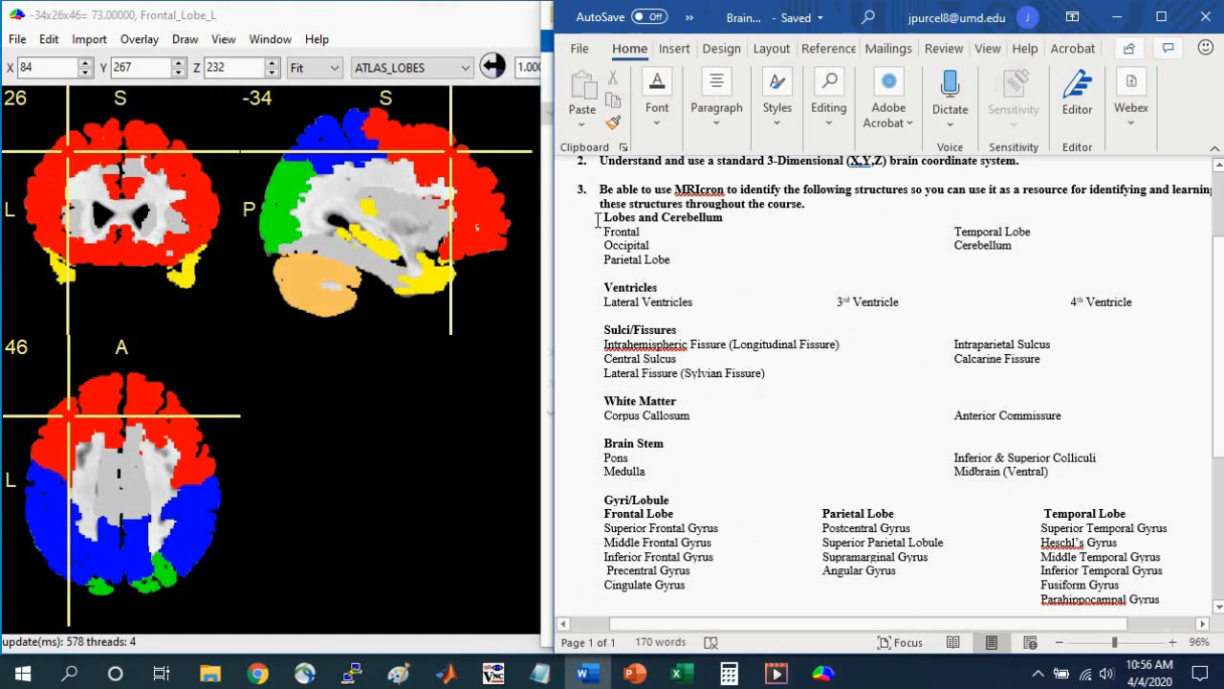
pyautogui.moveTo(601, 217); pyautogui.dragTo(669, 266)
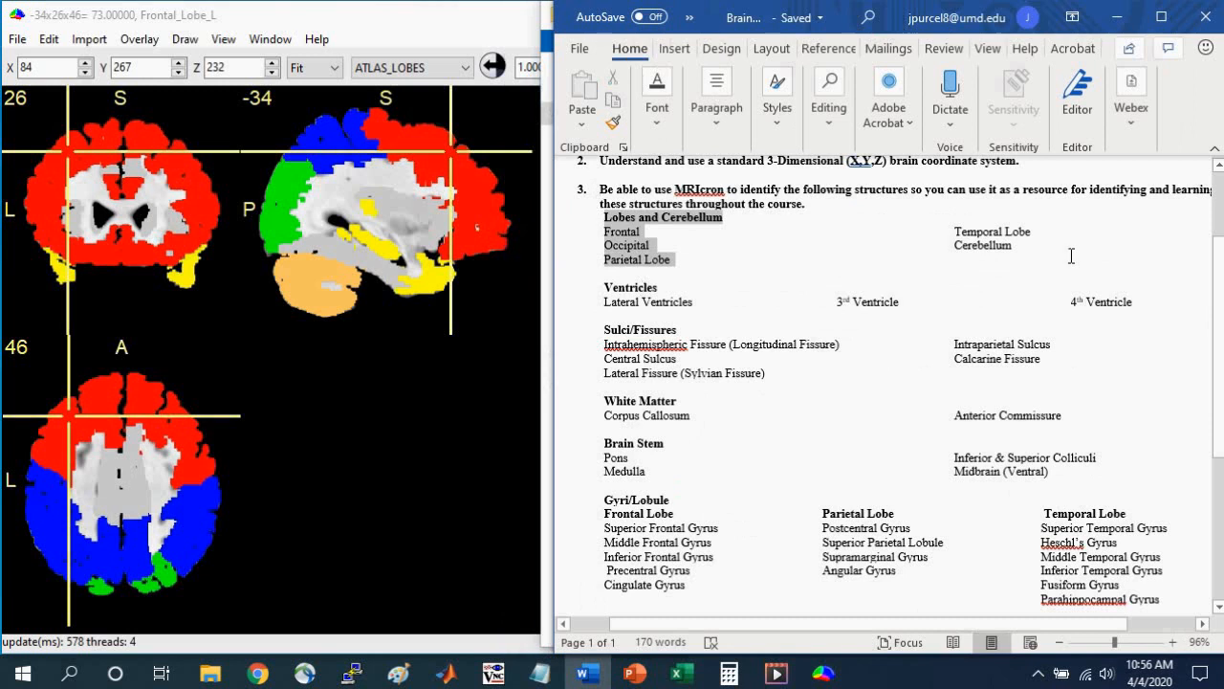
pyautogui.moveTo(954, 230); pyautogui.dragTo(1013, 245)
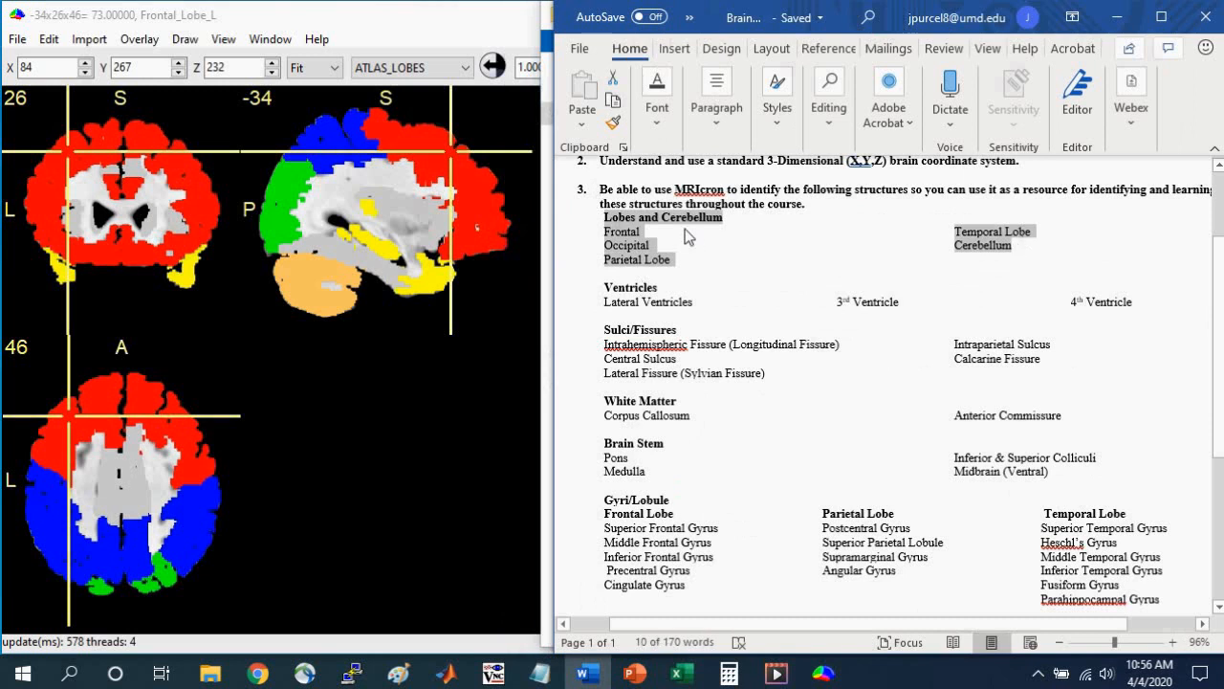
pyautogui.moveTo(412, 23)
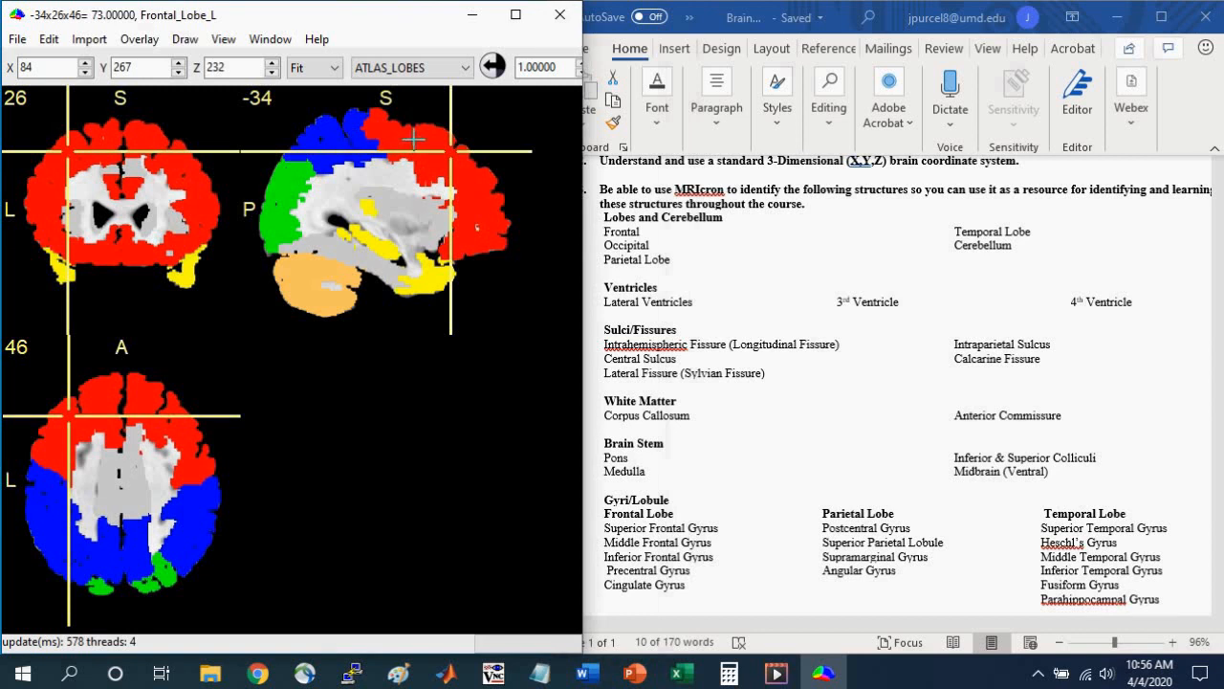
pyautogui.moveTo(106, 153)
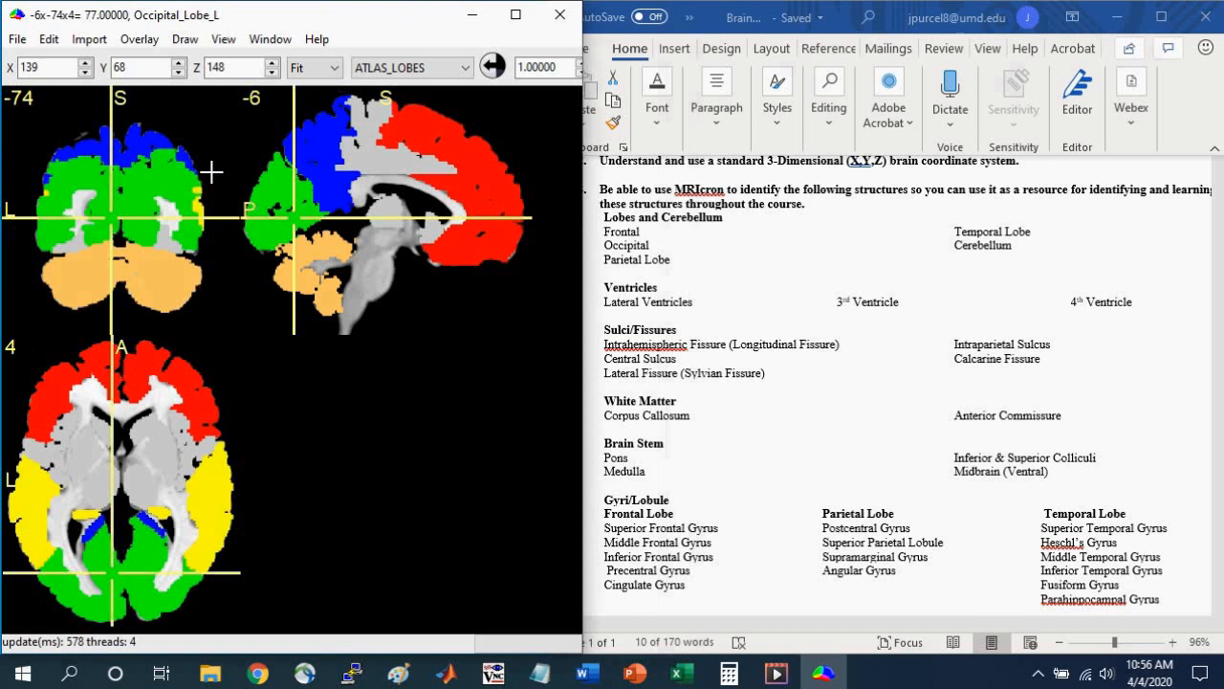
# - Place the crosshair in the left occipital lobe
pyautogui.click(296, 278)
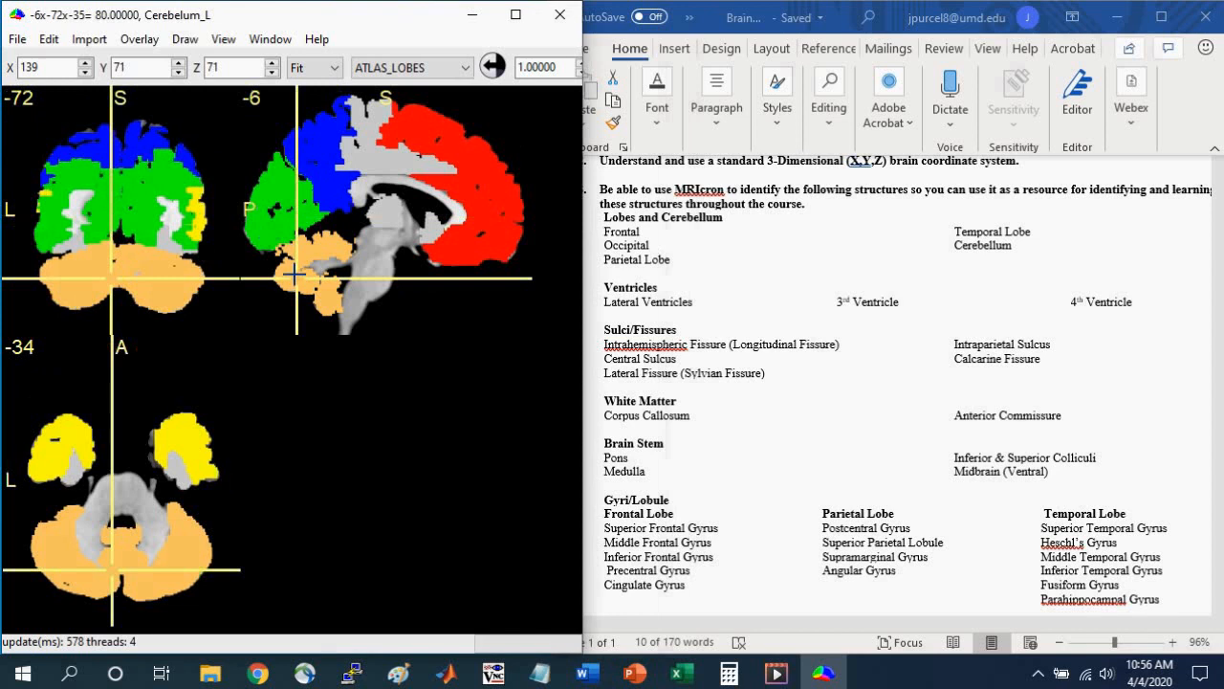
pyautogui.moveTo(280, 187)
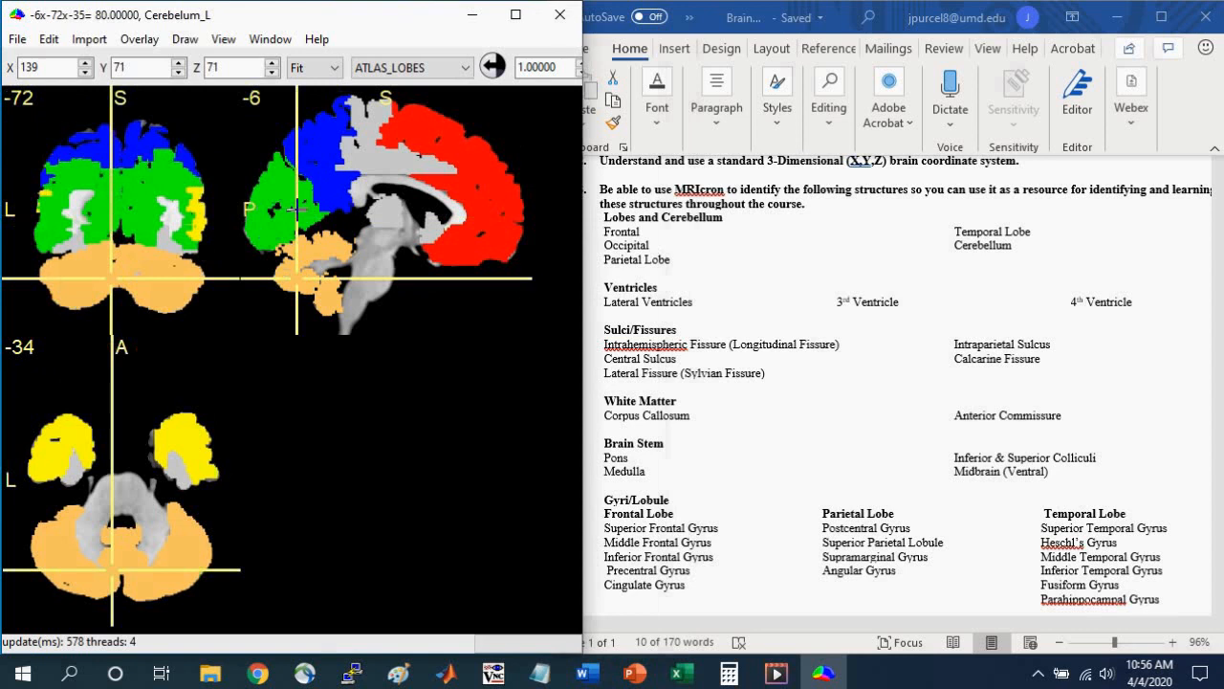
pyautogui.moveTo(278, 195)
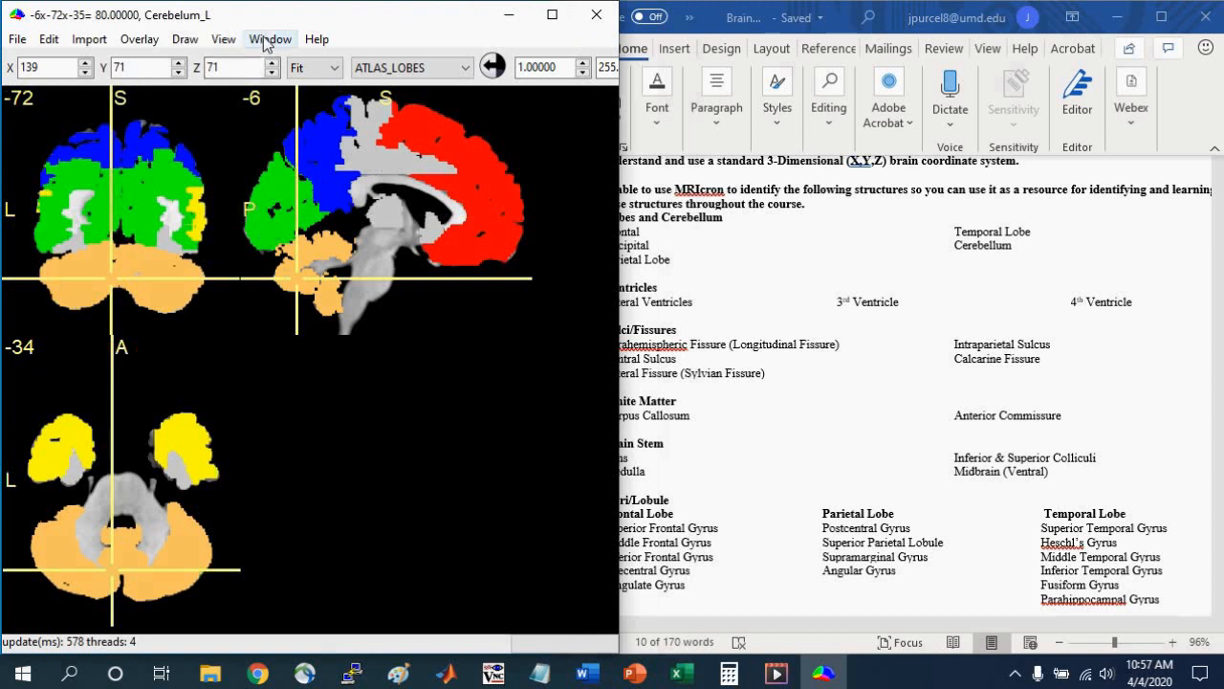
# - Open the Window > Render 3D surface view of the brain with the lobe overlay
pyautogui.click(270, 39)
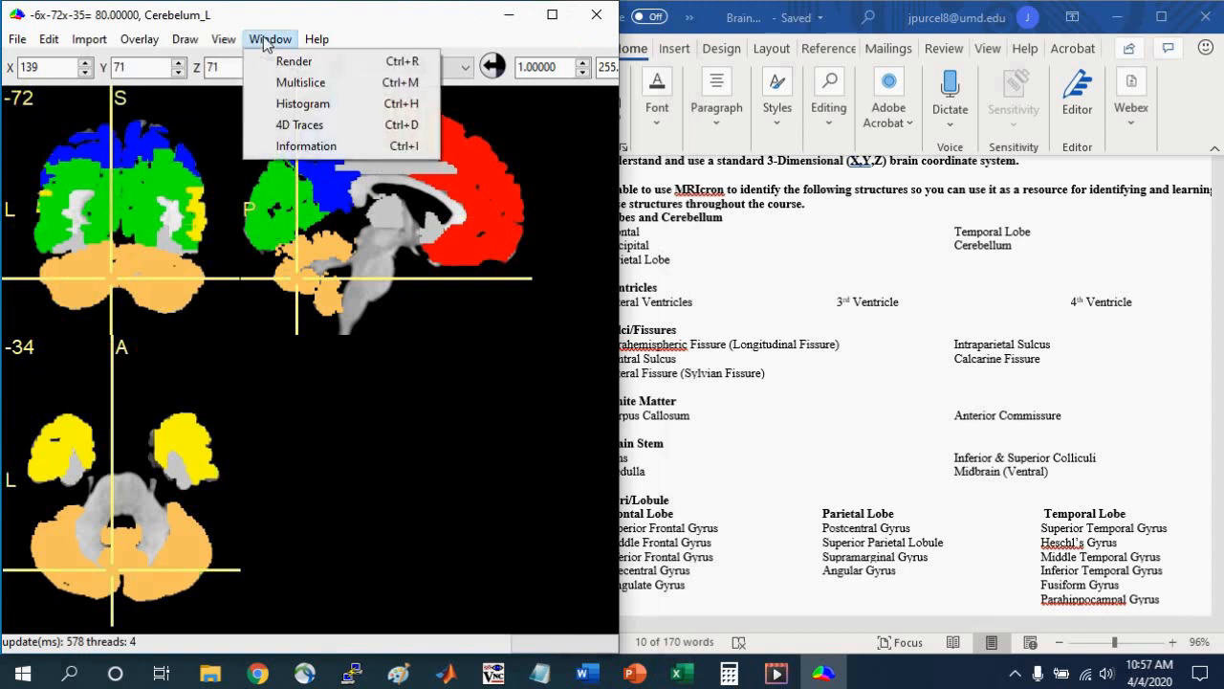
pyautogui.moveTo(295, 61)
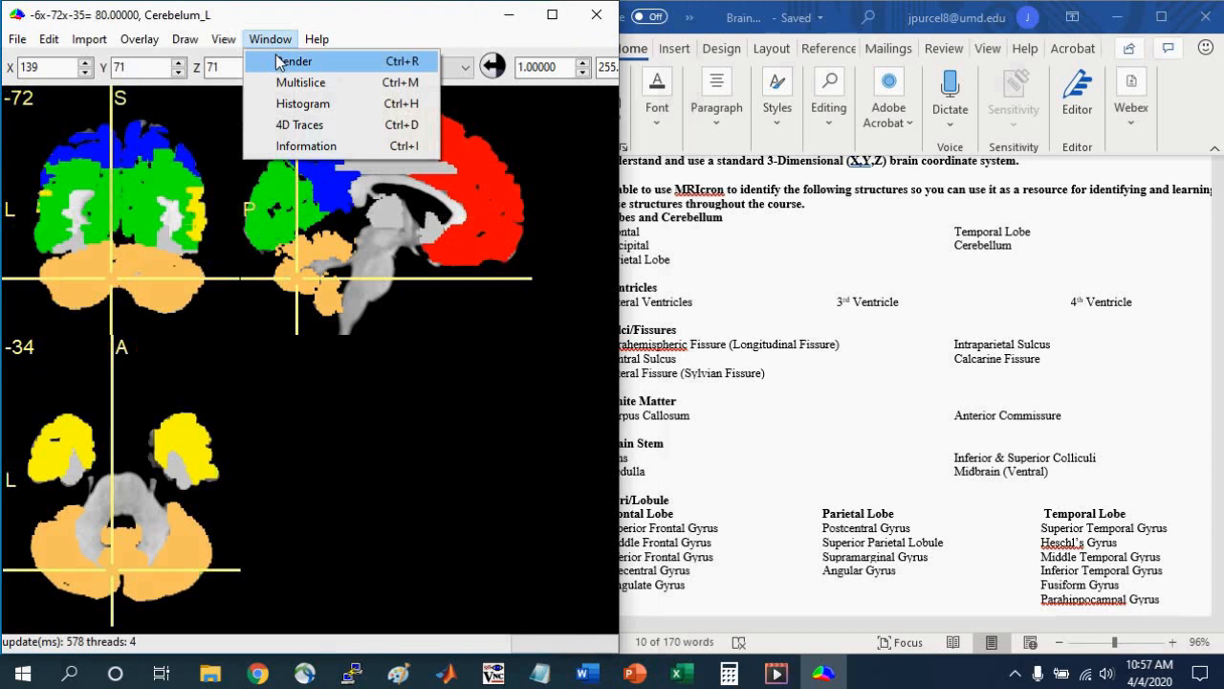
pyautogui.click(297, 61)
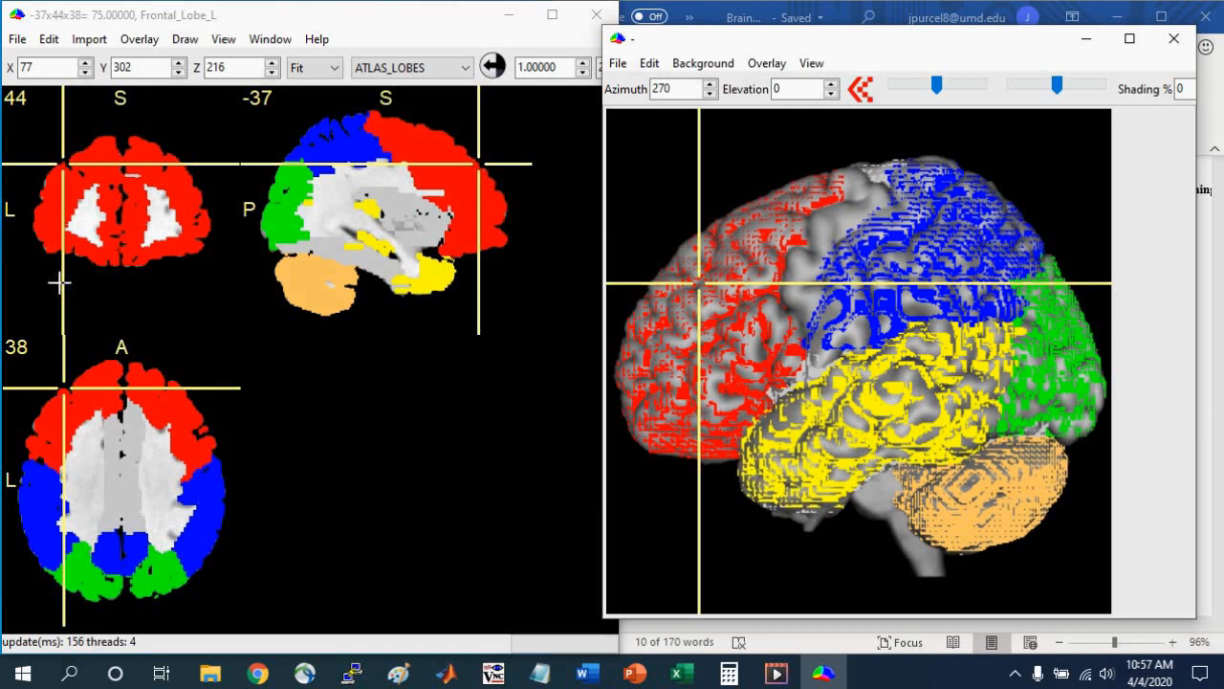
pyautogui.moveTo(68, 391)
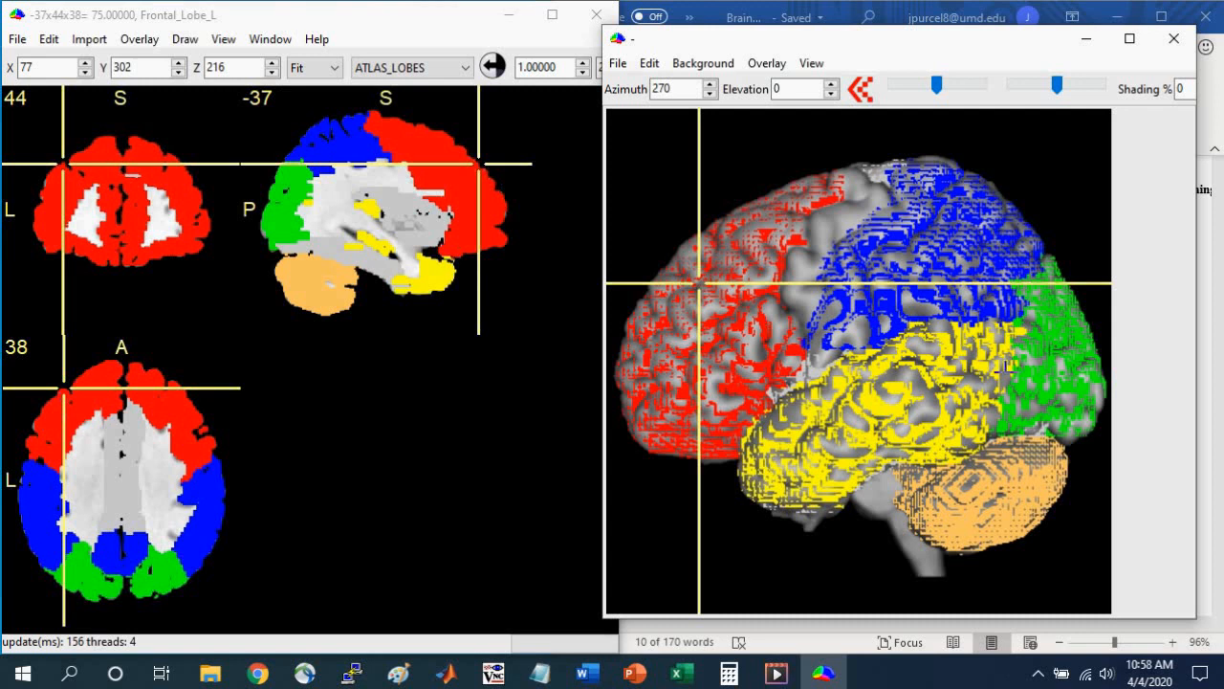
# - Set the render's overlay display to show lobe colours regardless of depth
pyautogui.click(766, 63)
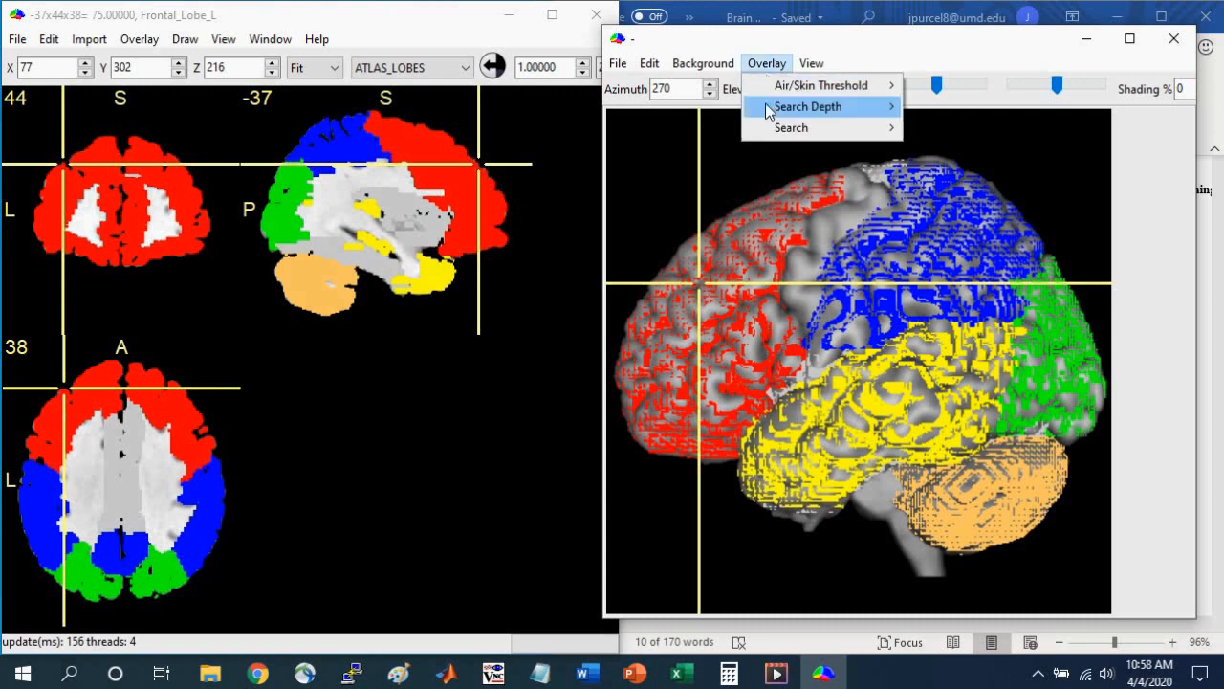
pyautogui.moveTo(791, 127)
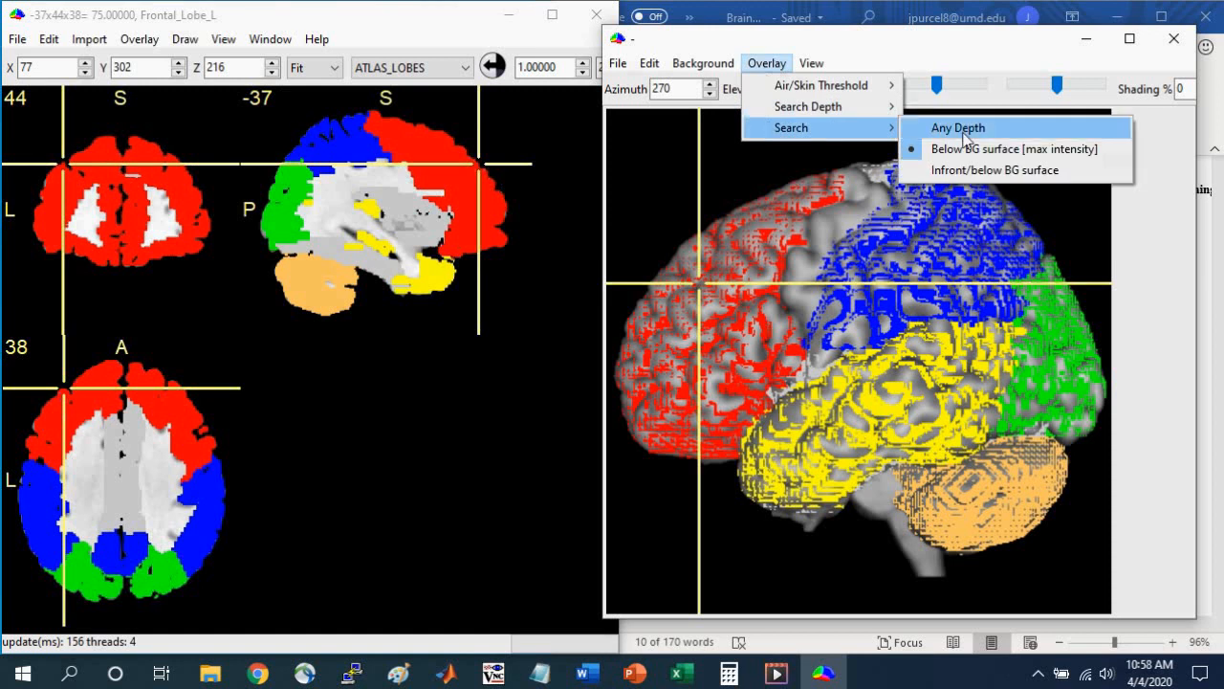
pyautogui.click(957, 127)
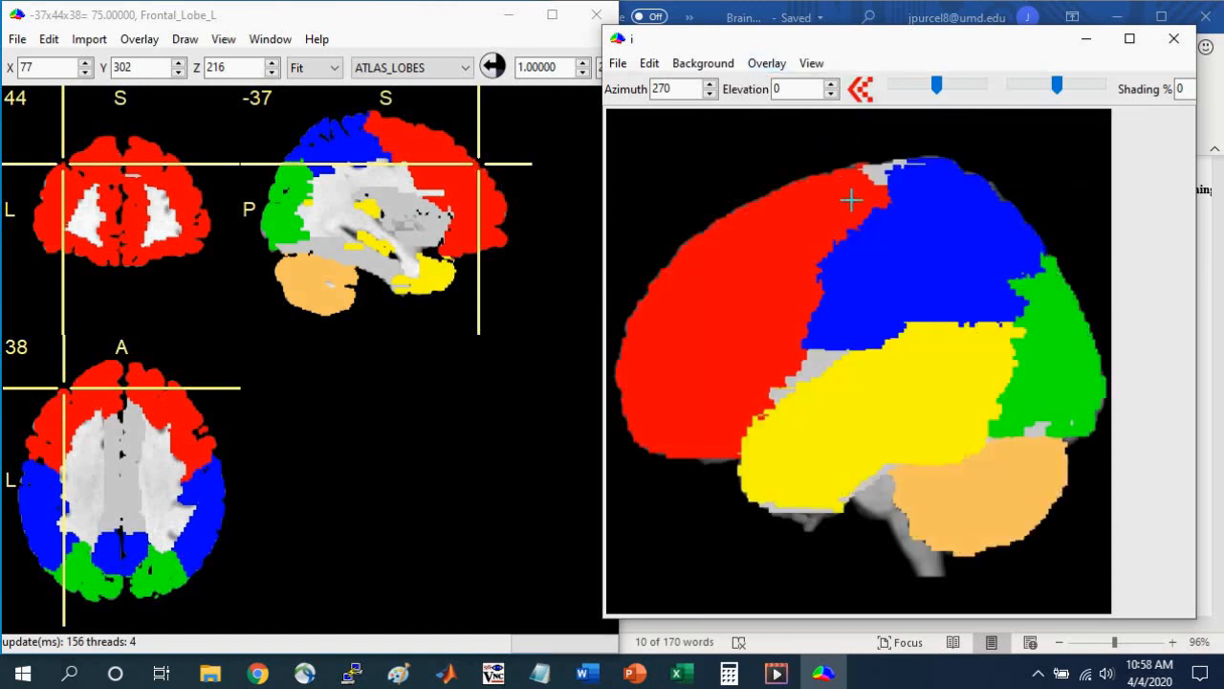
pyautogui.moveTo(685, 408)
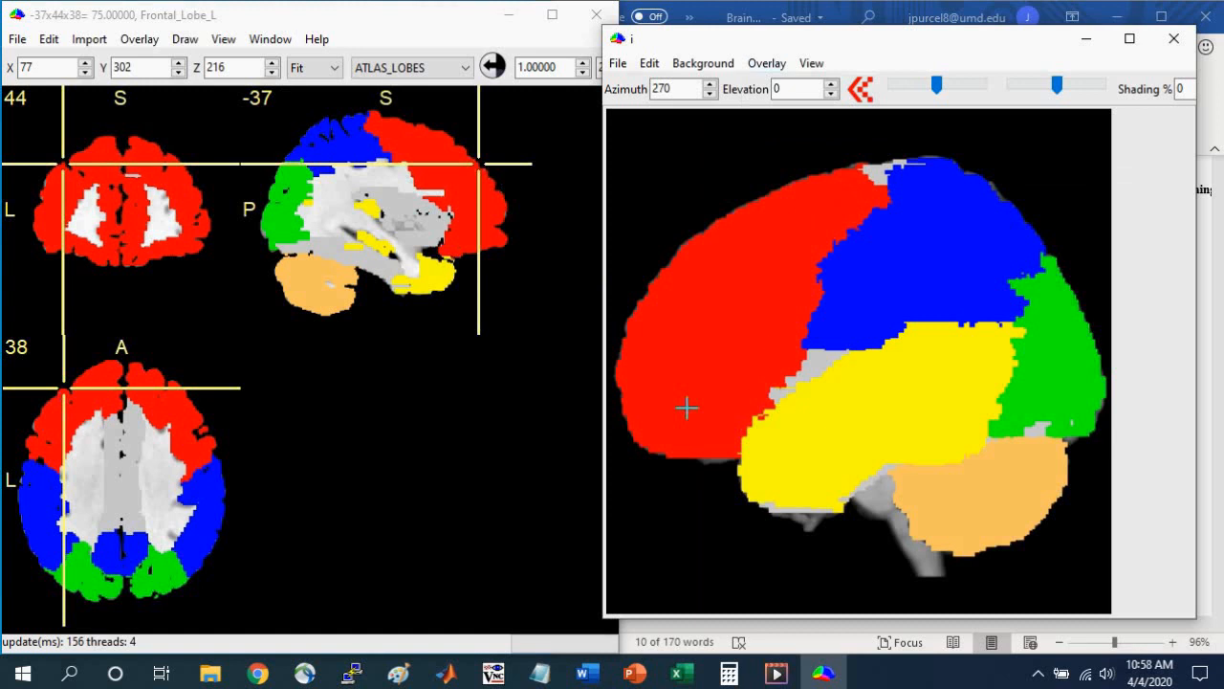
pyautogui.moveTo(756, 386)
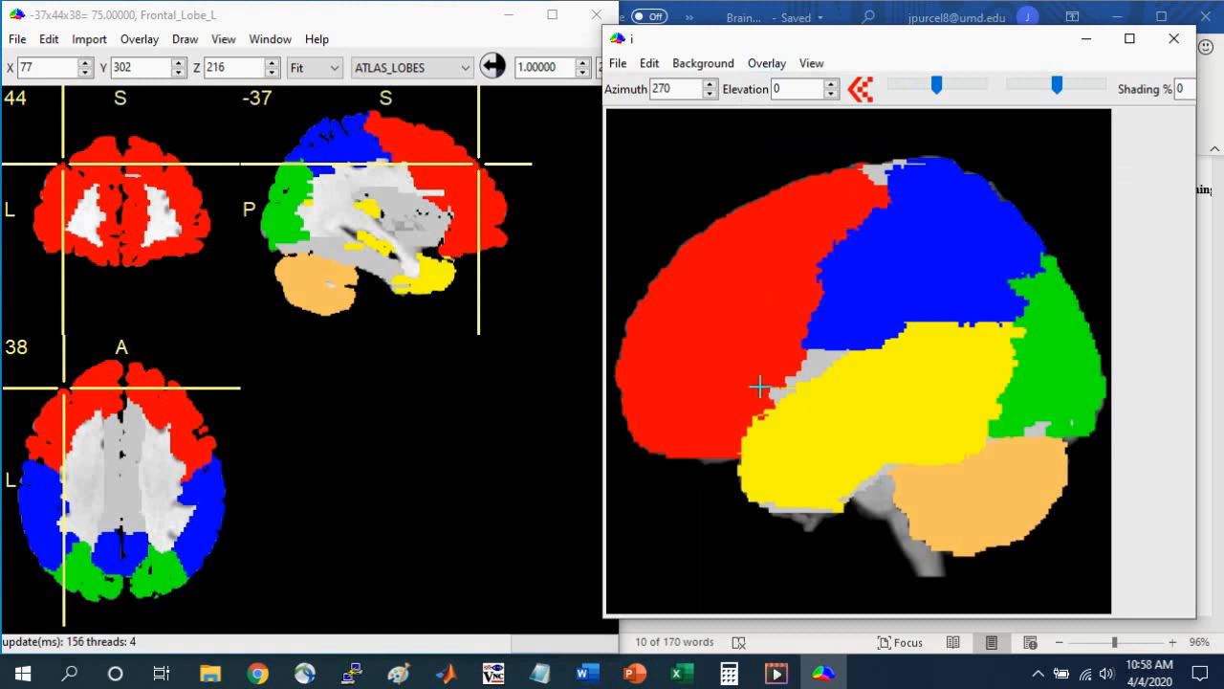
pyautogui.moveTo(762, 379)
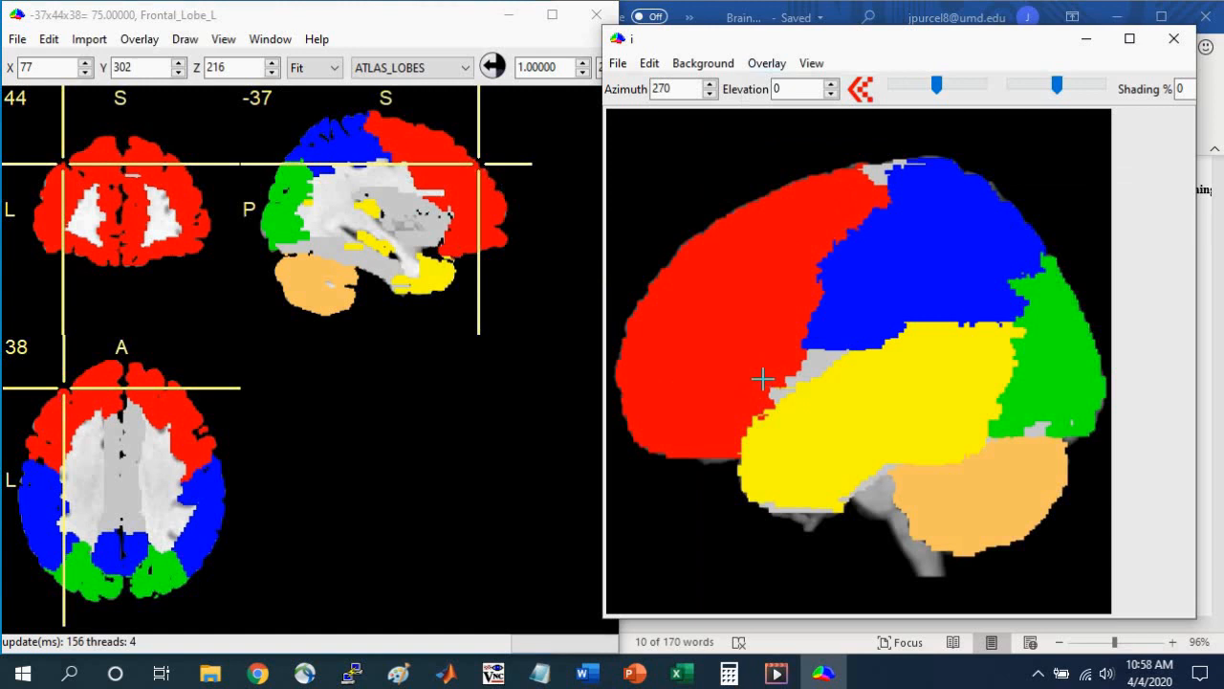
pyautogui.moveTo(827, 280)
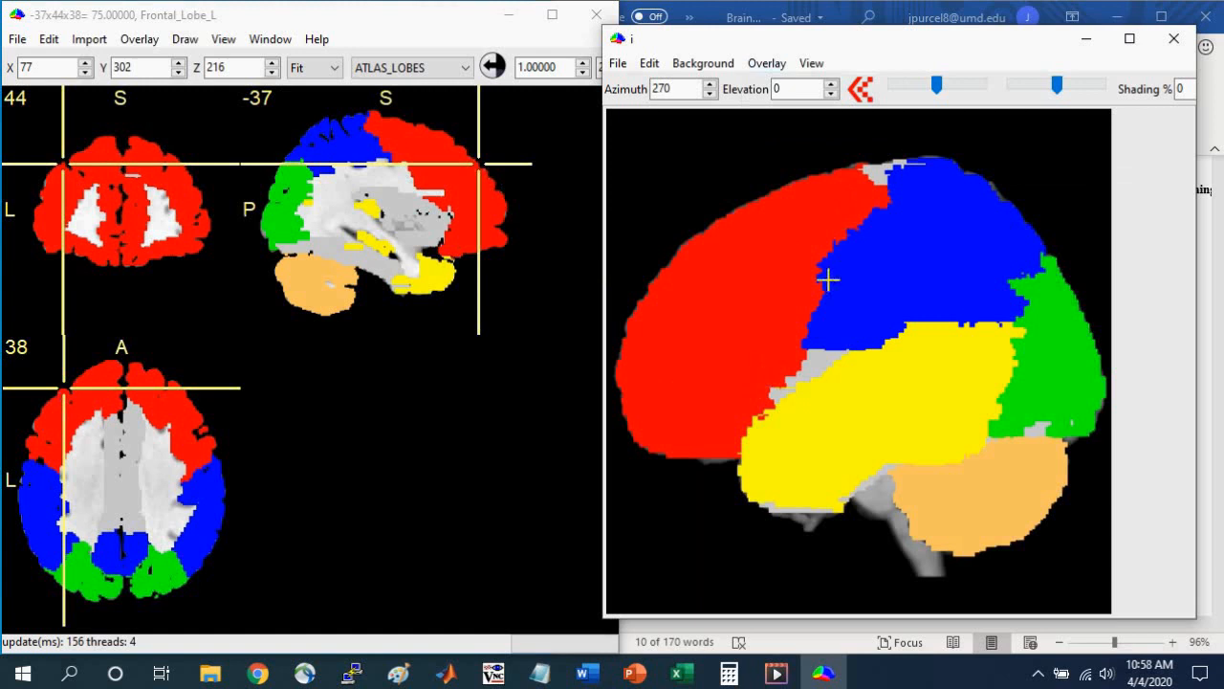
pyautogui.moveTo(865, 312)
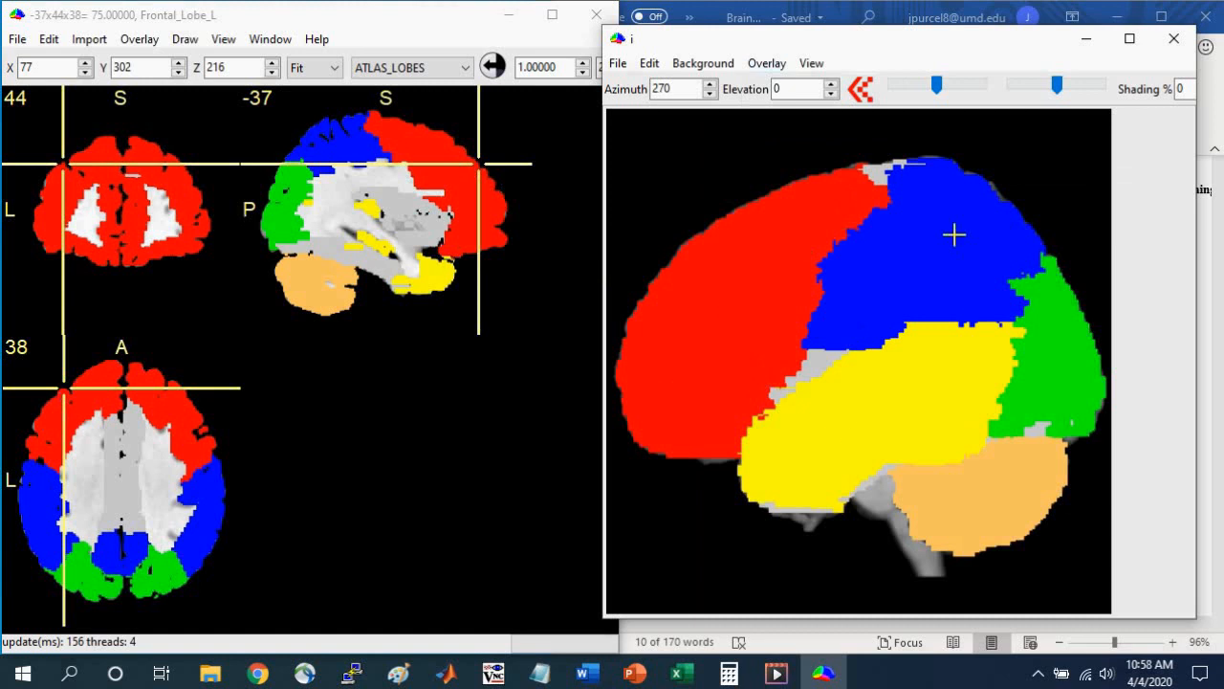
pyautogui.moveTo(988, 352)
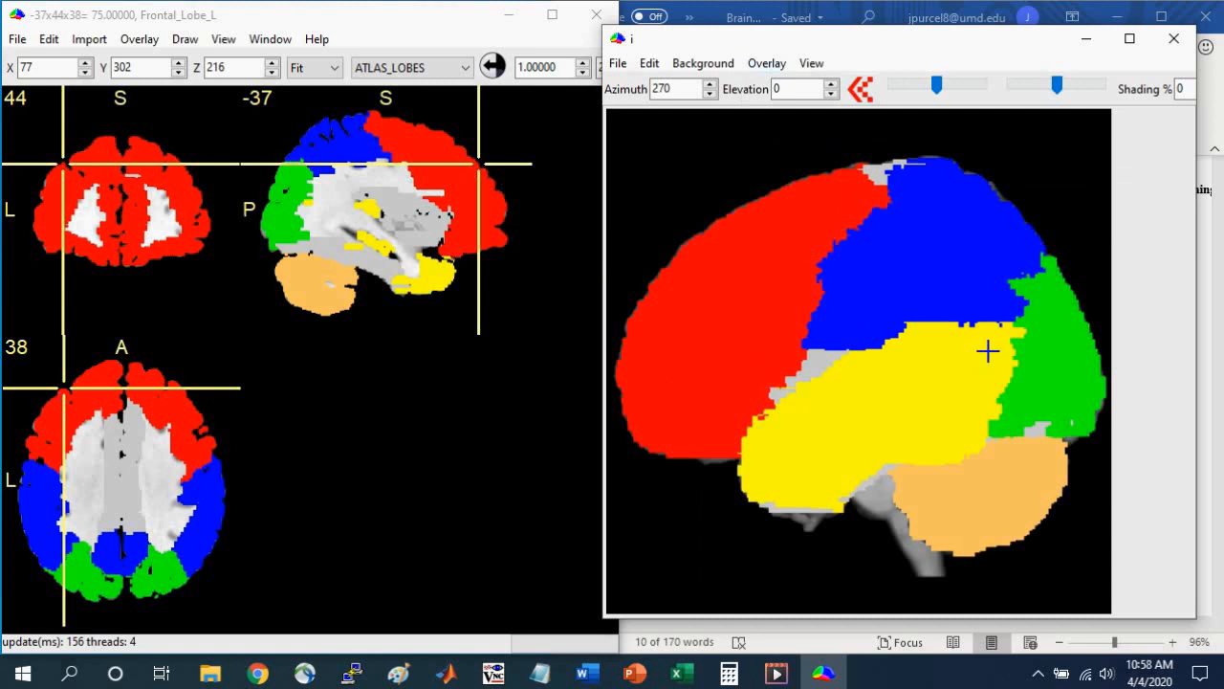
pyautogui.moveTo(1004, 328)
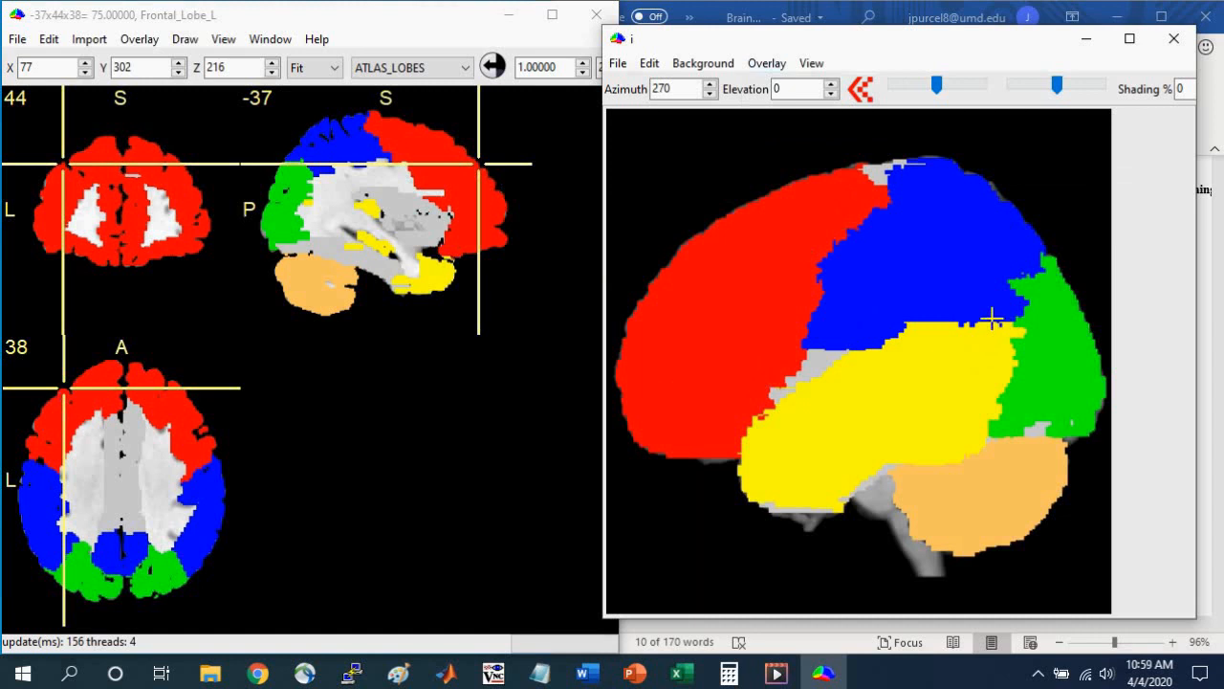
pyautogui.moveTo(980, 306)
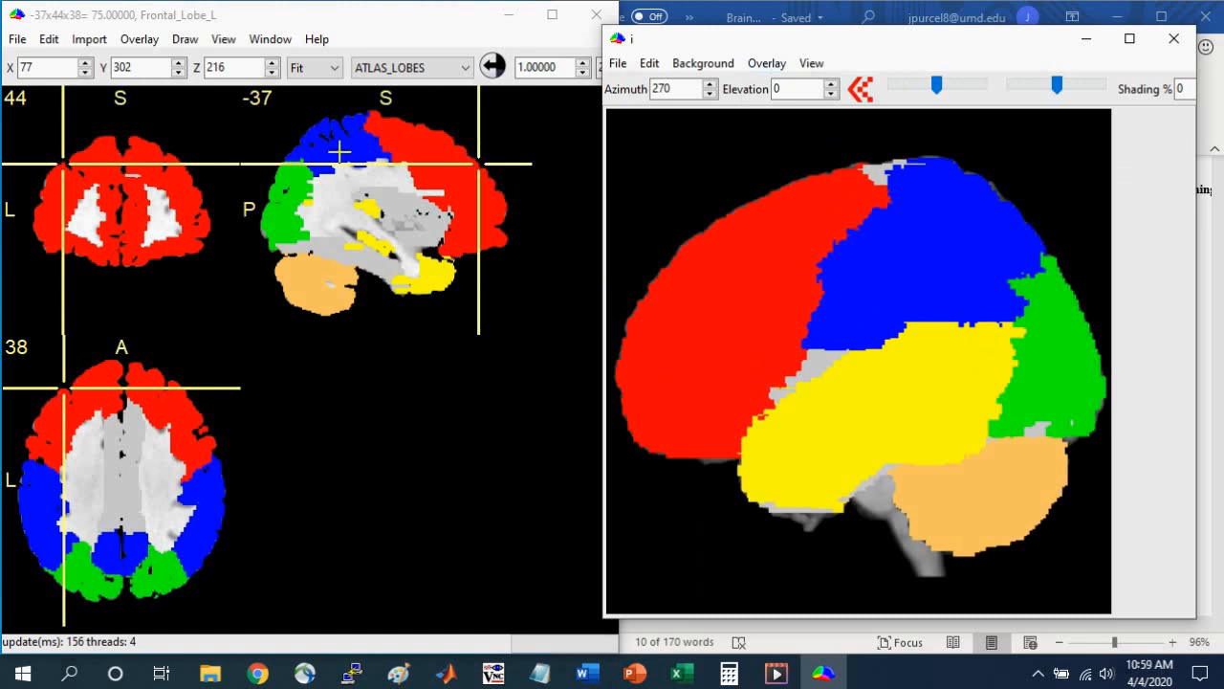
pyautogui.moveTo(287, 315)
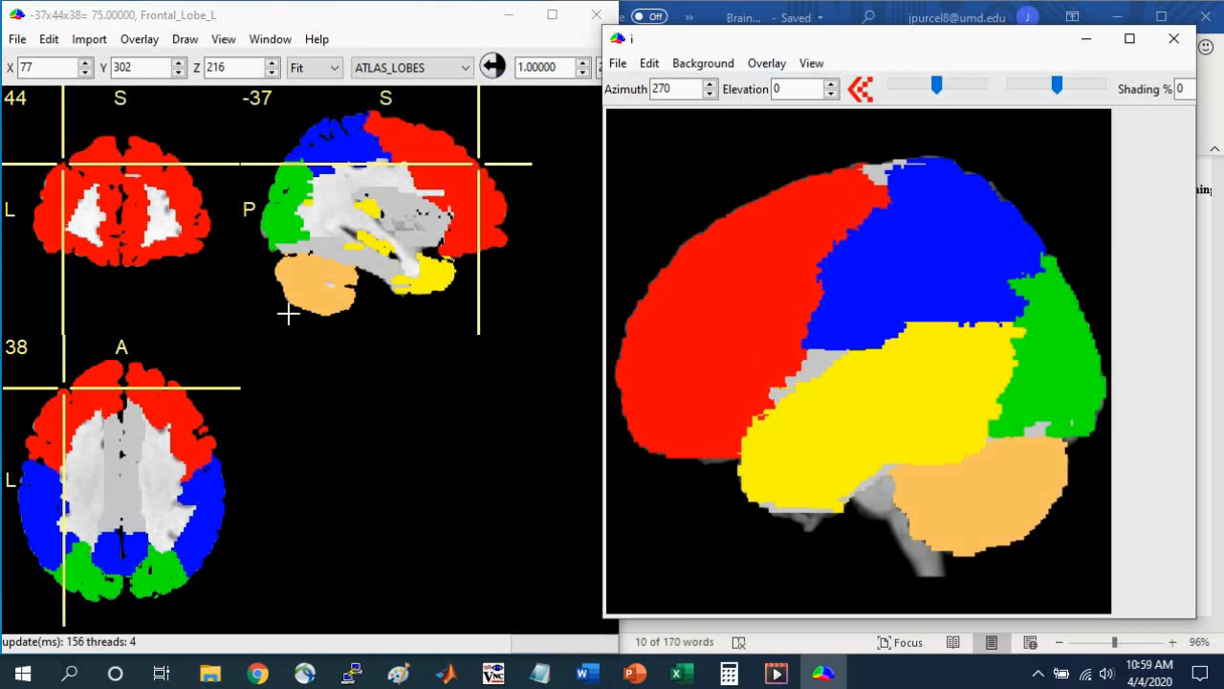
pyautogui.moveTo(942, 245)
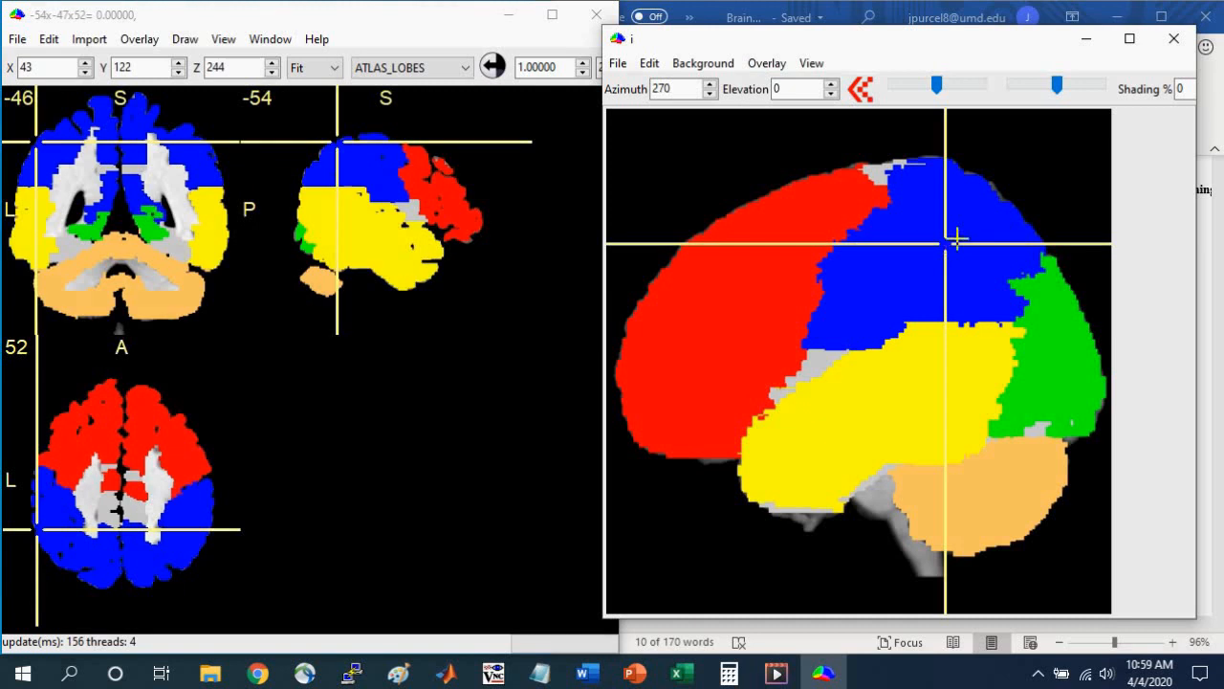
pyautogui.moveTo(308, 131)
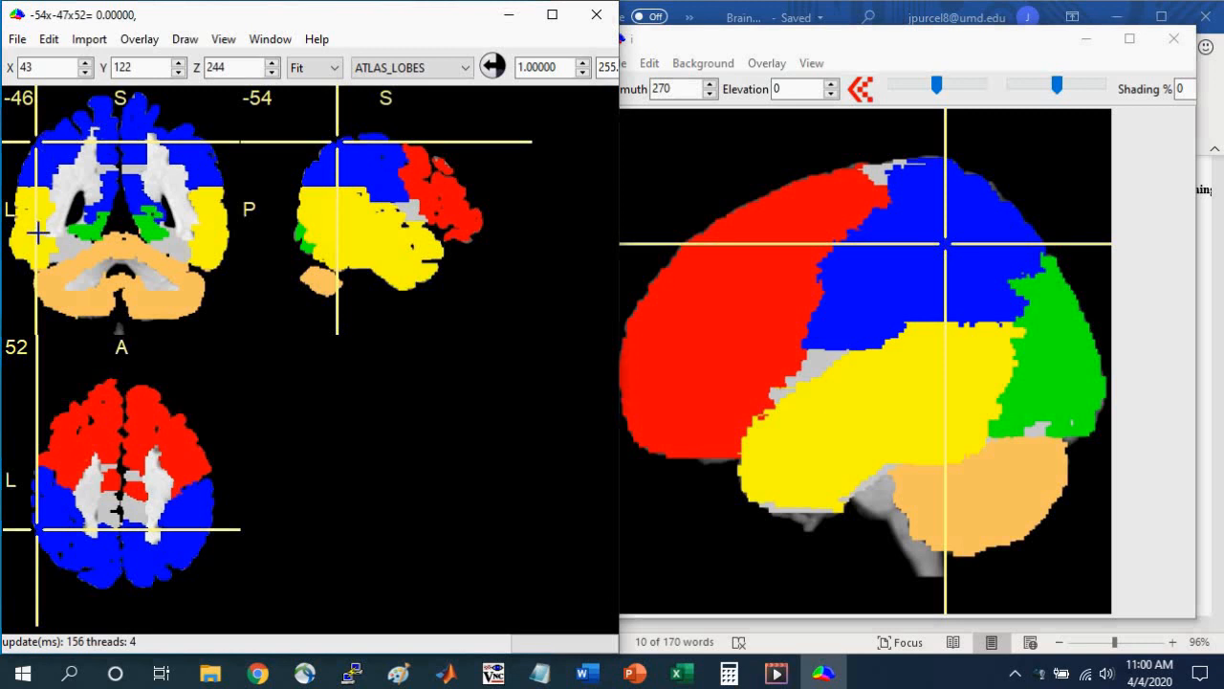
# - Set the lobe overlay's transparency on background to 60%
pyautogui.click(139, 39)
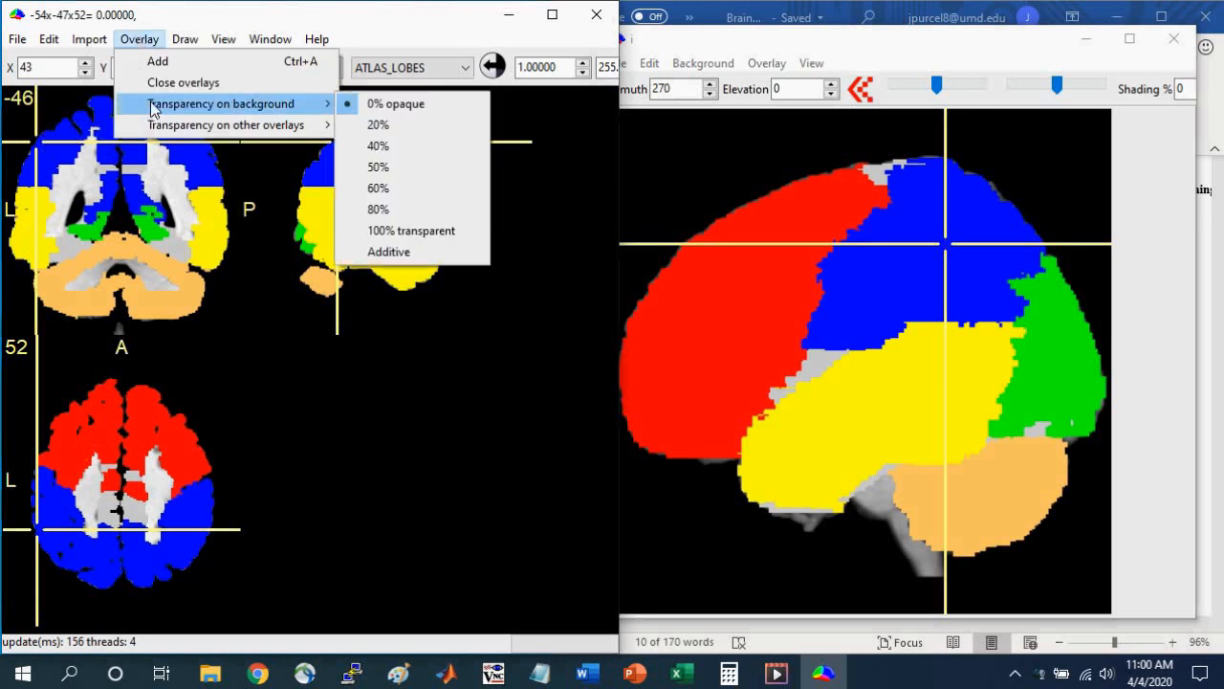
pyautogui.moveTo(390, 152)
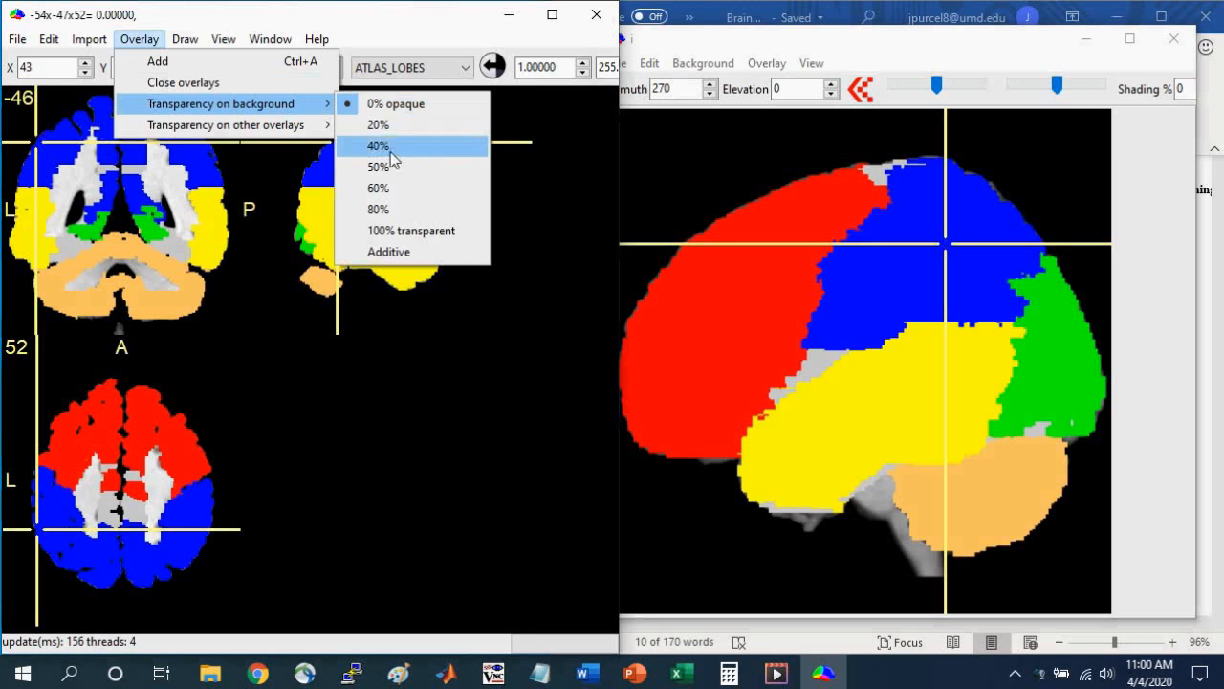
pyautogui.moveTo(387, 196)
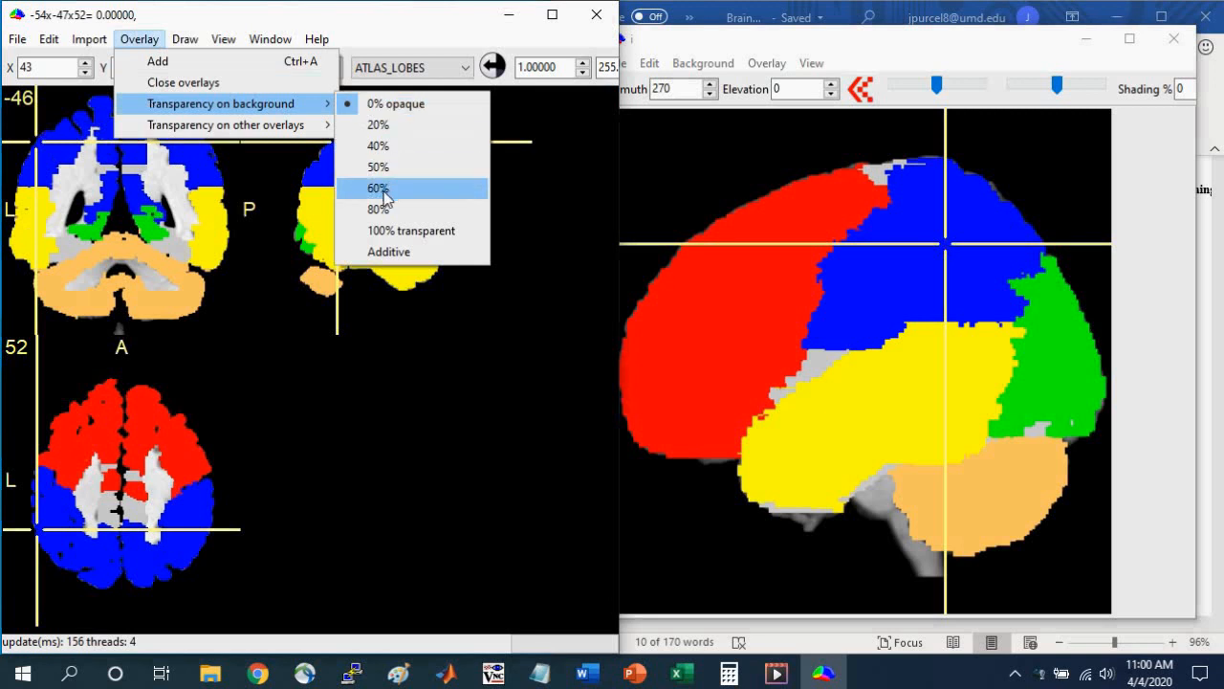
pyautogui.click(378, 187)
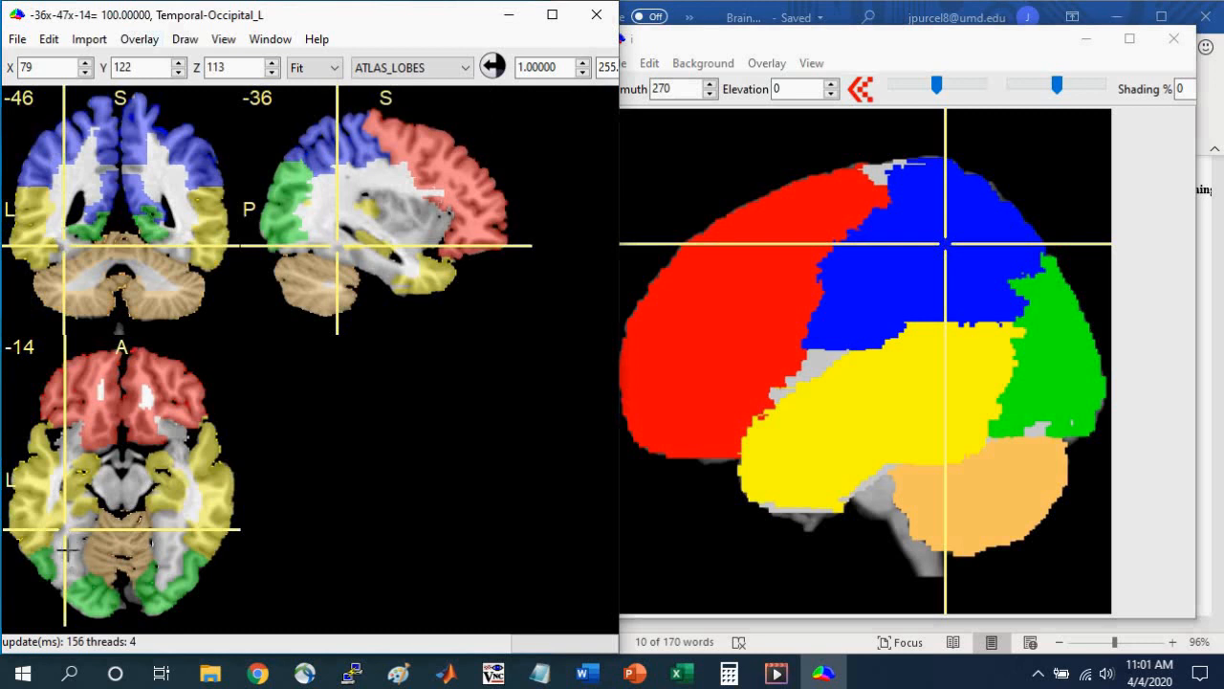
pyautogui.moveTo(52, 521)
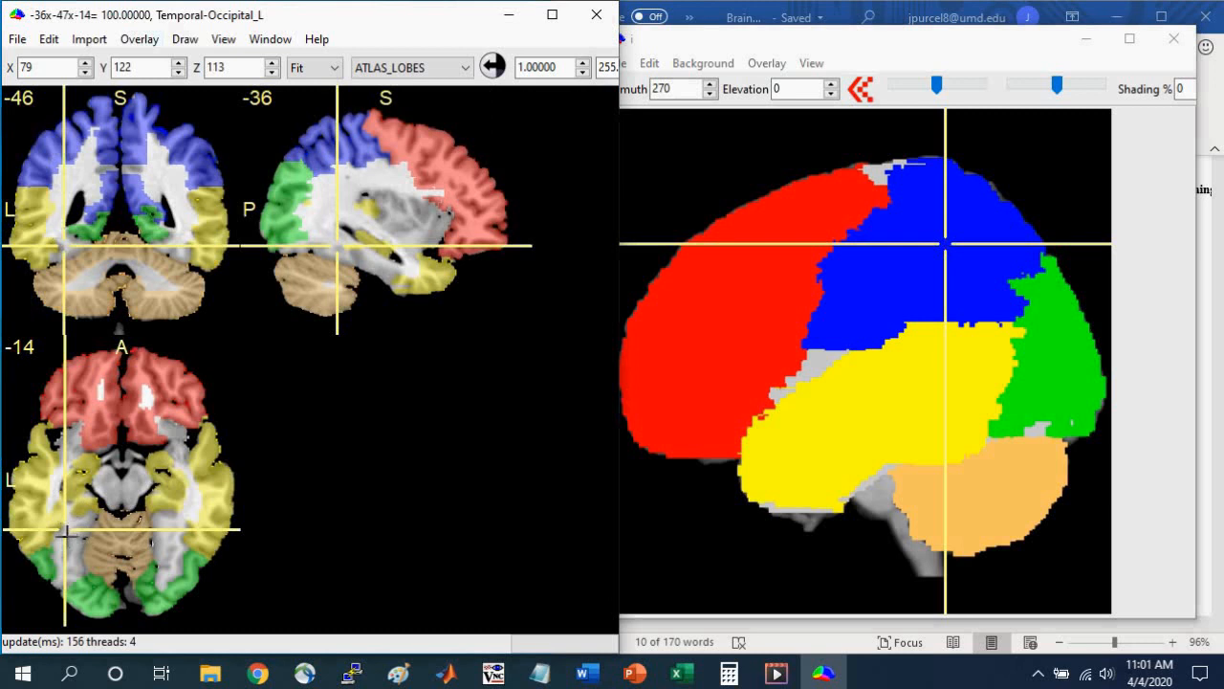
pyautogui.moveTo(68, 540)
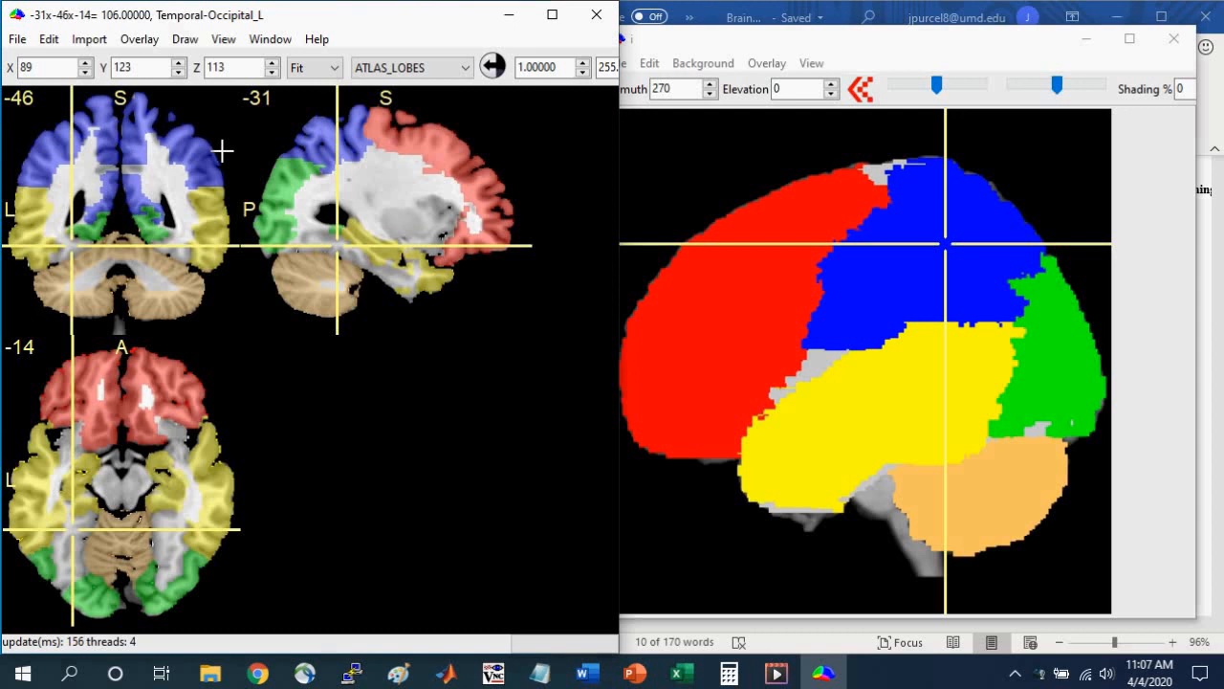
pyautogui.moveTo(208, 142)
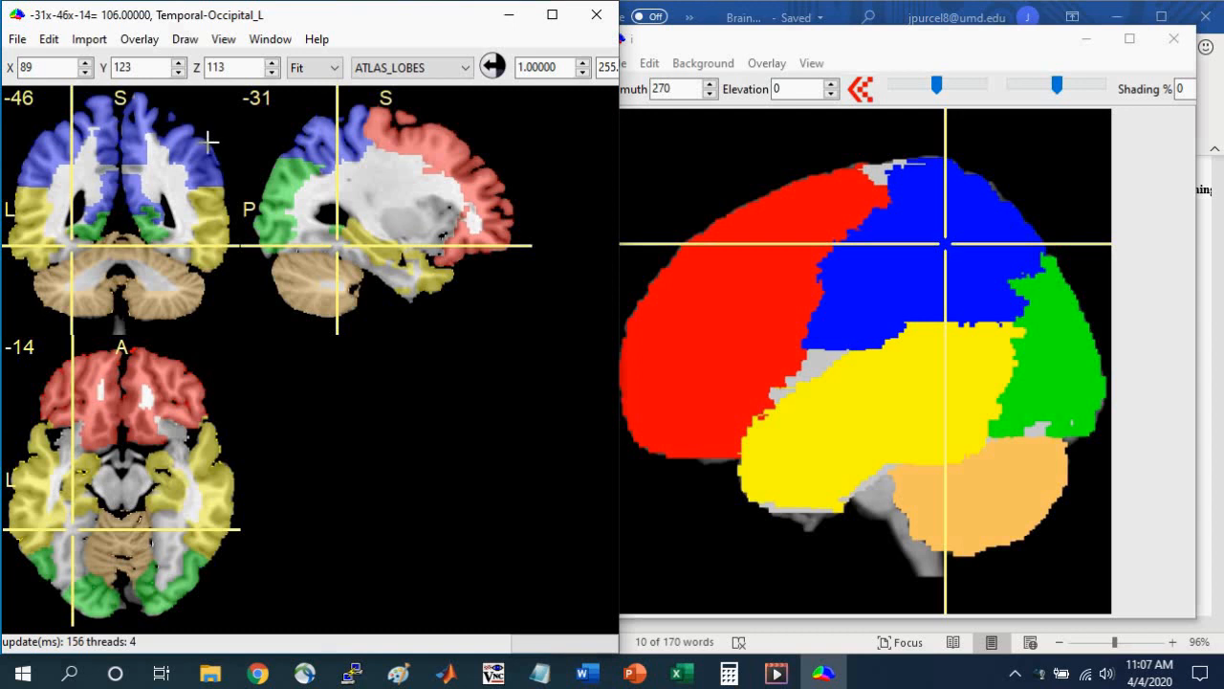
pyautogui.moveTo(153, 94)
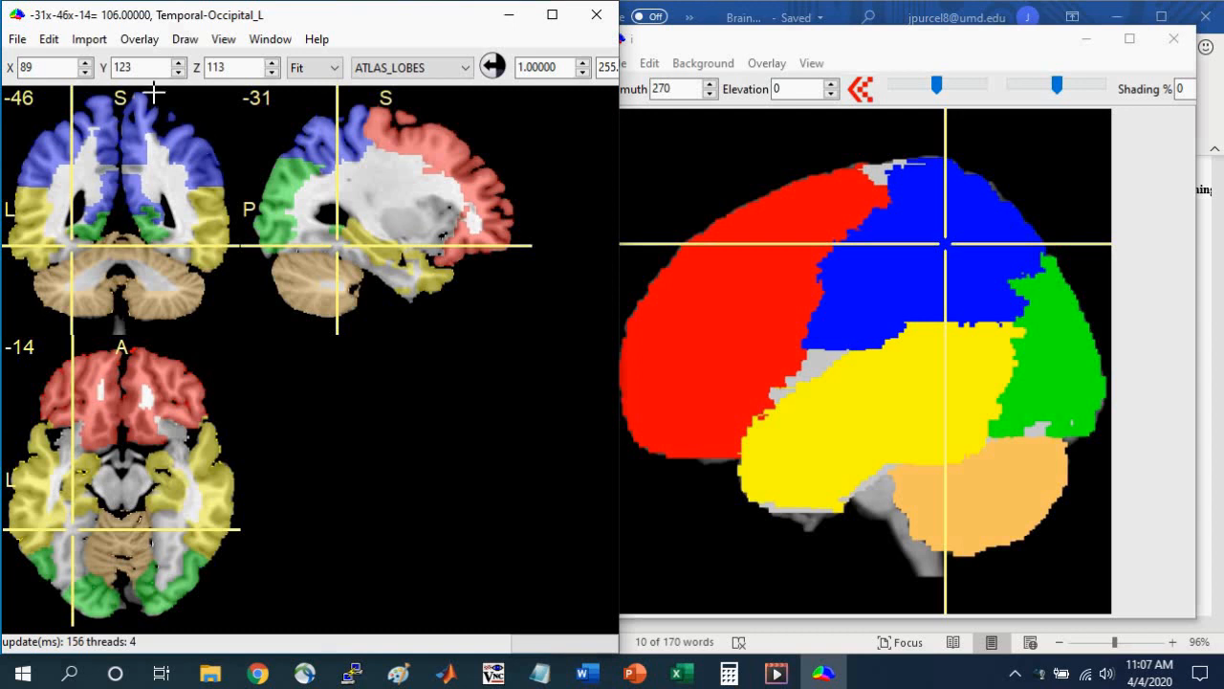
pyautogui.moveTo(145, 46)
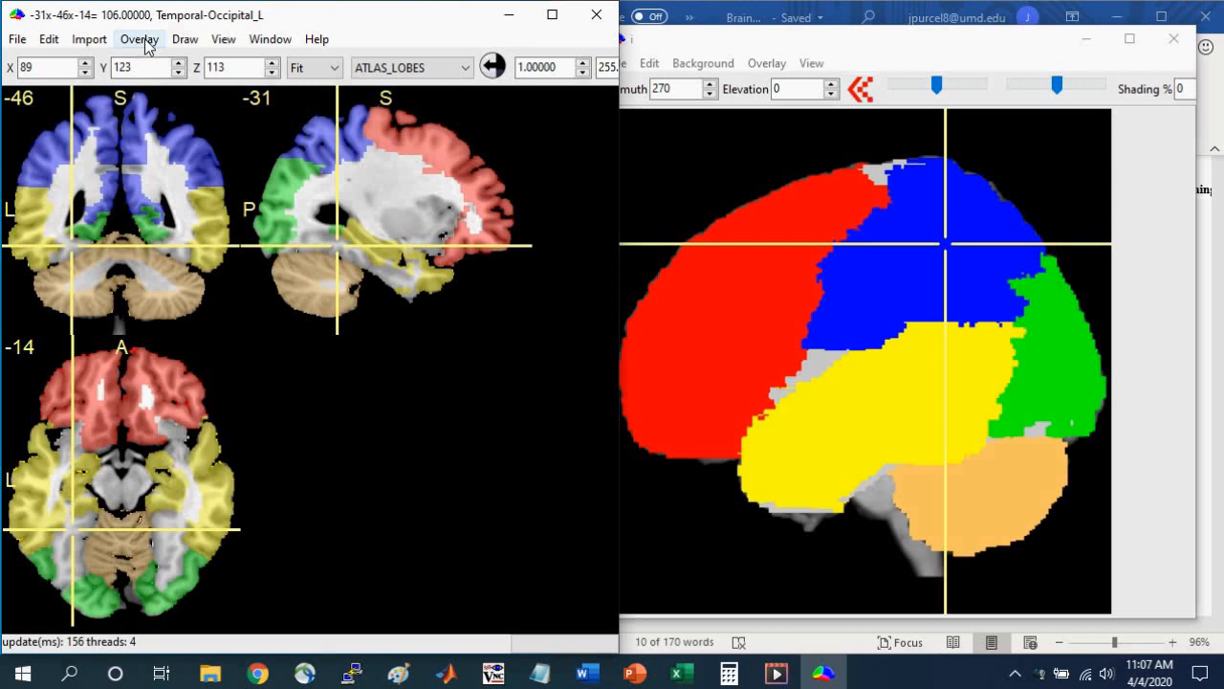
# - Close the lobes overlay and load ATLAS_GYRI.nii as the new overlay
pyautogui.click(138, 39)
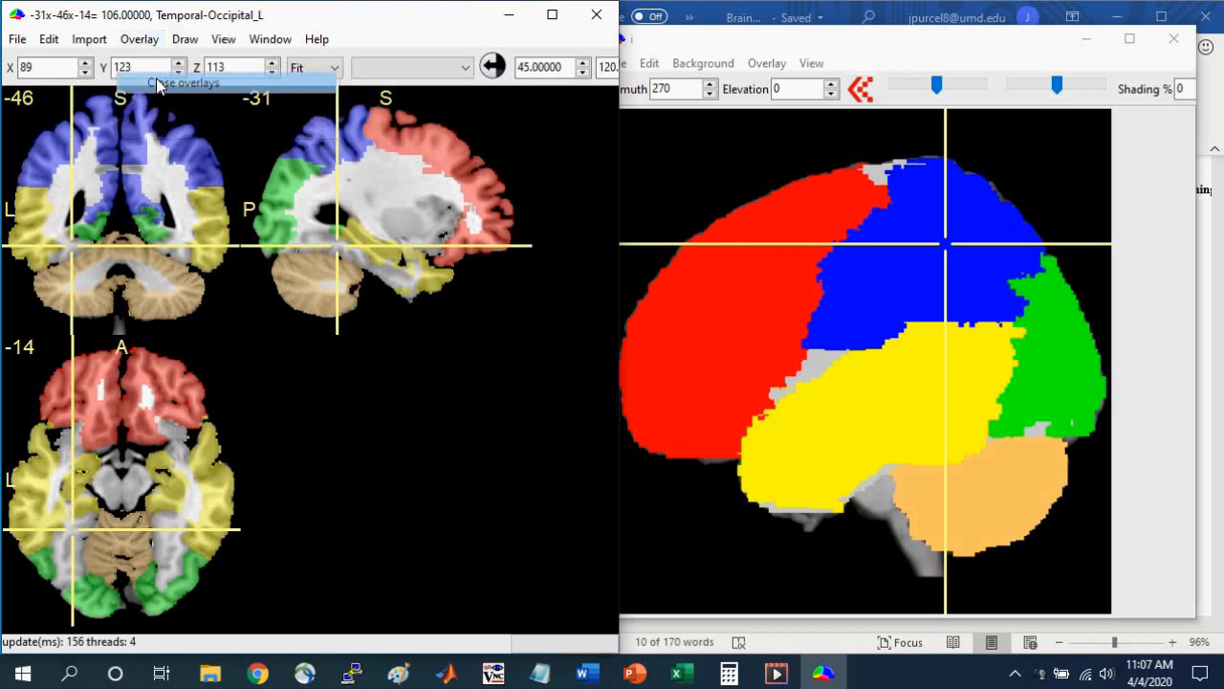
pyautogui.click(136, 39)
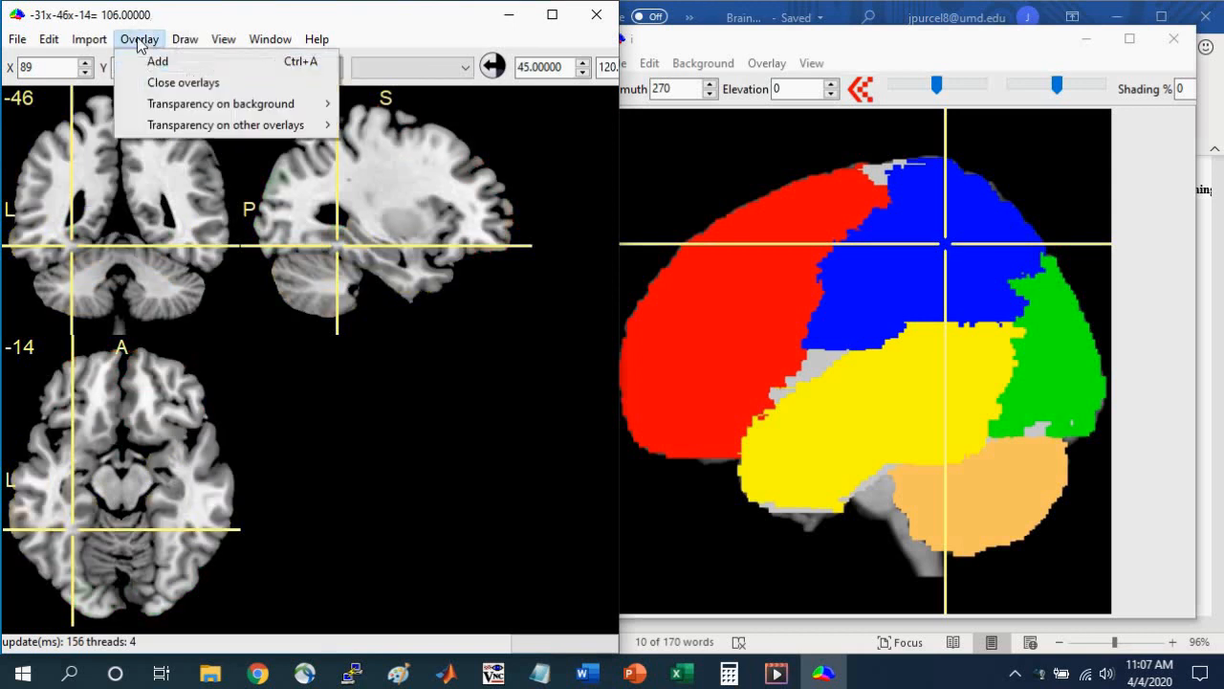
pyautogui.click(156, 60)
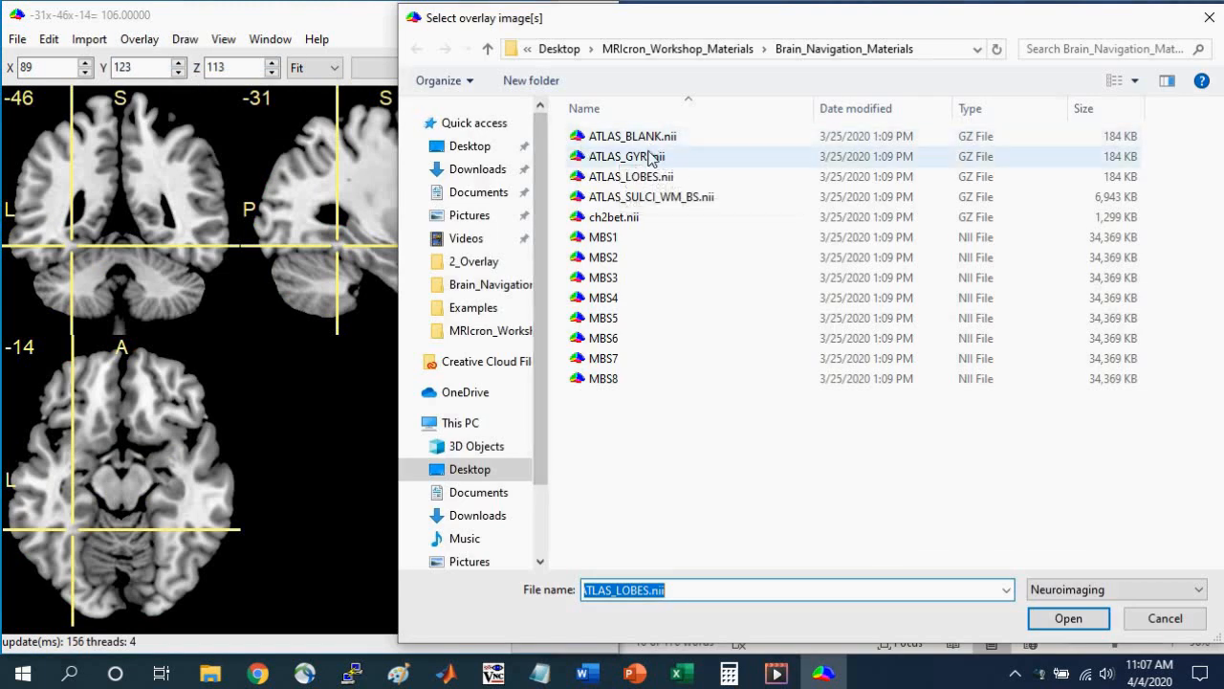
pyautogui.click(627, 156)
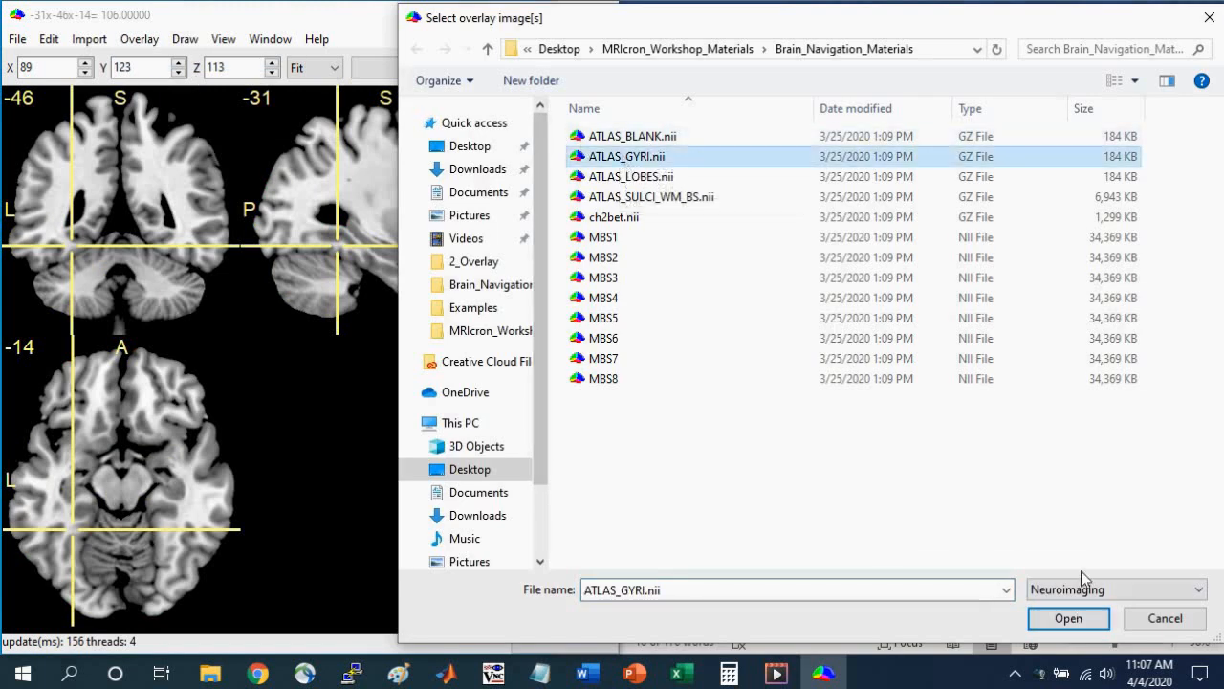
pyautogui.click(1069, 618)
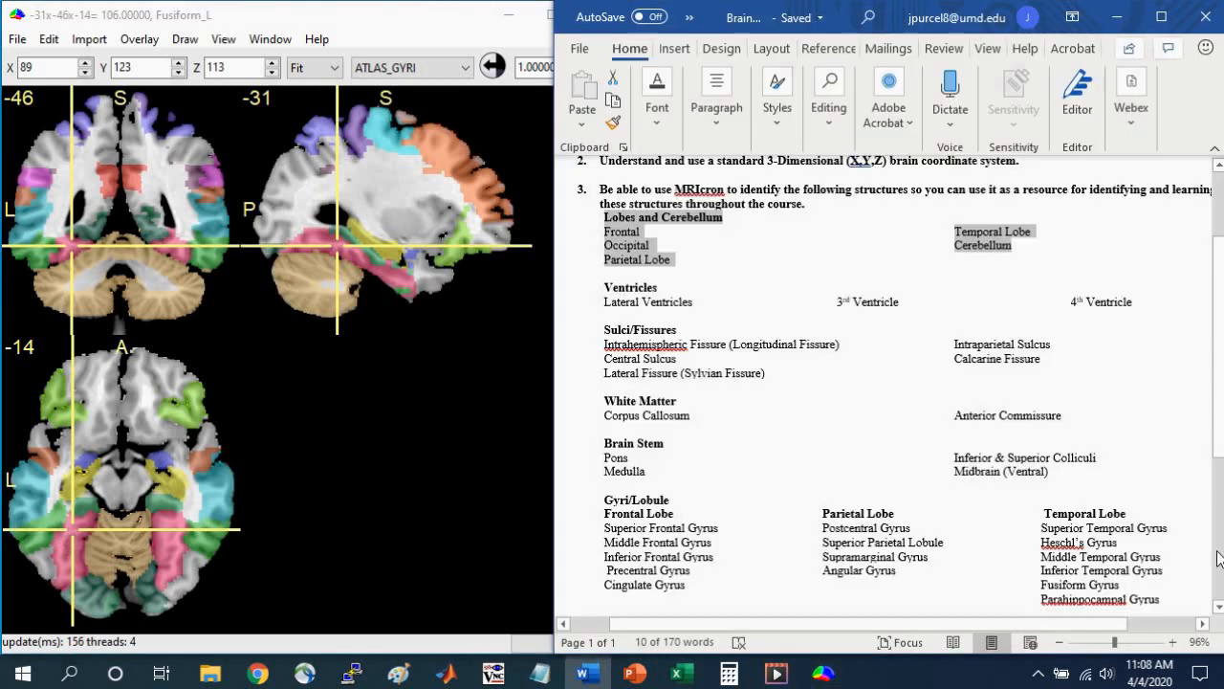
pyautogui.moveTo(665, 276)
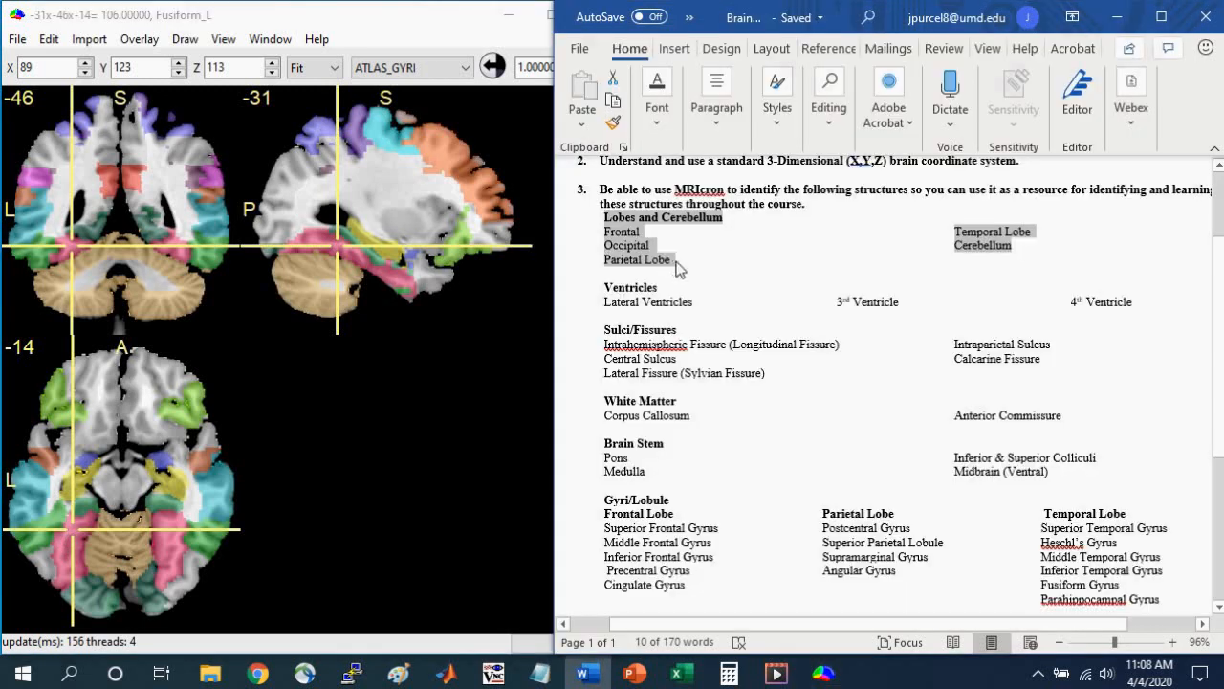
pyautogui.moveTo(666, 316)
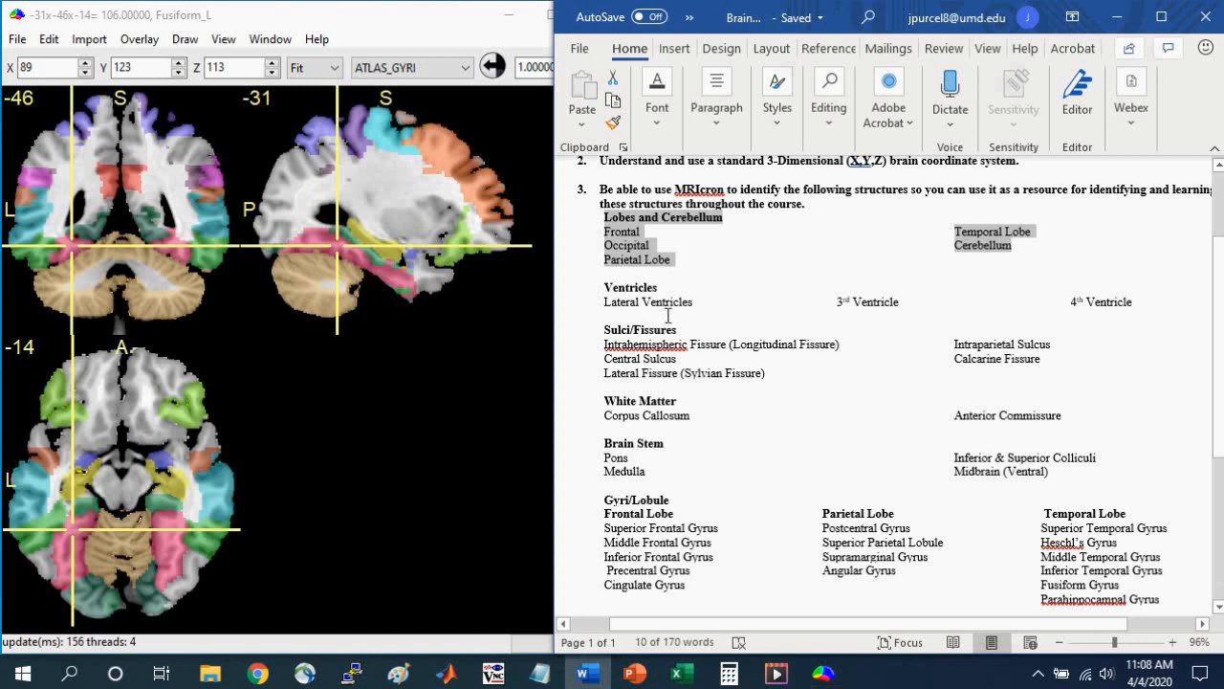
pyautogui.moveTo(659, 309)
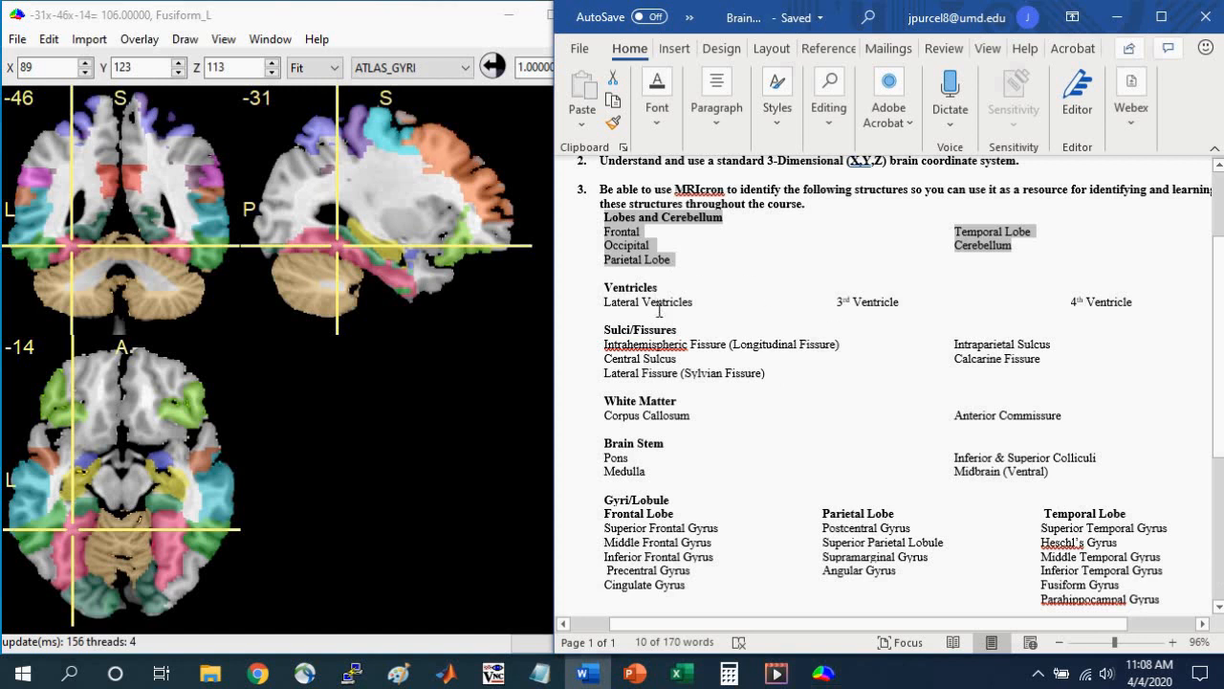
pyautogui.moveTo(1052, 376)
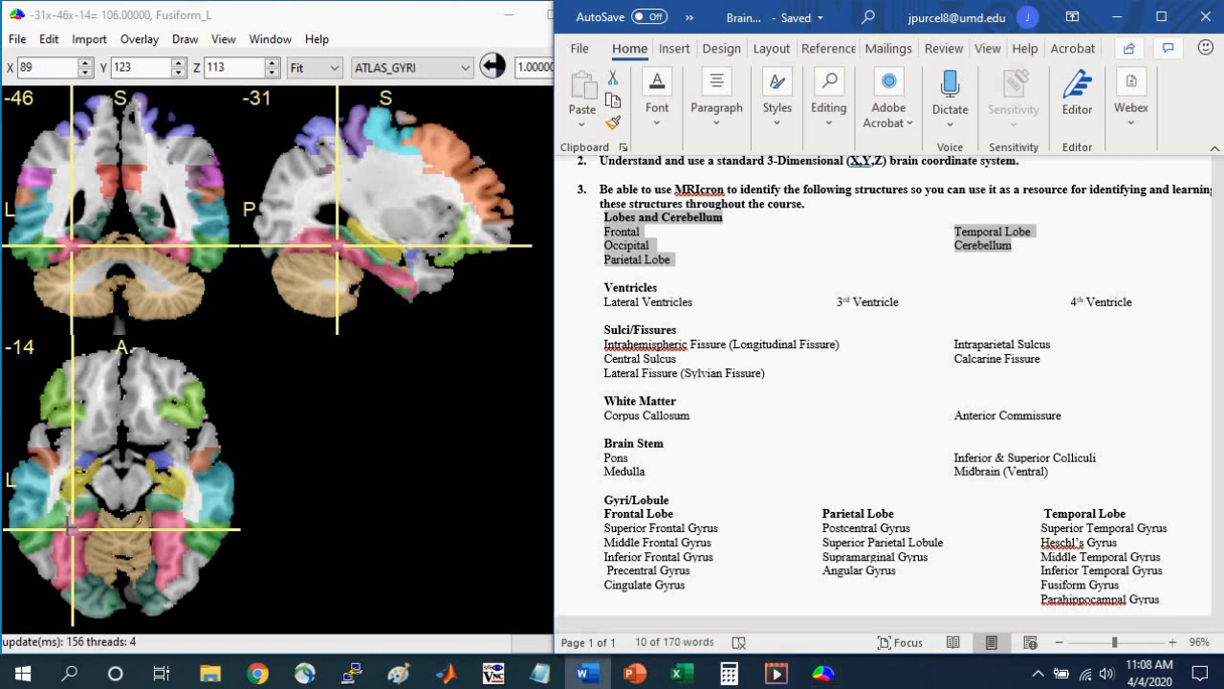
pyautogui.moveTo(212, 26)
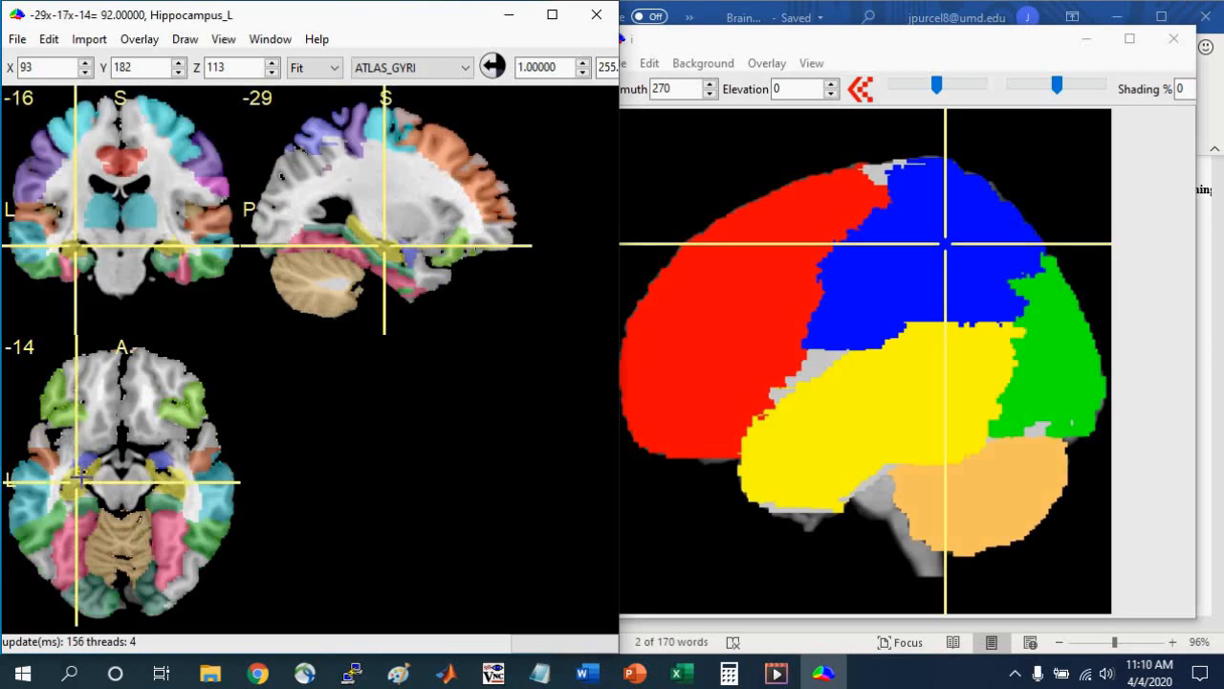
pyautogui.moveTo(277, 7)
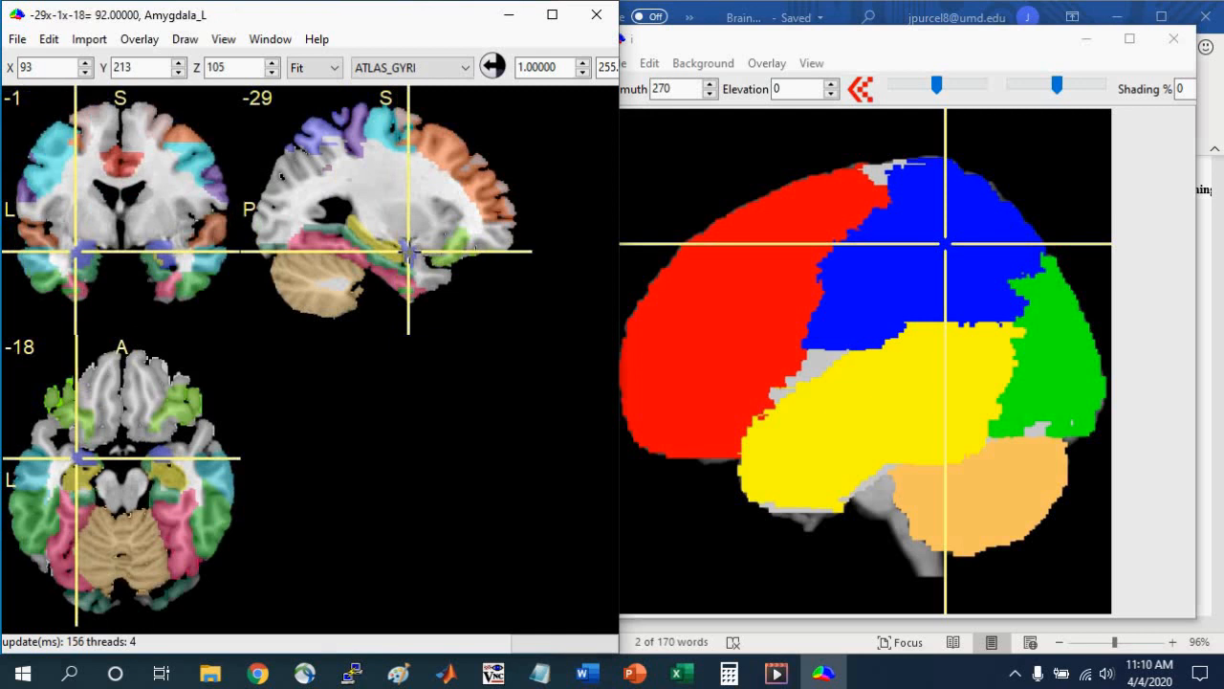
pyautogui.moveTo(469, 142)
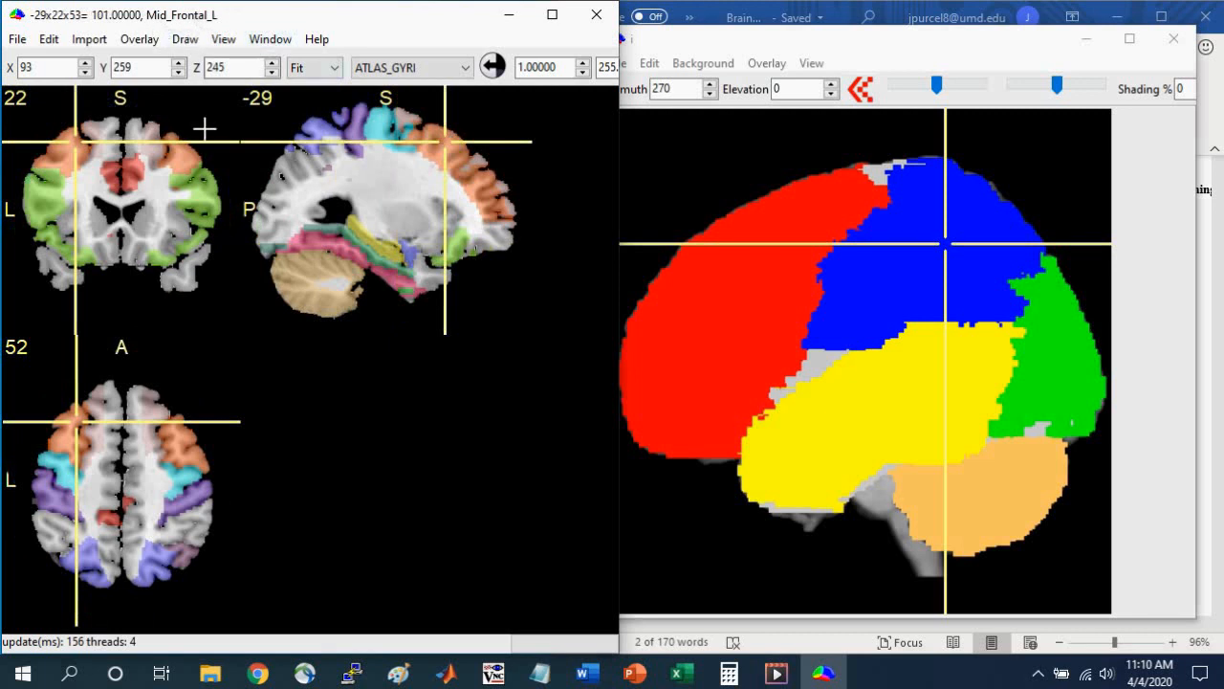
pyautogui.moveTo(50, 180)
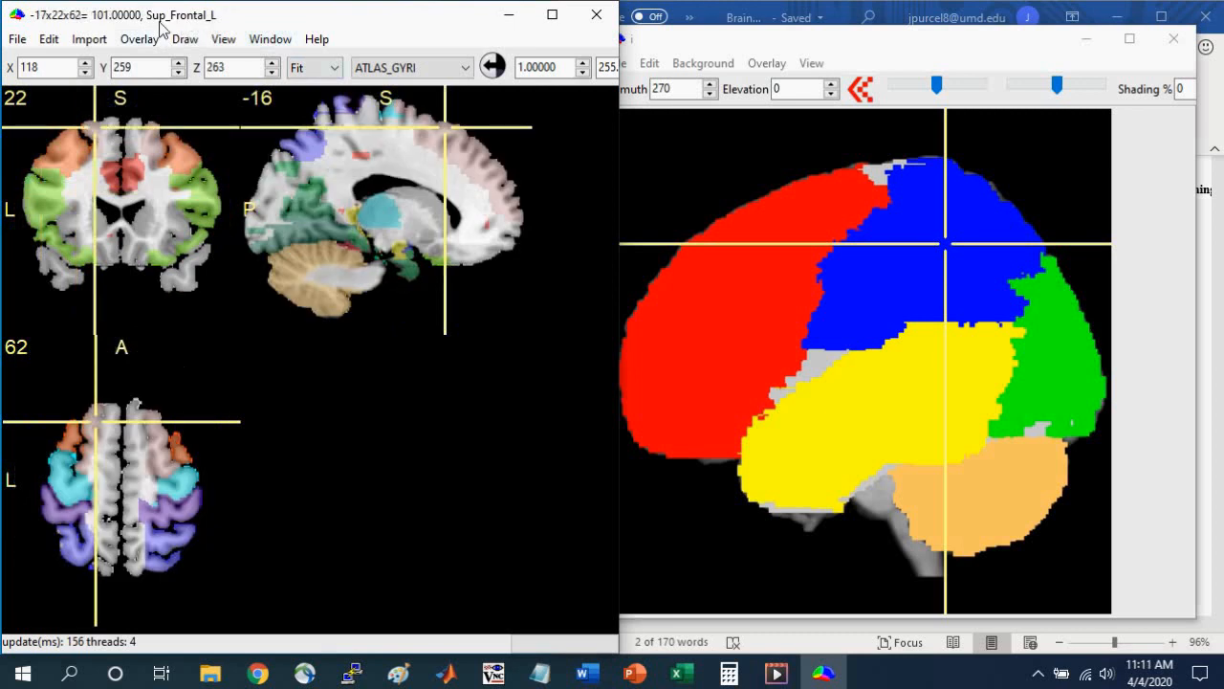
pyautogui.moveTo(190, 25)
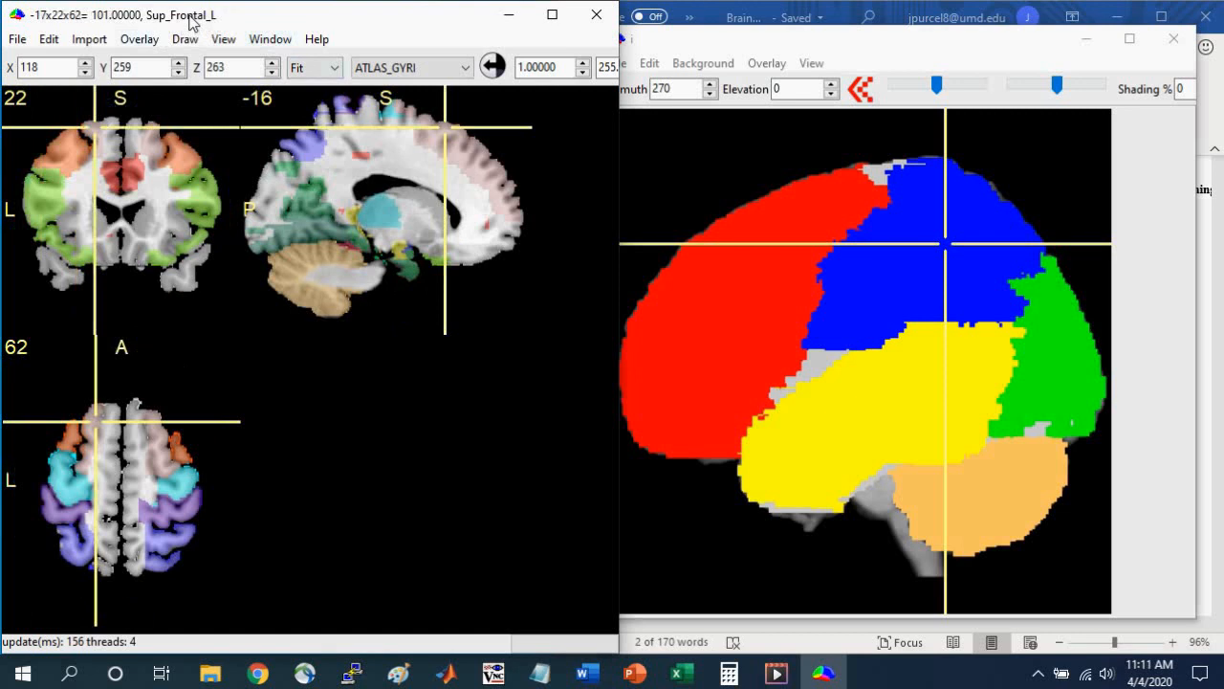
pyautogui.moveTo(1011, 48)
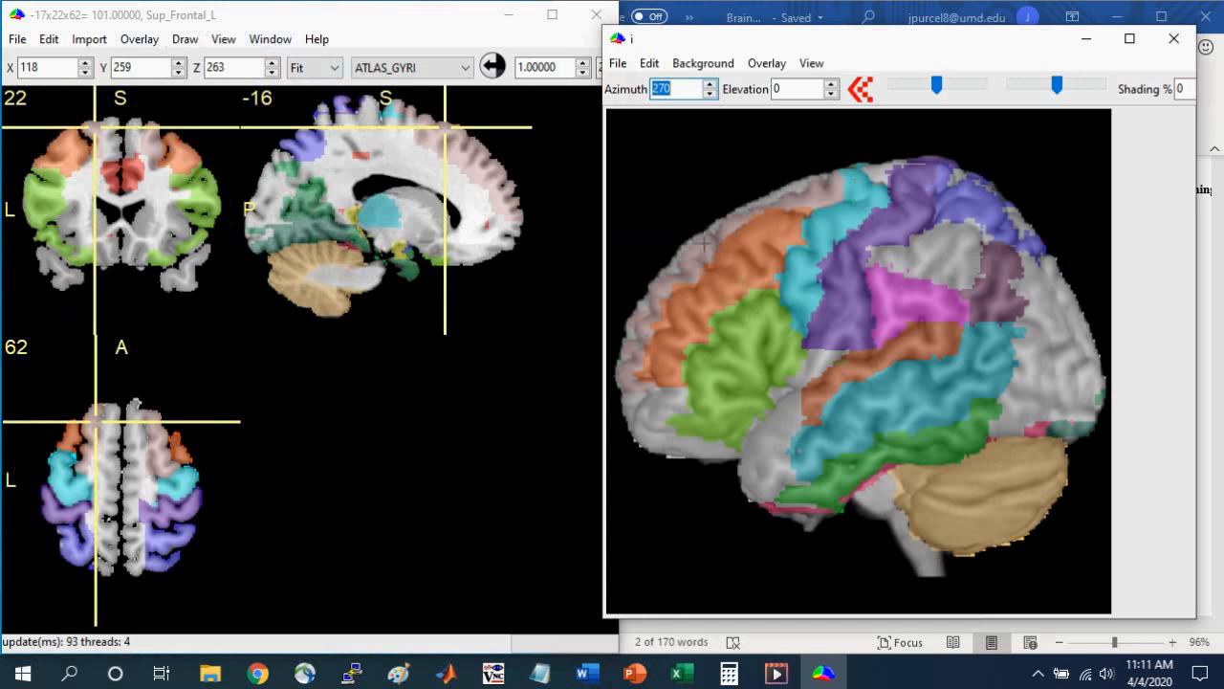
# - Pick two points on the gyri-coloured 3D render, ending in the left parietal-temporal area
pyautogui.click(705, 254)
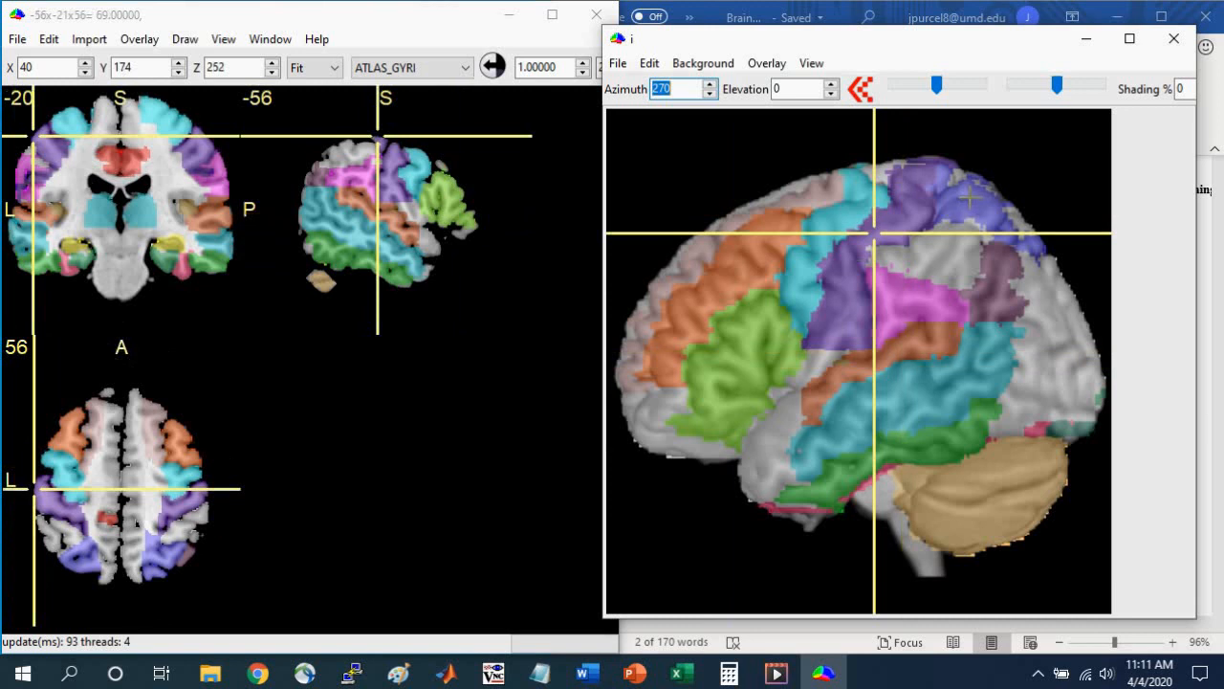
pyautogui.click(974, 199)
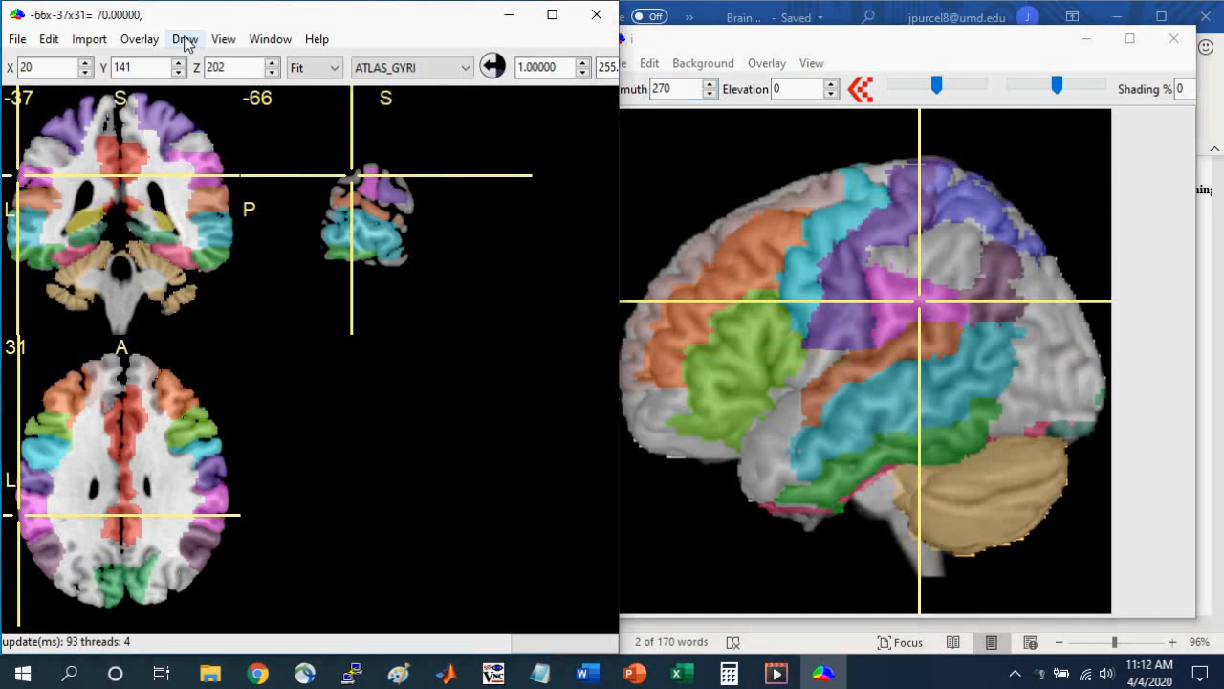
pyautogui.moveTo(223, 26)
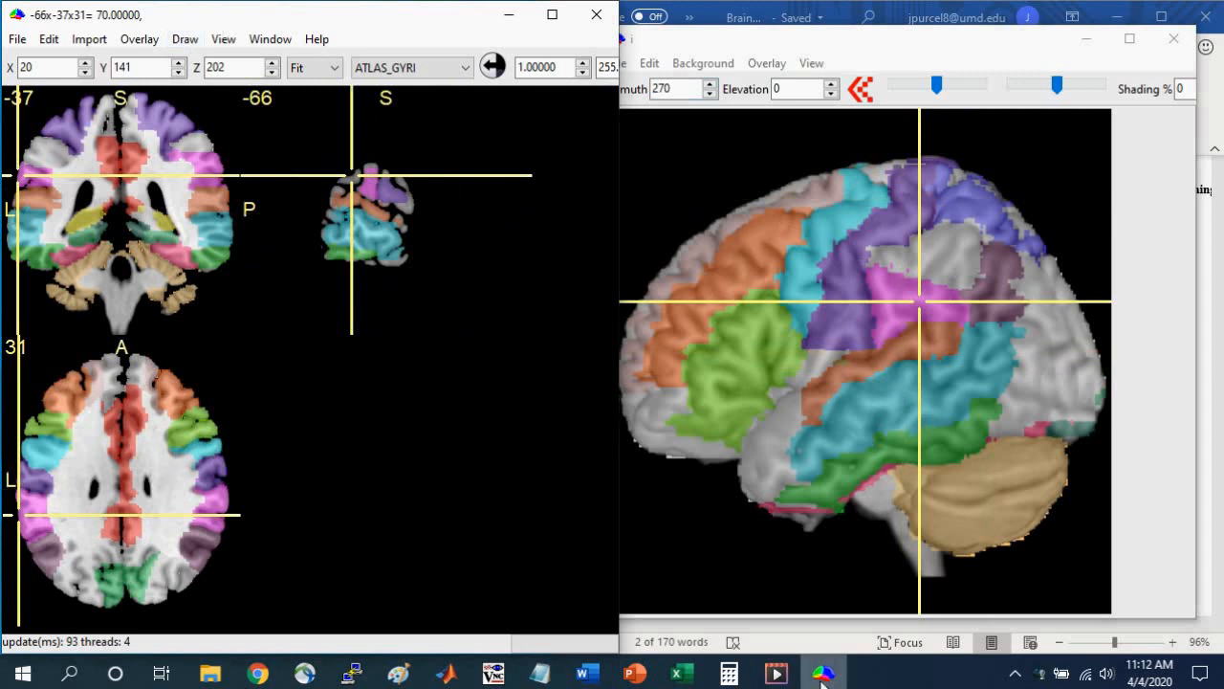
pyautogui.moveTo(810, 672)
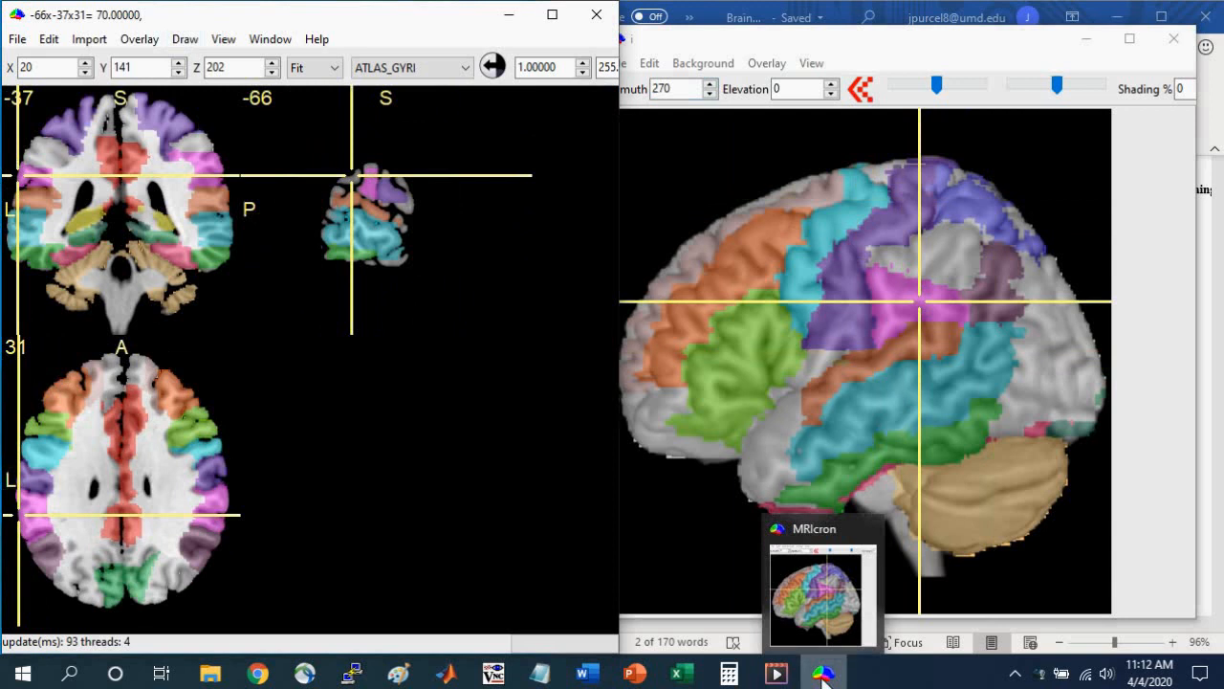
# - Bring up MRIcron's taskbar jump list of recent files and launch options
pyautogui.rightClick(820, 672)
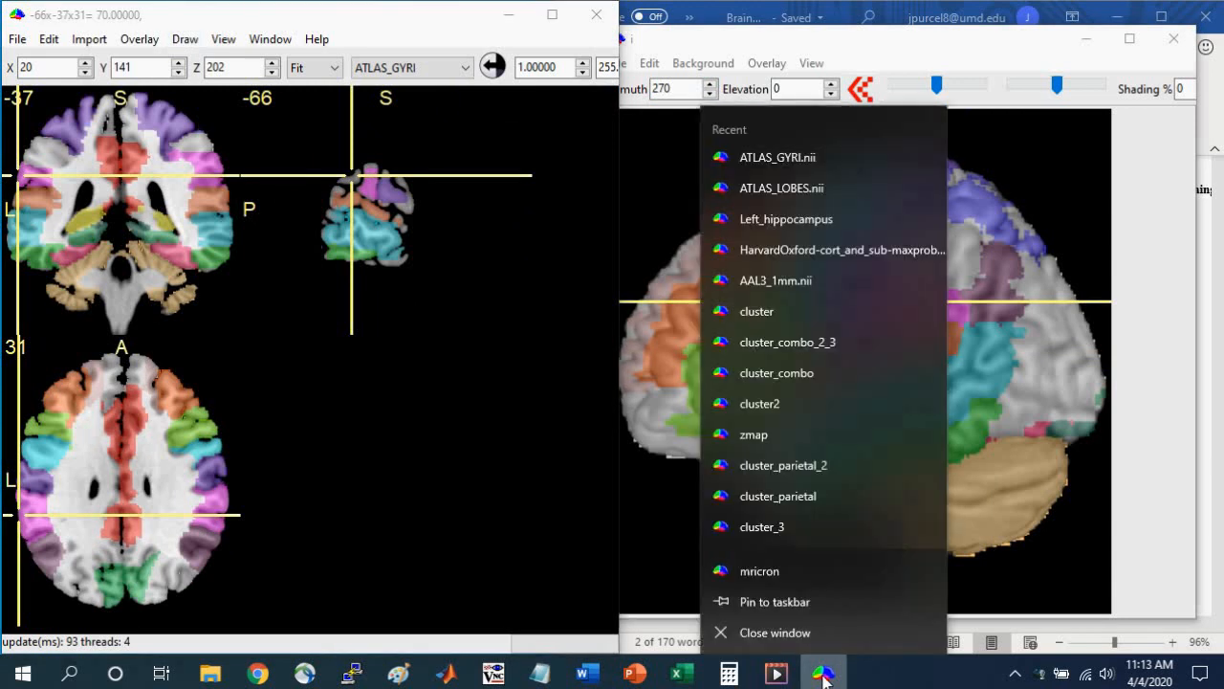
pyautogui.moveTo(790, 585)
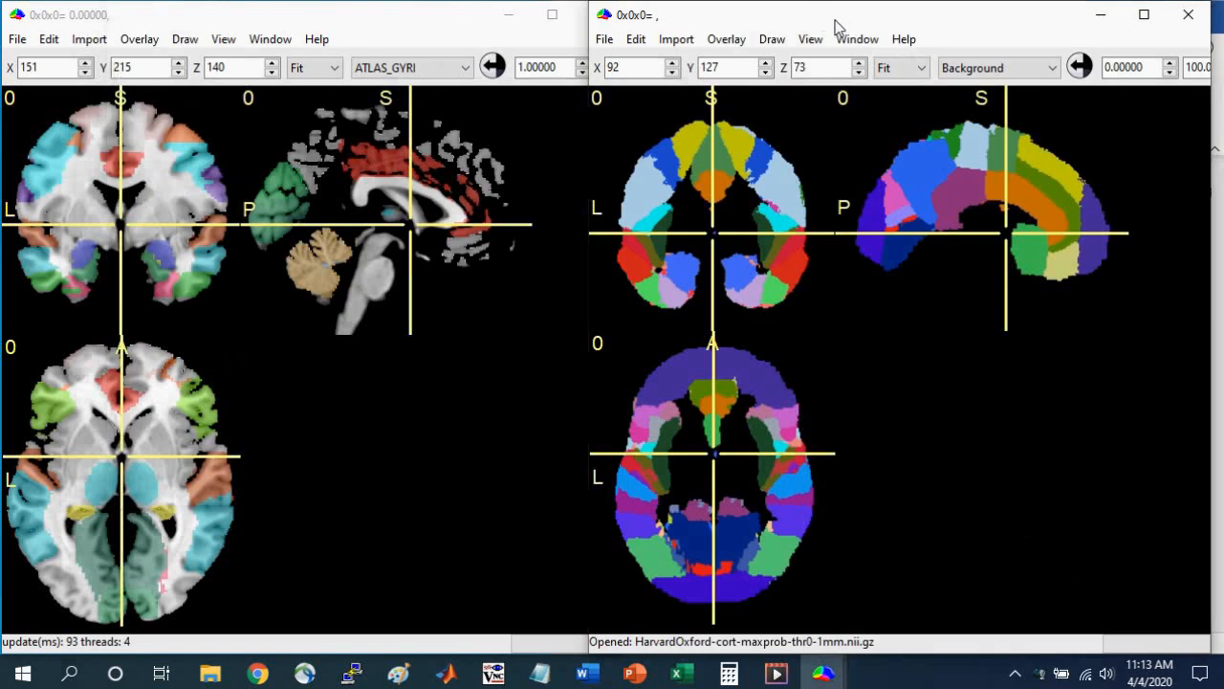
pyautogui.moveTo(576, 209)
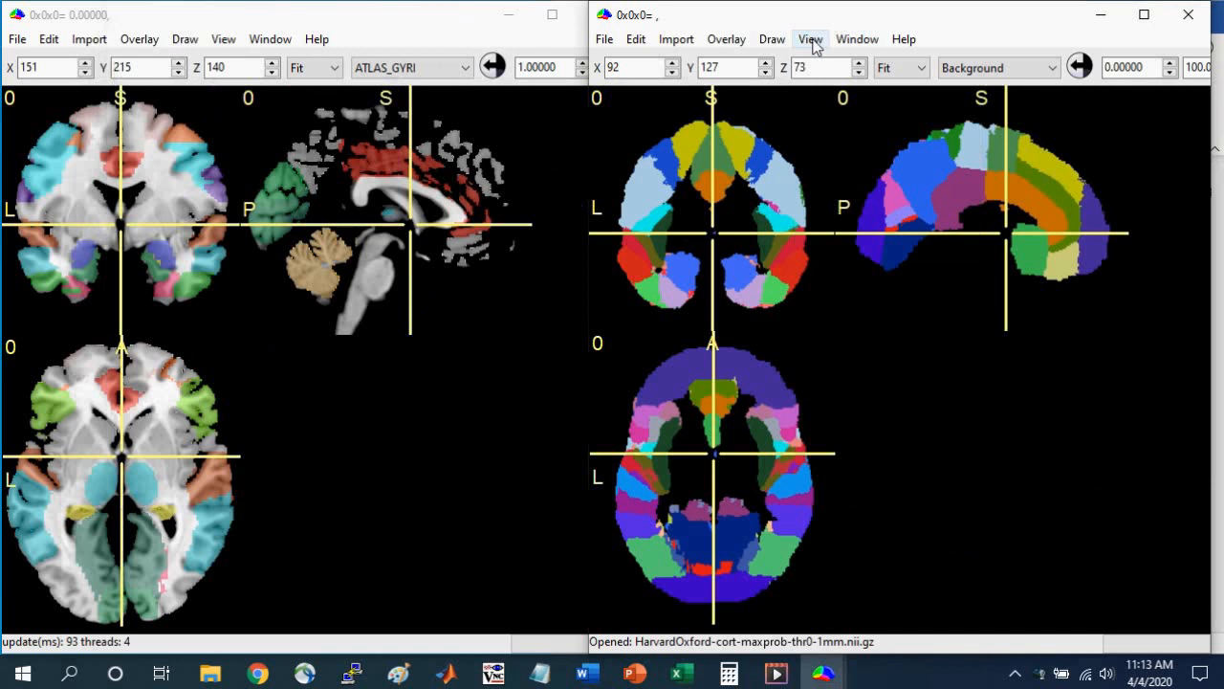
# - Turn on Yoke in both windows and centre the crosshairs on the left precentral gyrus
pyautogui.click(810, 39)
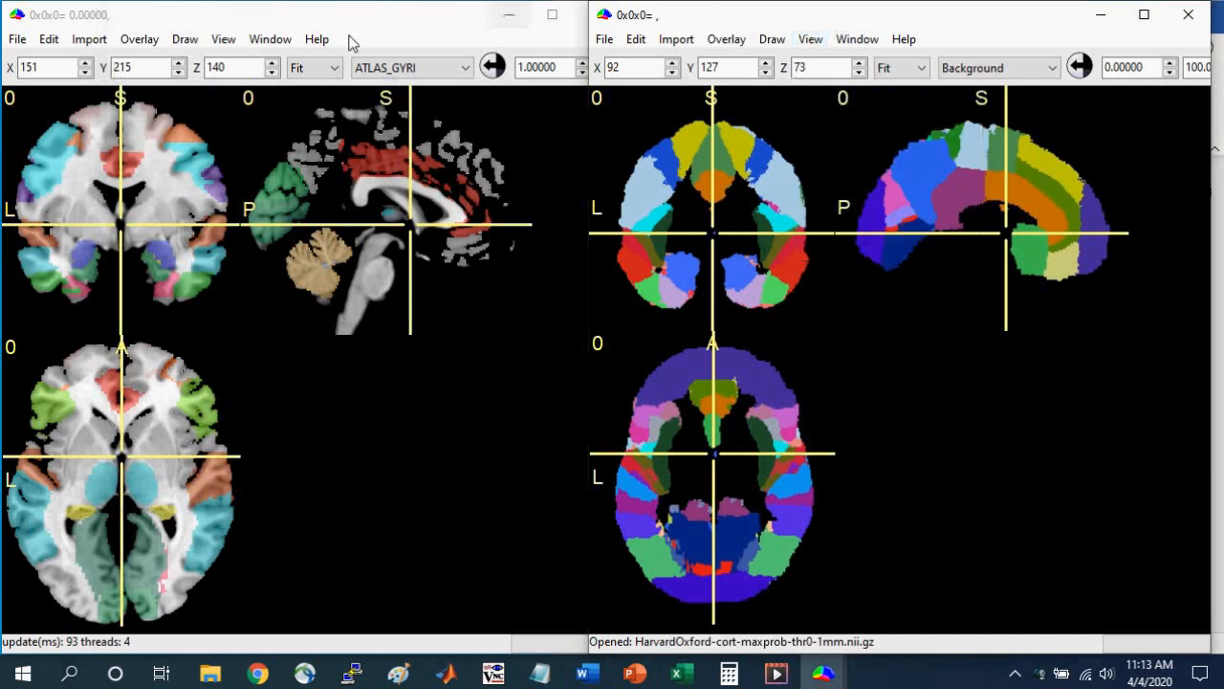
pyautogui.click(223, 40)
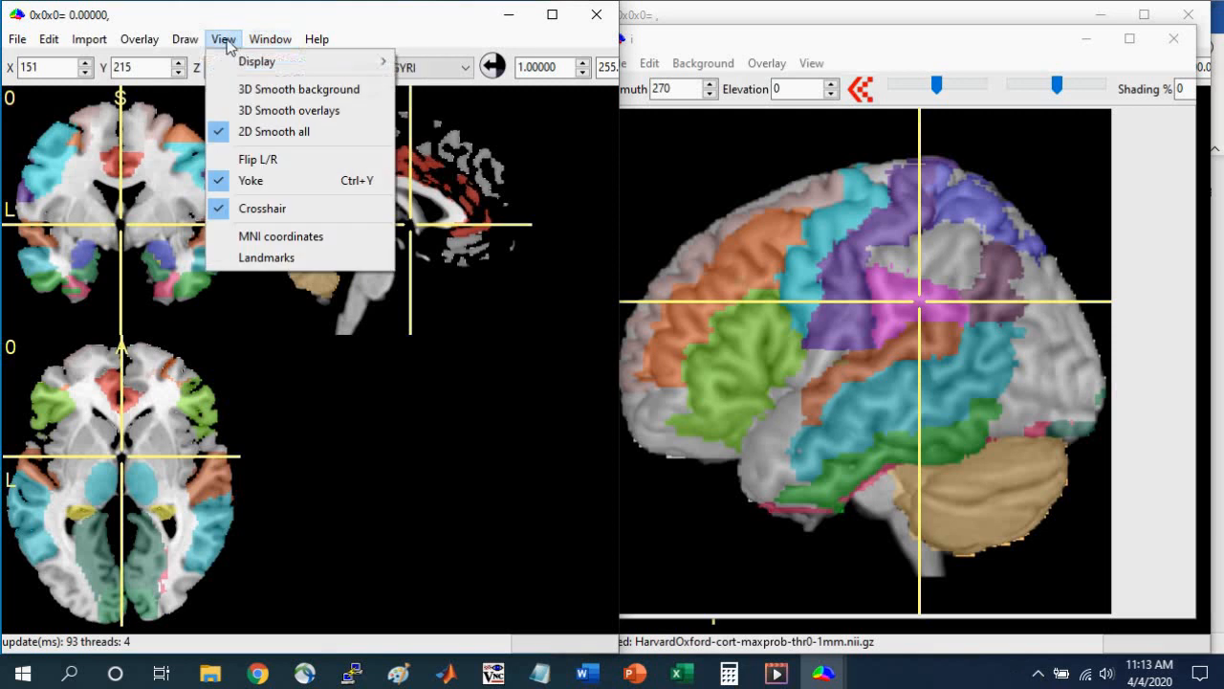
pyautogui.moveTo(247, 181)
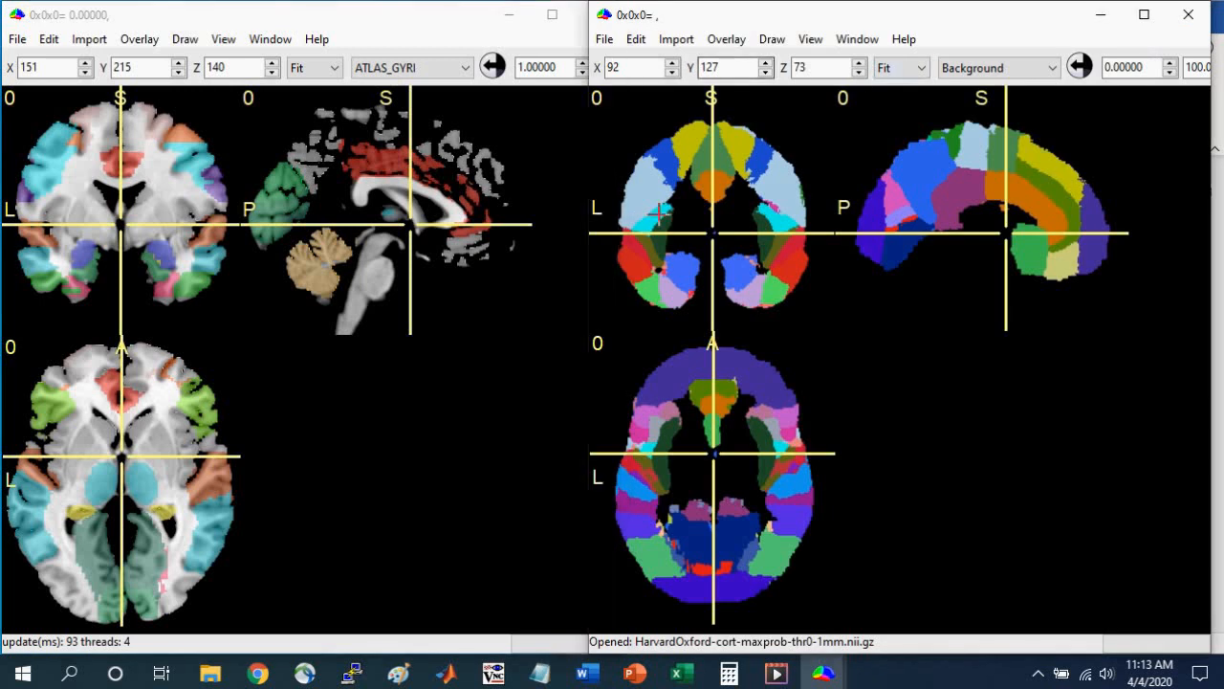
pyautogui.click(643, 208)
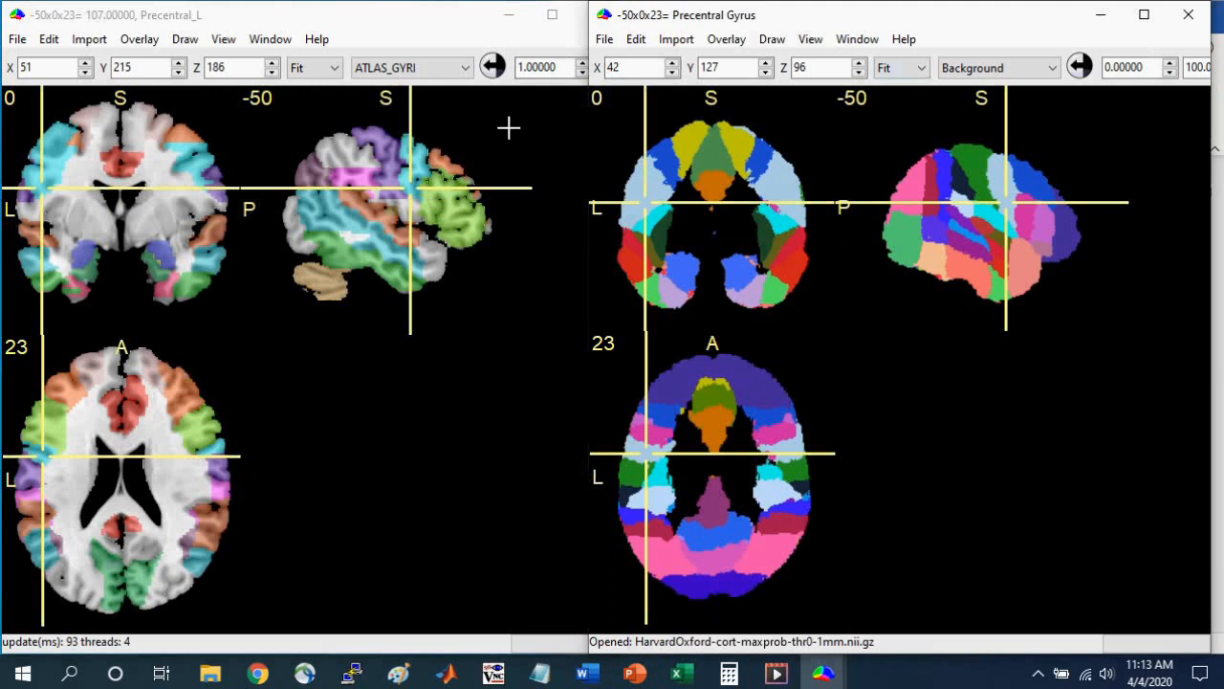
pyautogui.moveTo(489, 131)
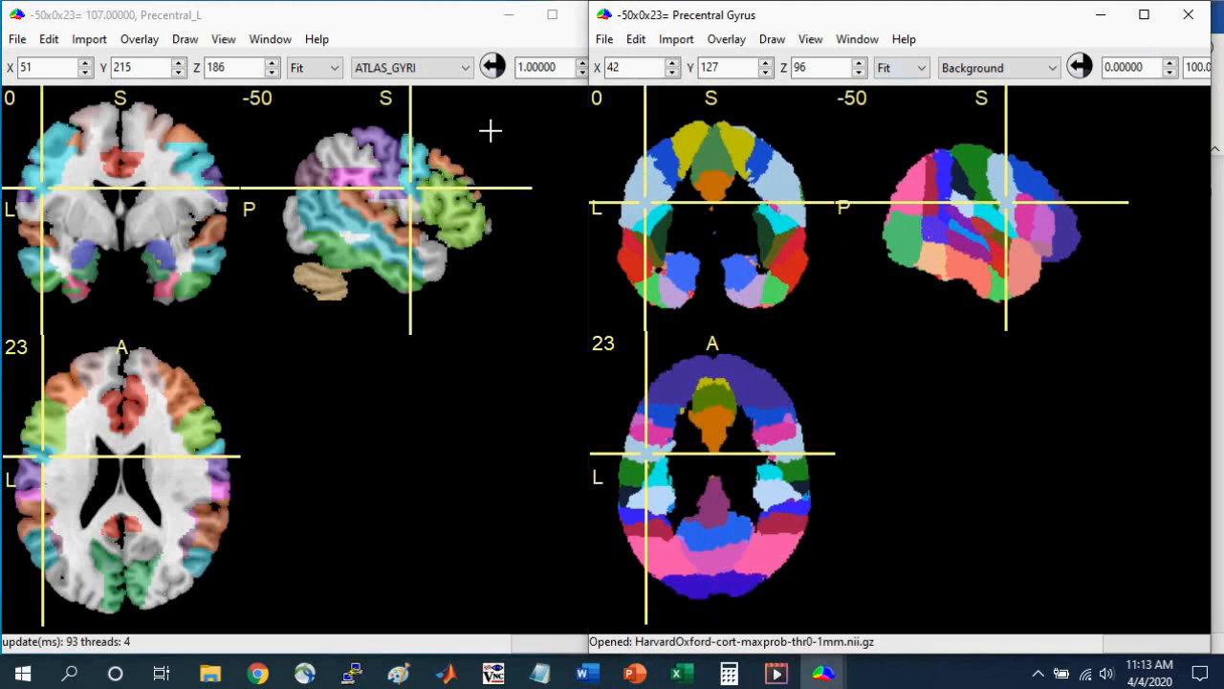
# - Load the ch2better.nii.gz template as the second window's background image
pyautogui.click(604, 38)
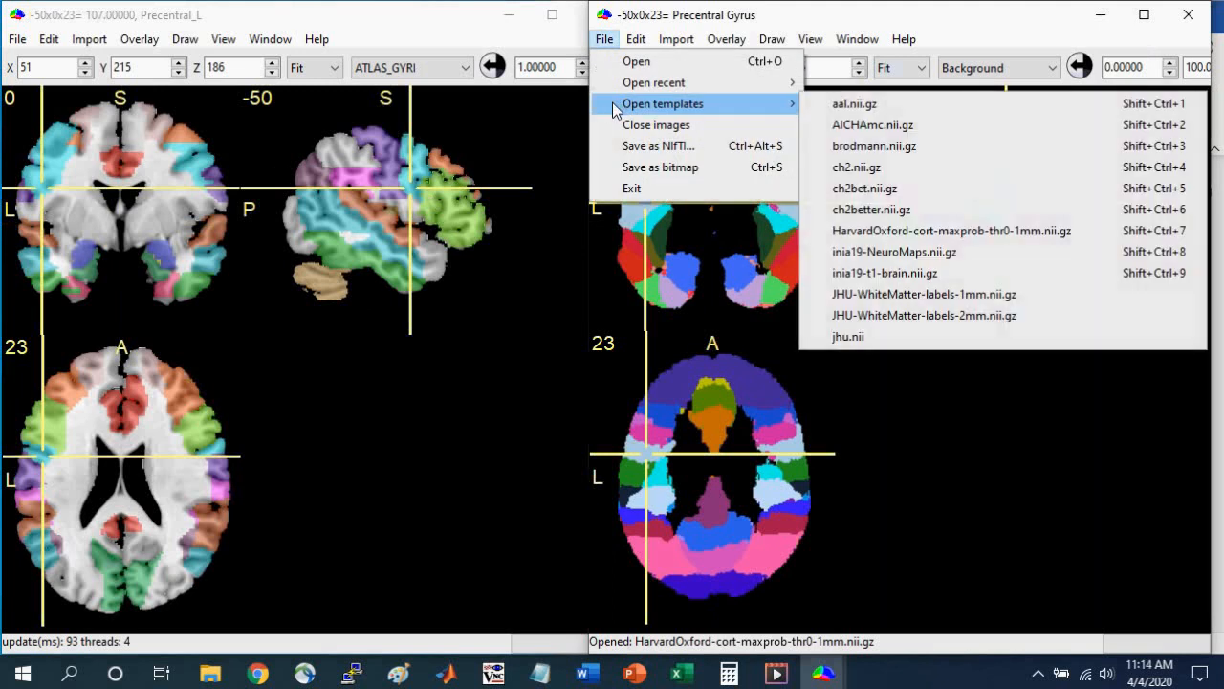
pyautogui.moveTo(773, 110)
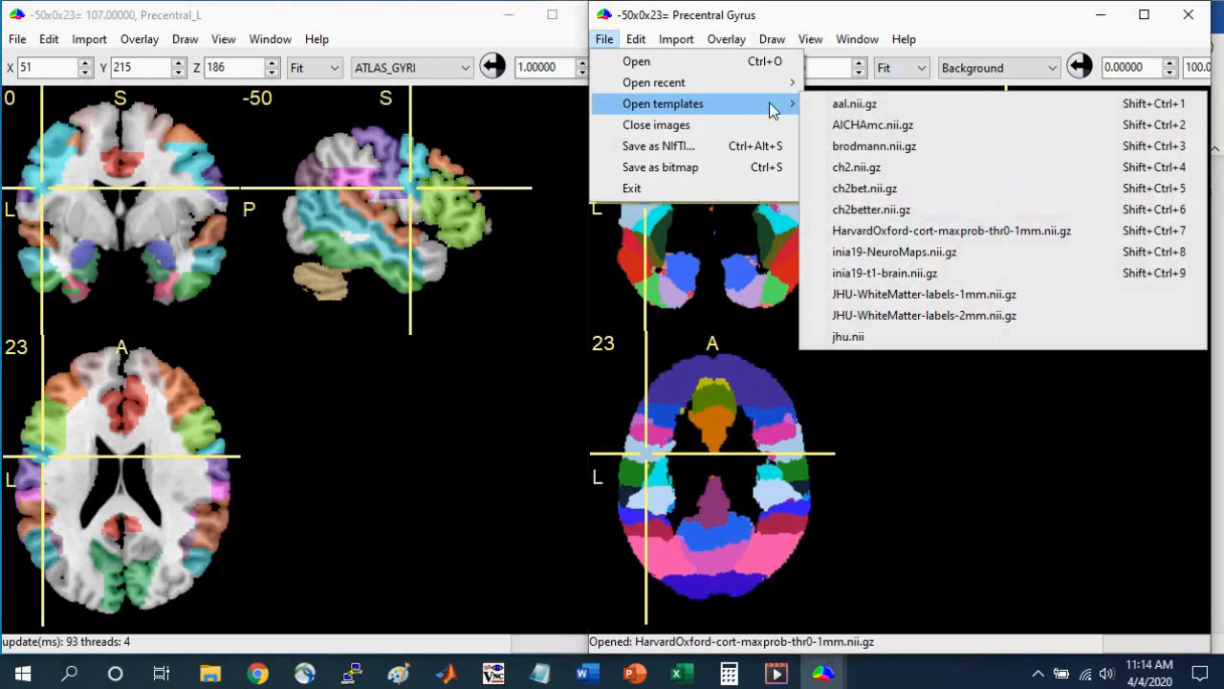
pyautogui.moveTo(873, 216)
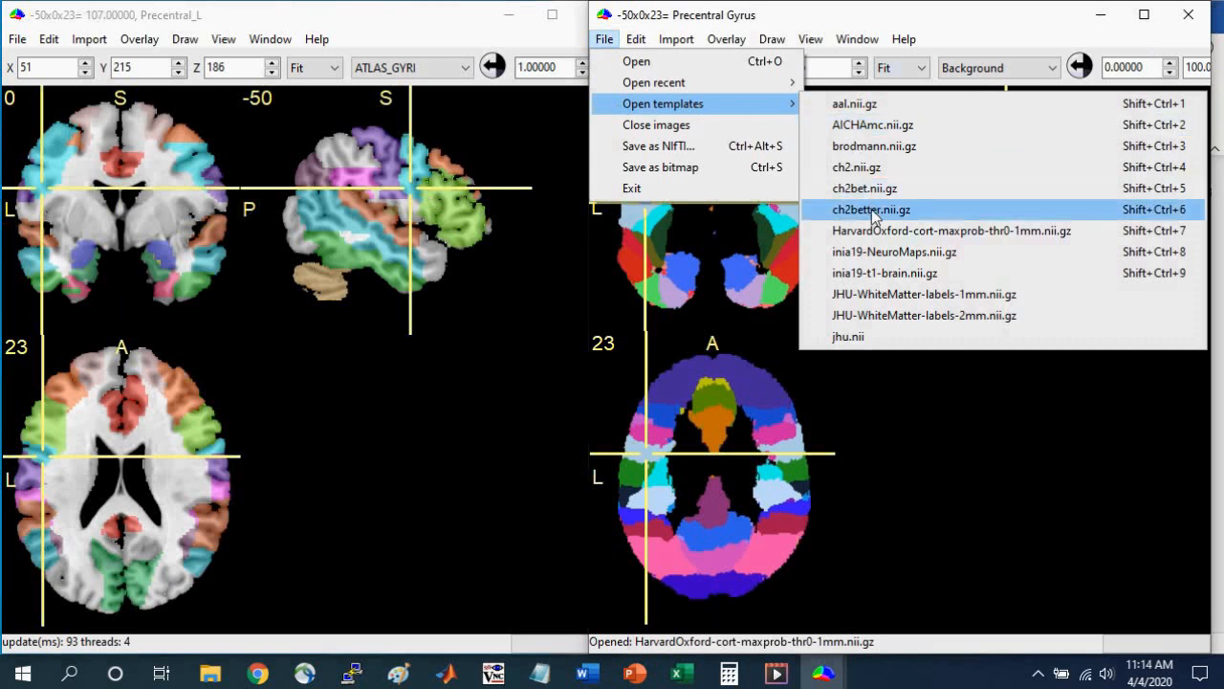
pyautogui.click(869, 210)
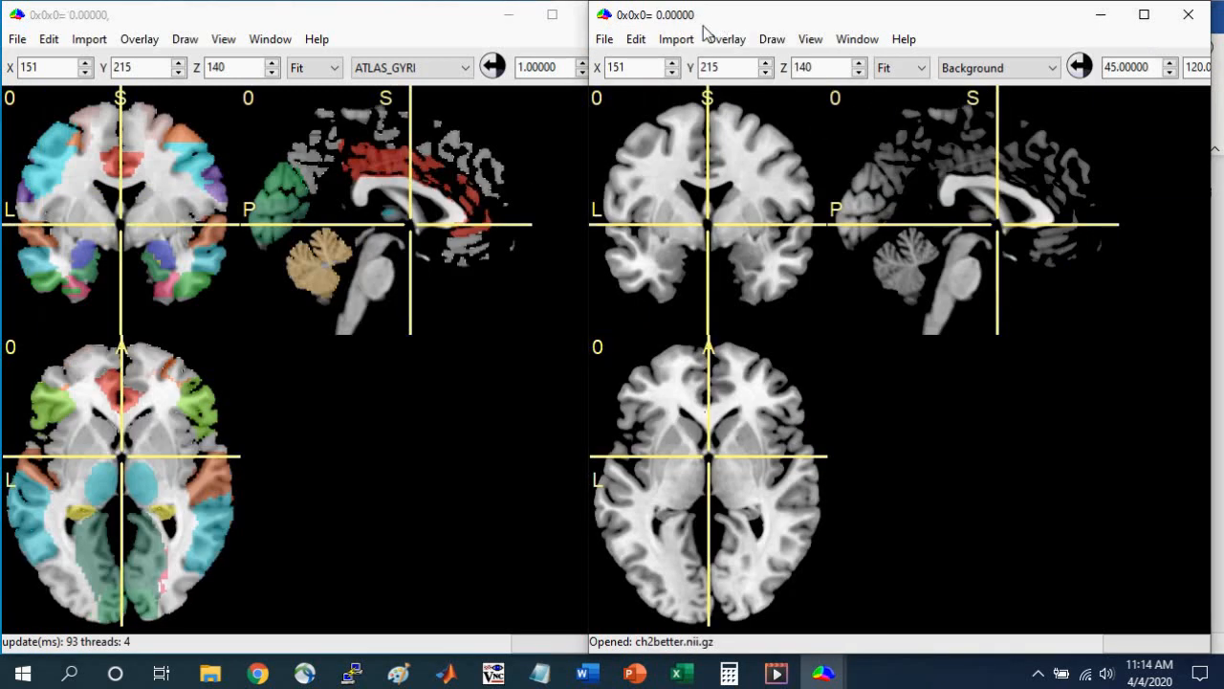
pyautogui.click(726, 39)
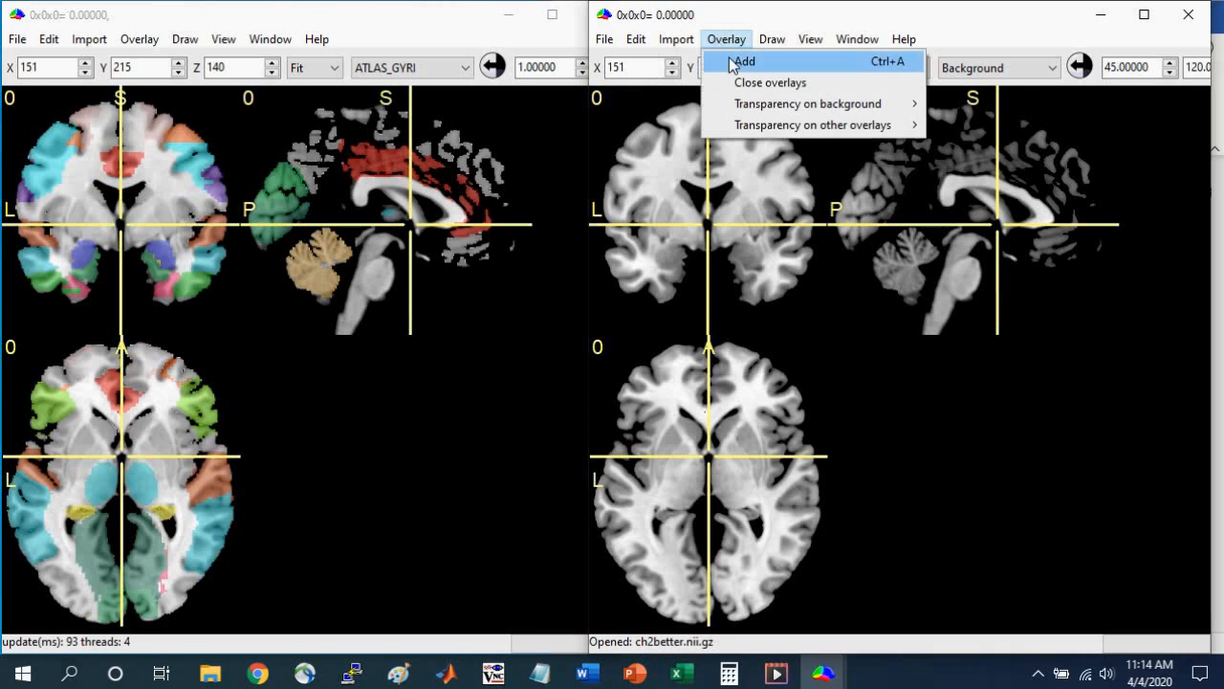
# - Overlay ATLAS_SULCI_WM_BS.nii on the template in the second window
pyautogui.click(743, 60)
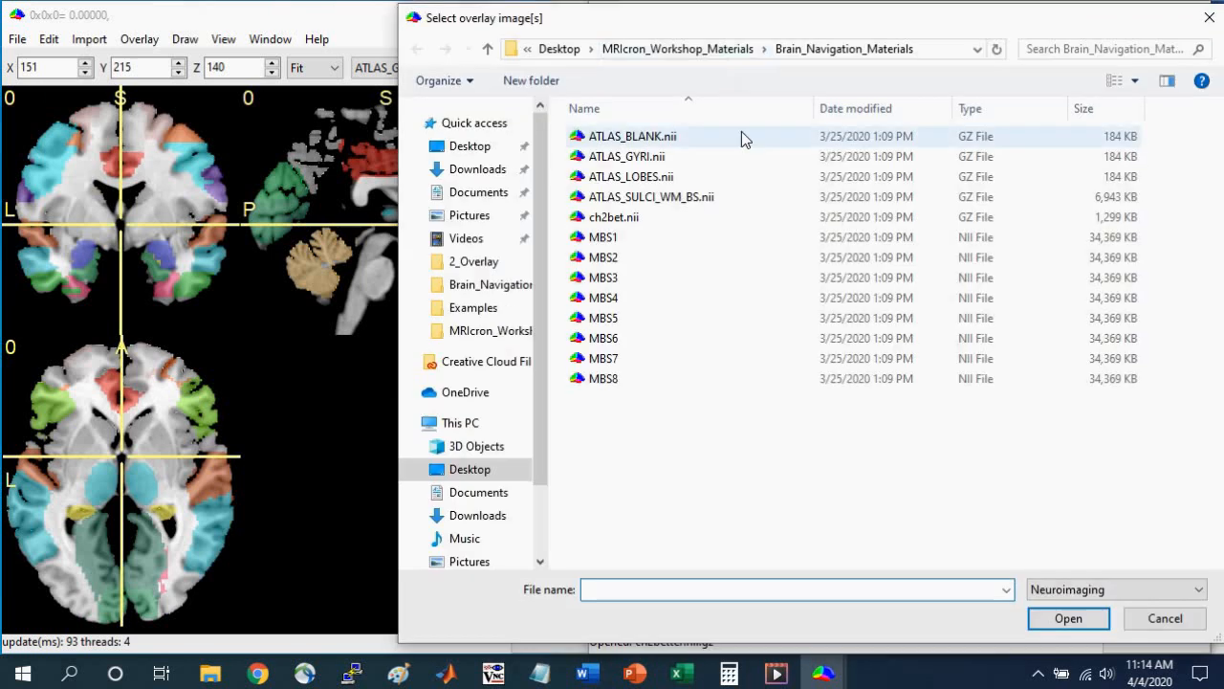
pyautogui.moveTo(663, 204)
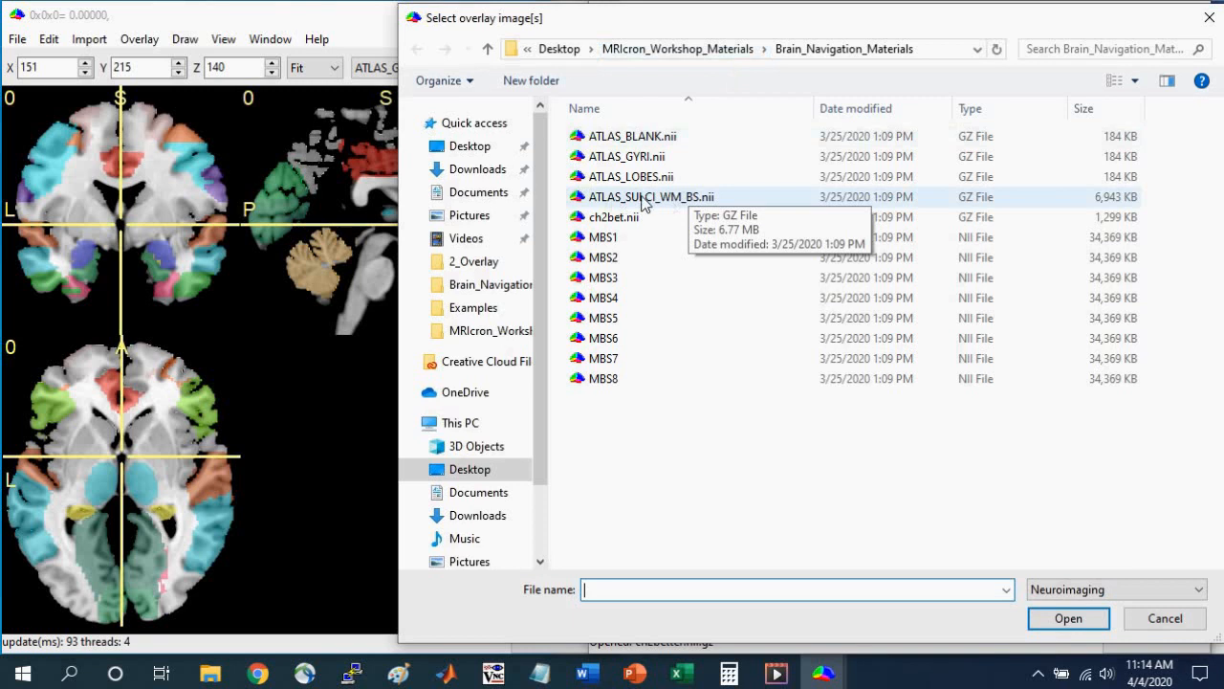
pyautogui.moveTo(668, 207)
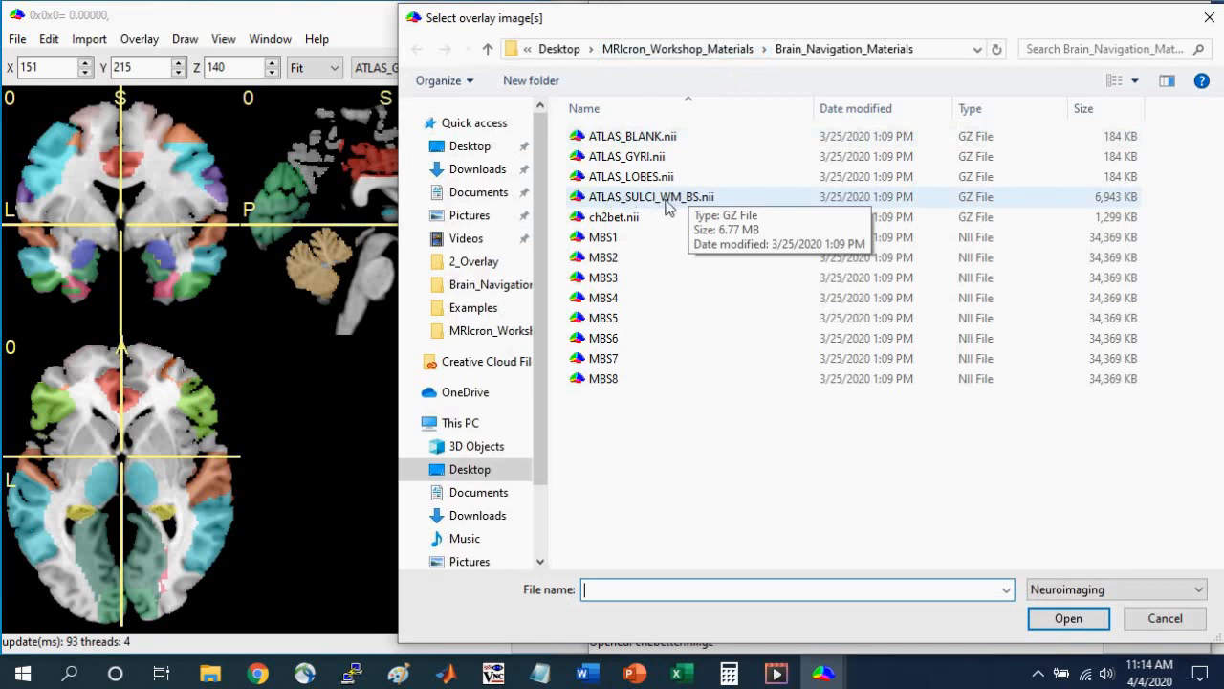
pyautogui.moveTo(677, 207)
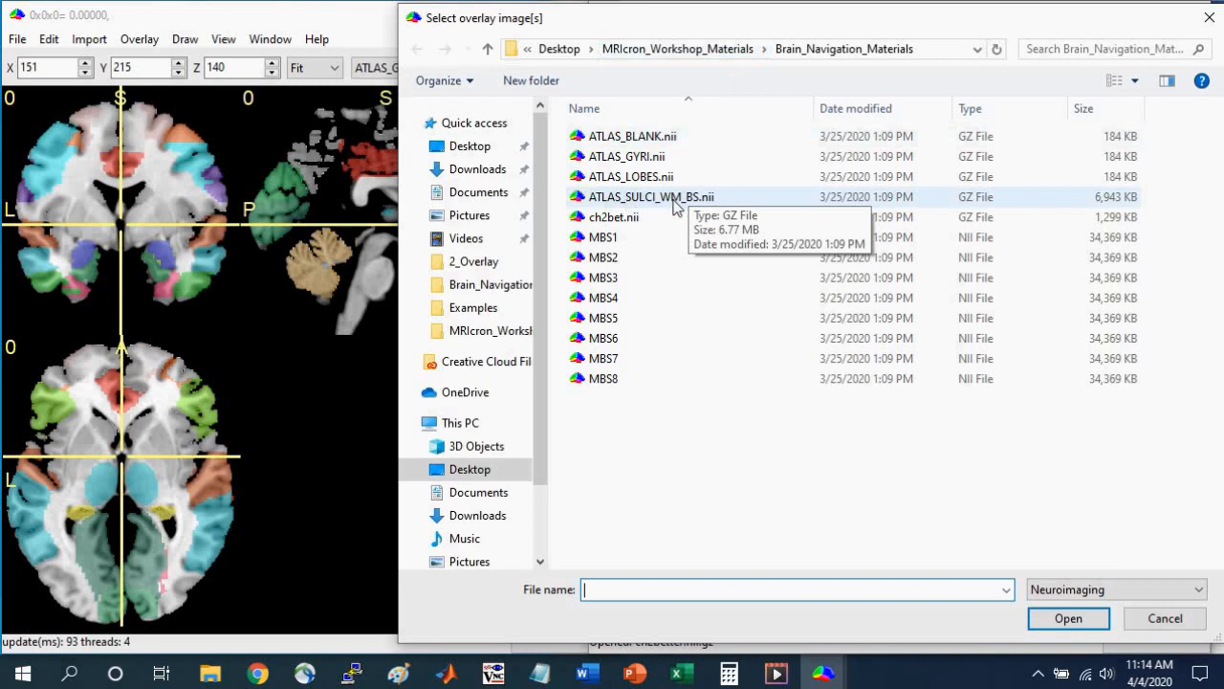
pyautogui.click(652, 196)
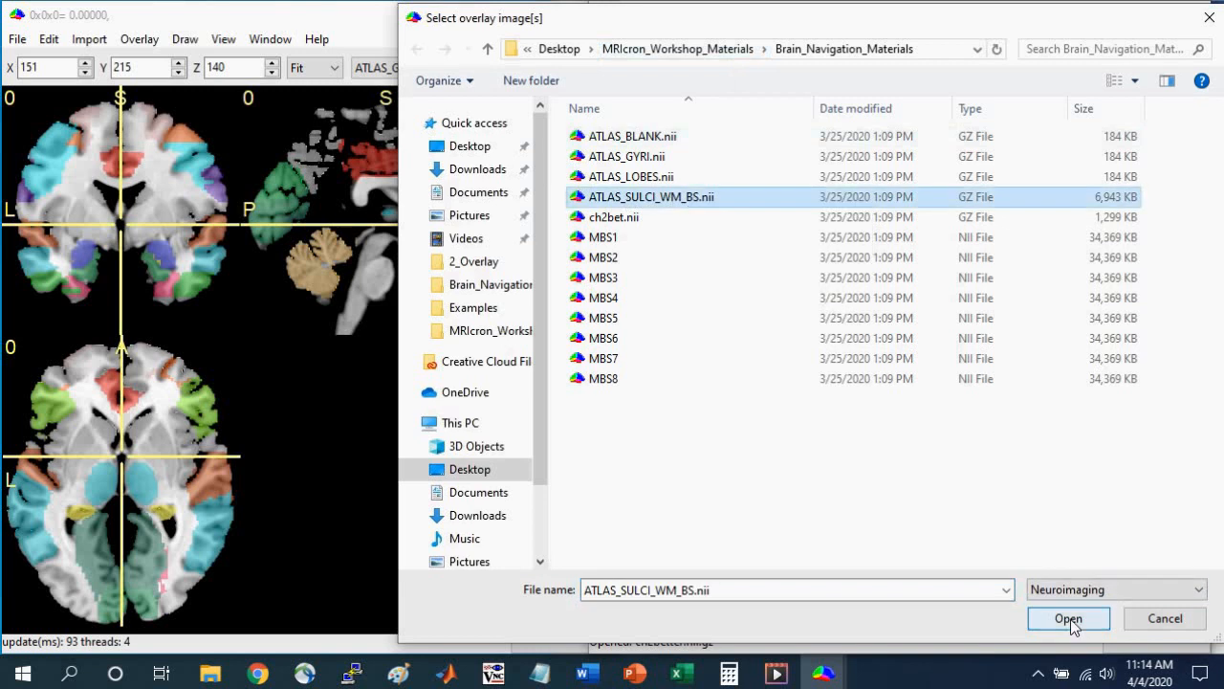
pyautogui.click(1069, 618)
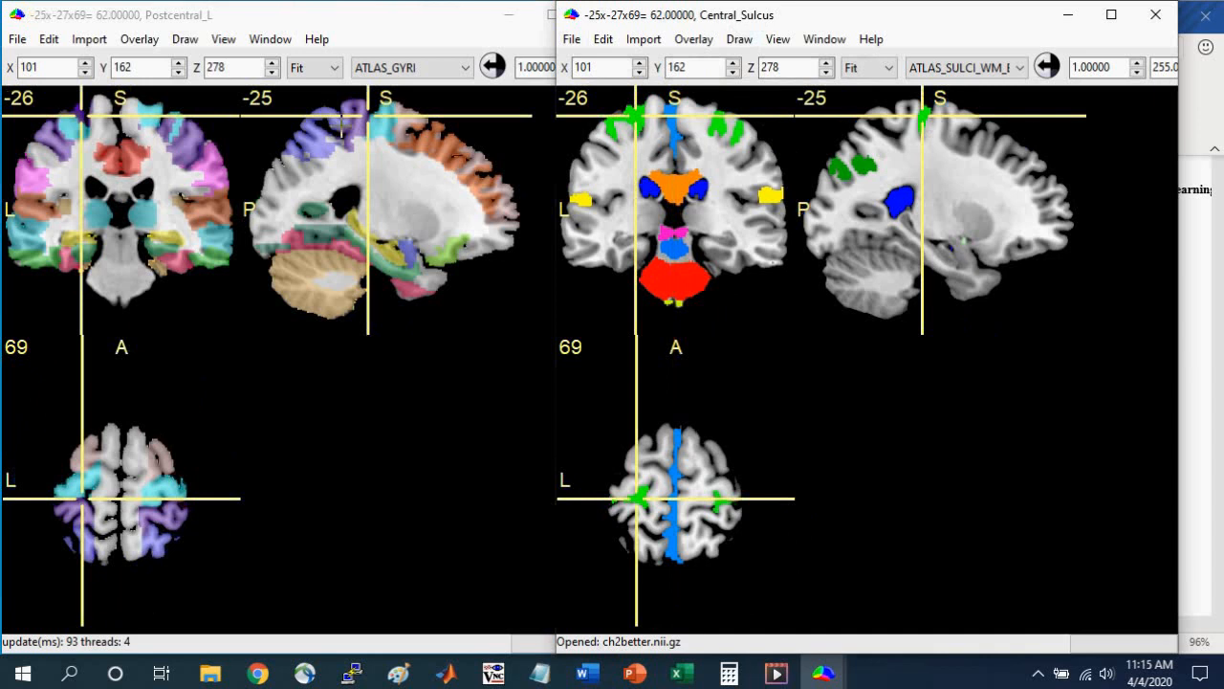
# - Show a 3D render with the sulci and white-matter atlas colours
pyautogui.click(824, 39)
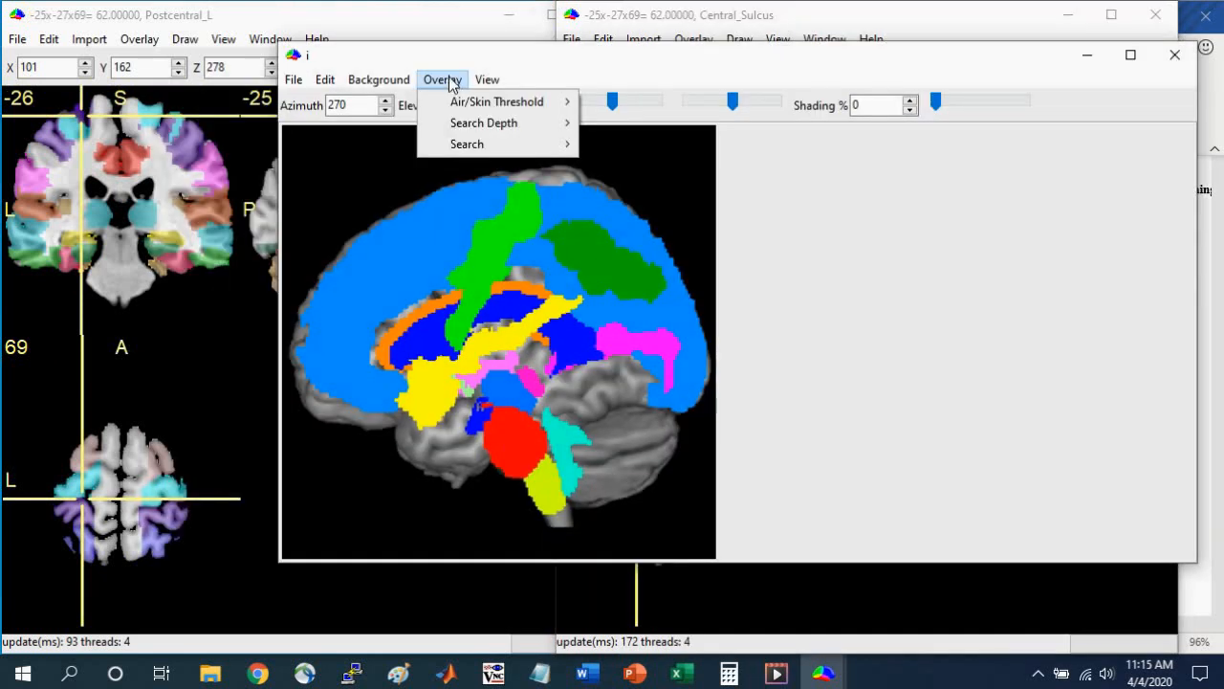
pyautogui.moveTo(458, 144)
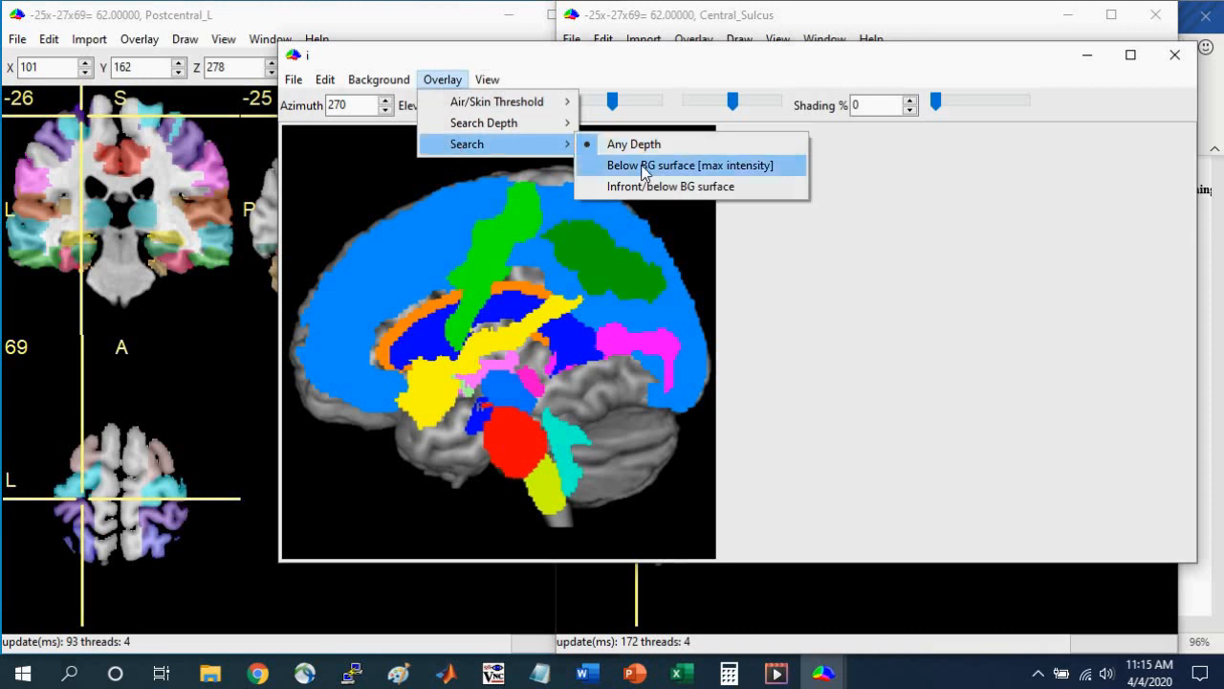
# - Render overlay regions below the brain surface, then move the crosshair to Postcentral_L (-48, -28, 58)
pyautogui.click(690, 165)
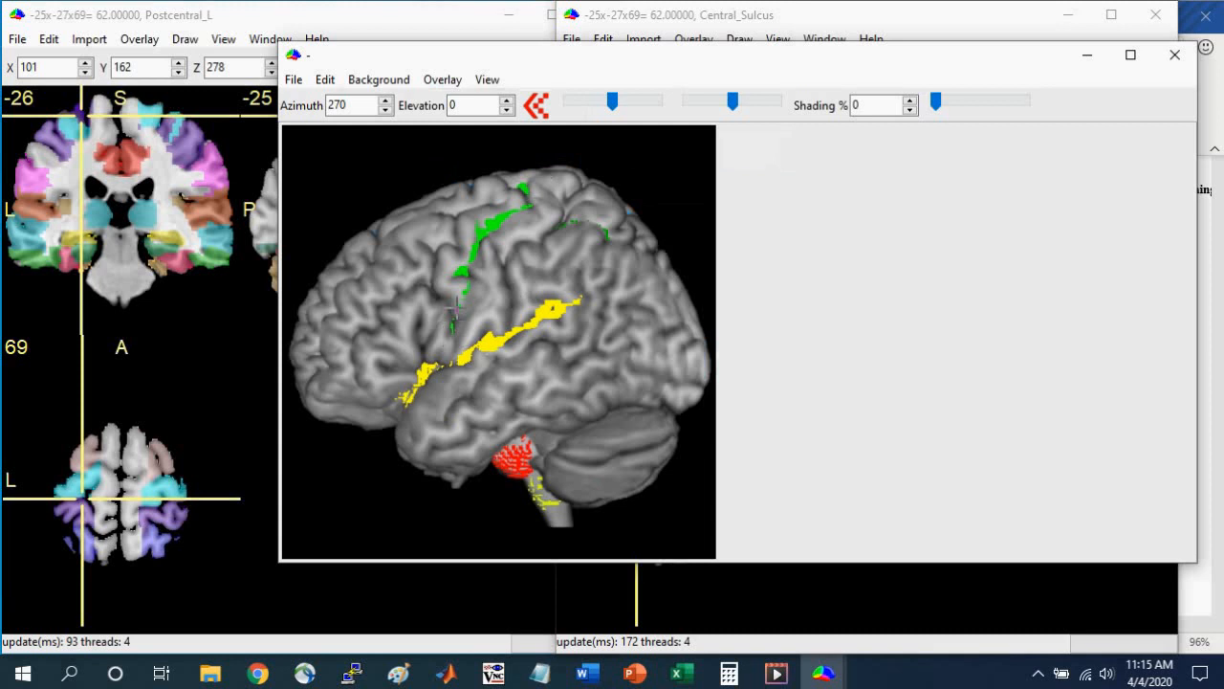
pyautogui.click(488, 228)
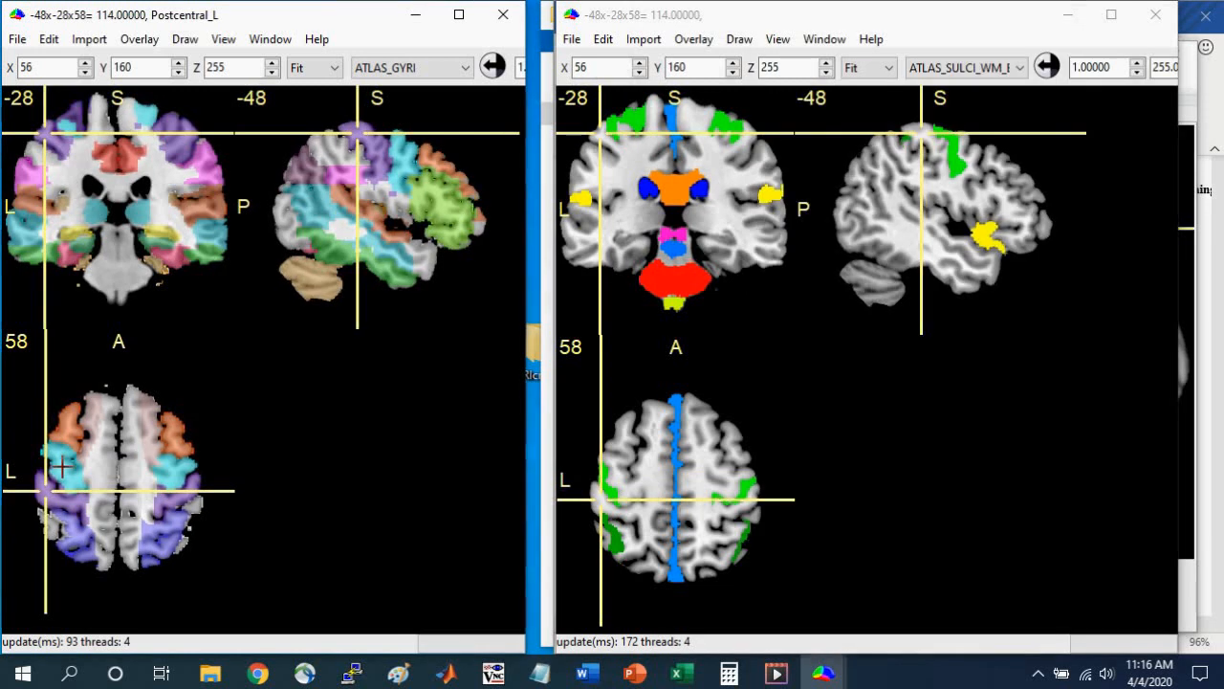
pyautogui.moveTo(655, 466)
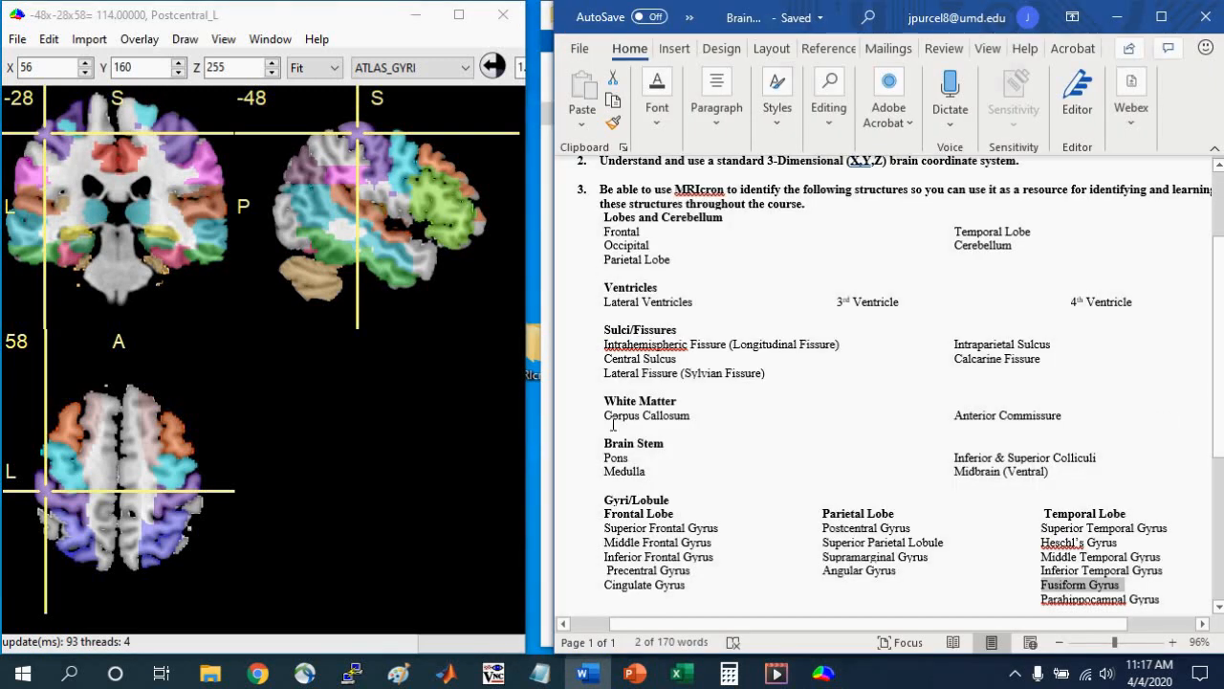
pyautogui.moveTo(911, 425)
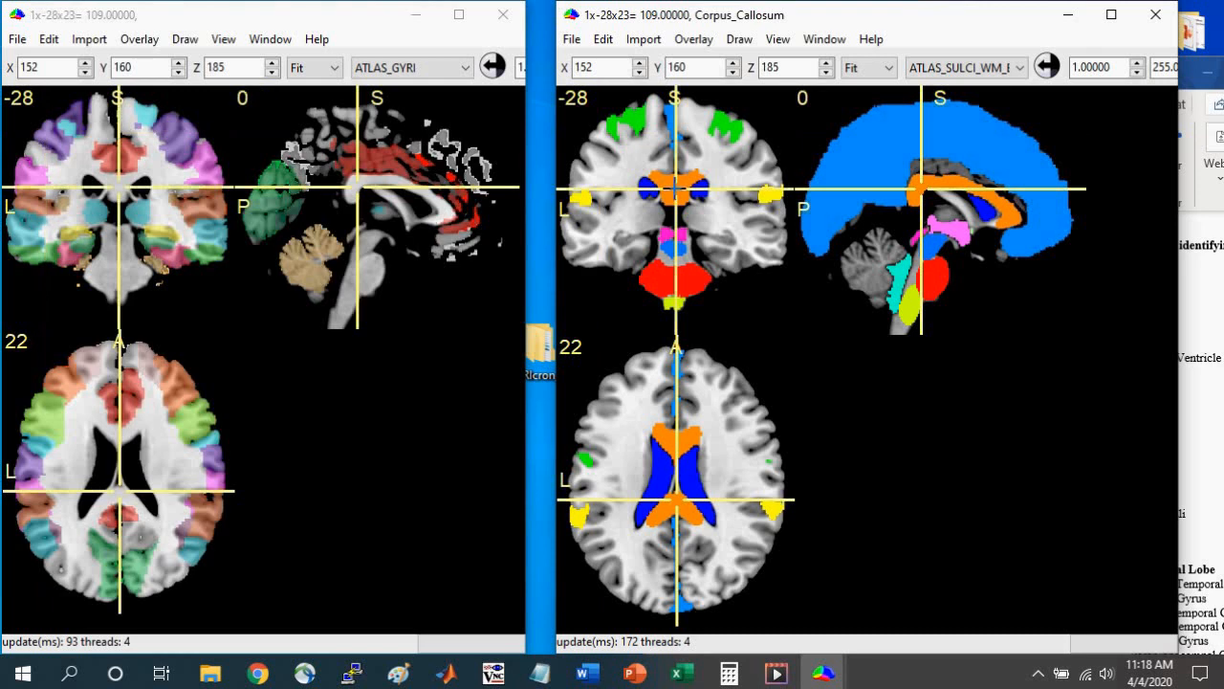
pyautogui.moveTo(767, 351)
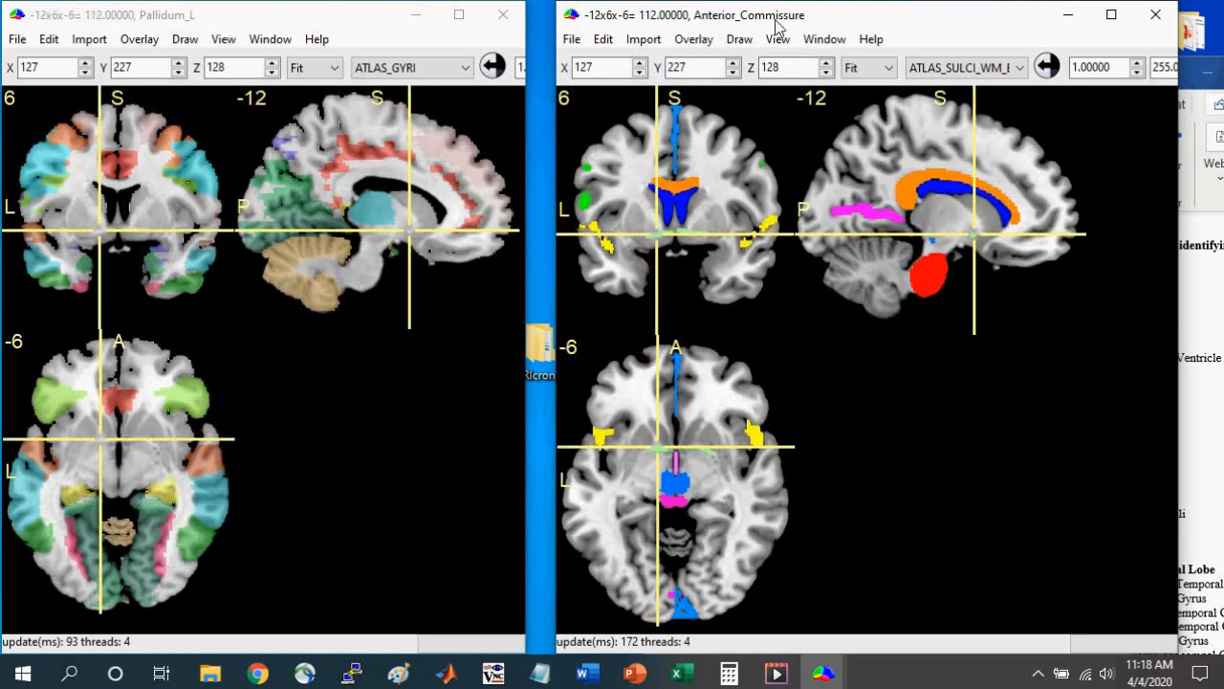
pyautogui.moveTo(1192, 467)
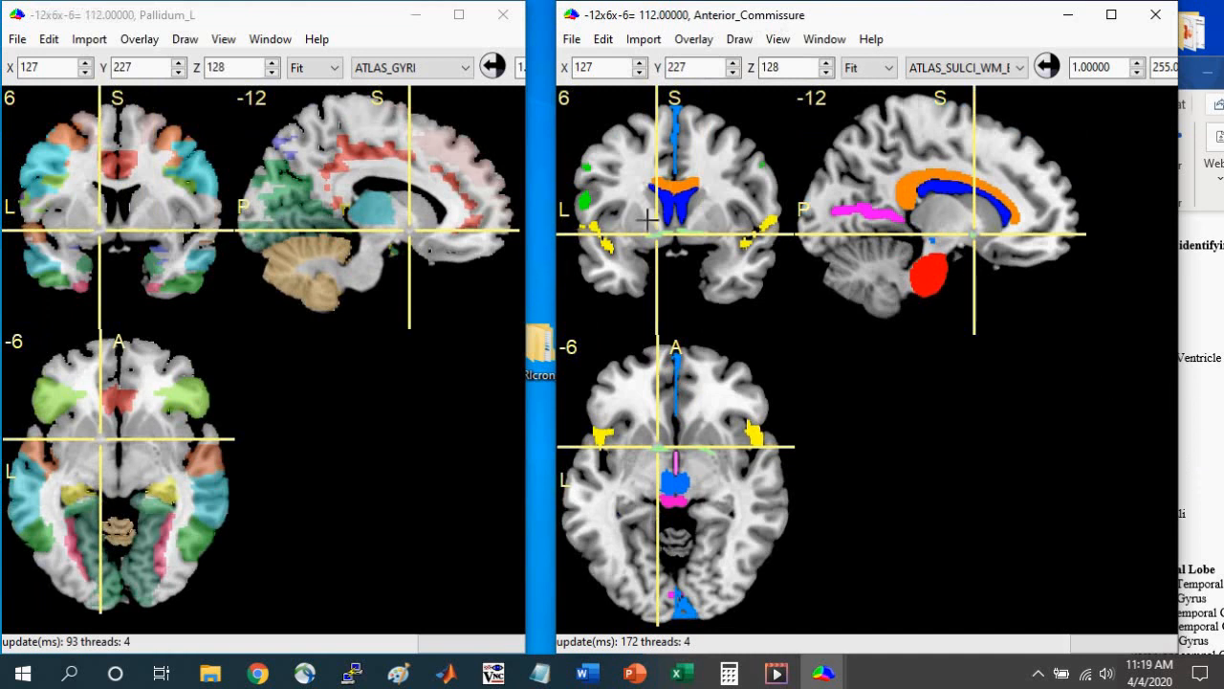
pyautogui.moveTo(620, 231)
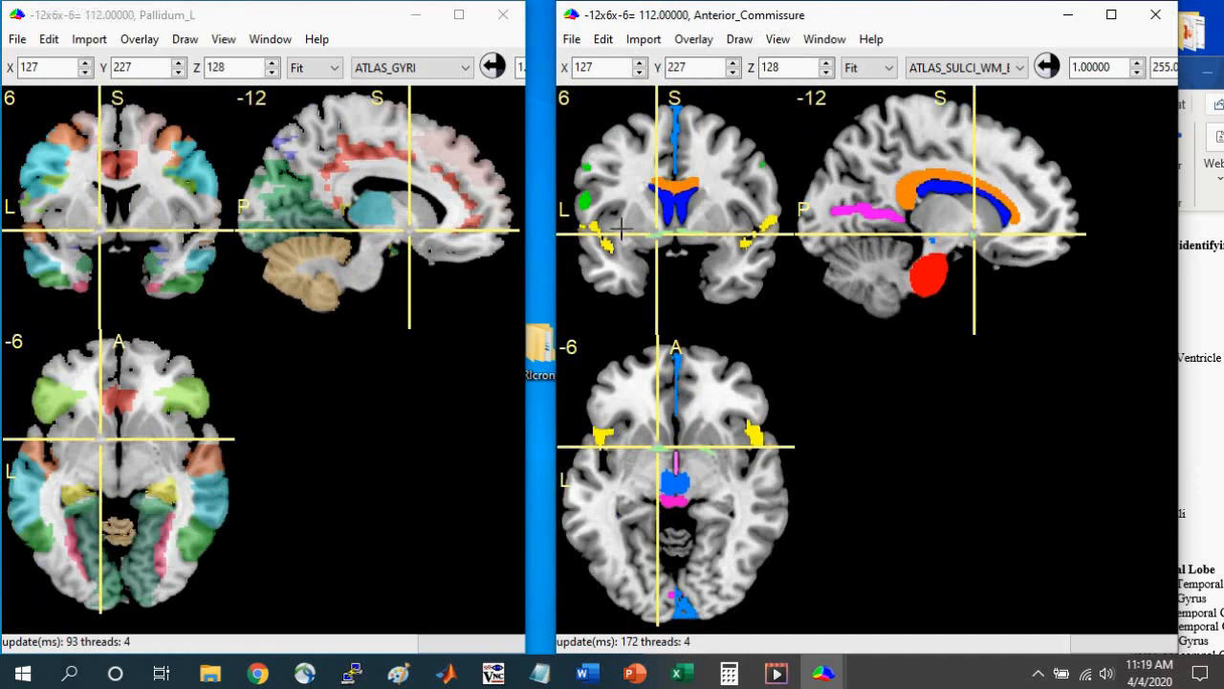
pyautogui.moveTo(792, 362)
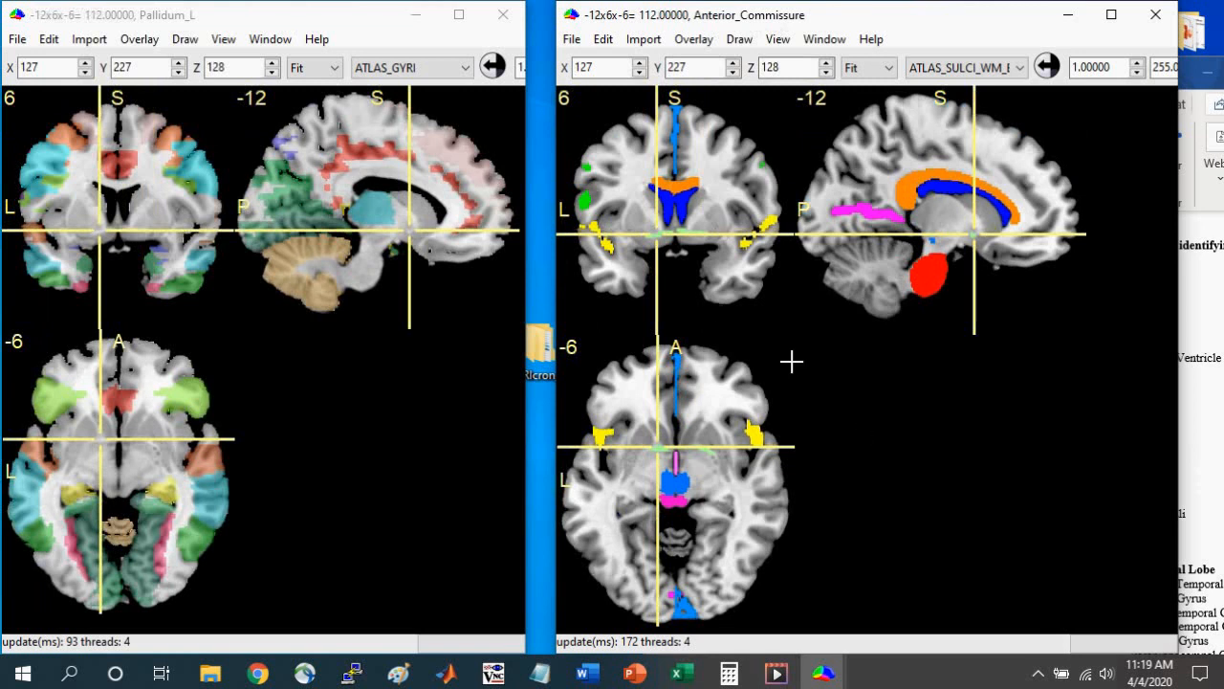
pyautogui.moveTo(694, 17)
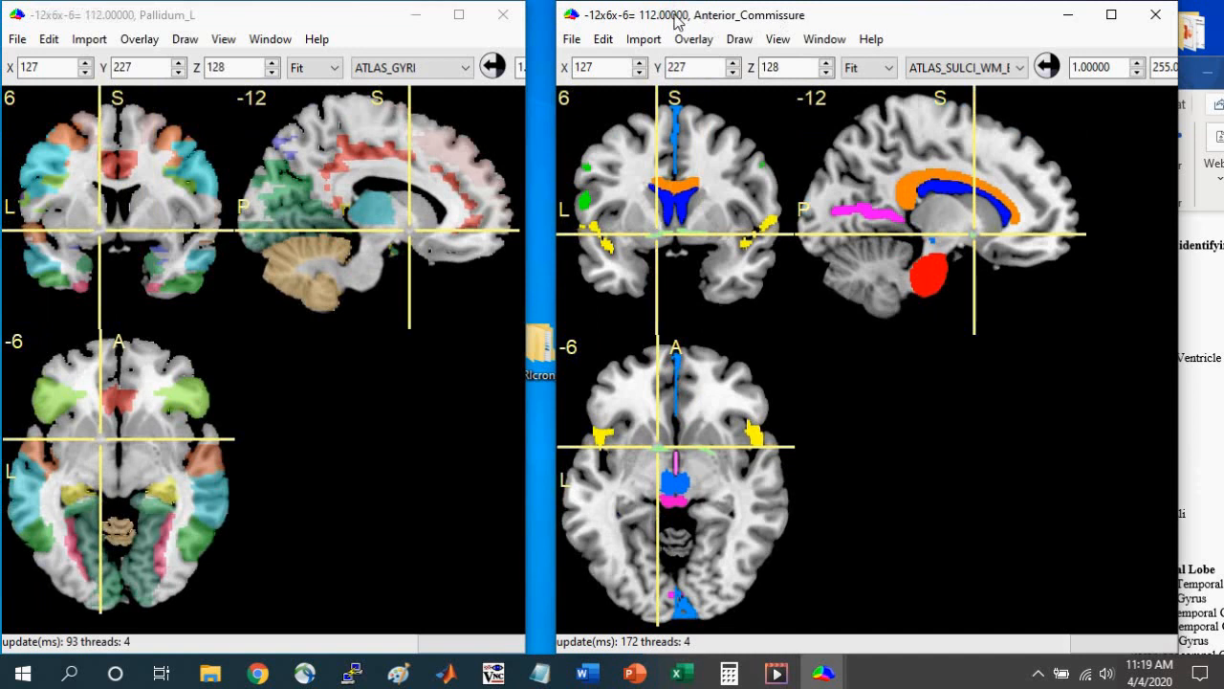
pyautogui.moveTo(646, 484)
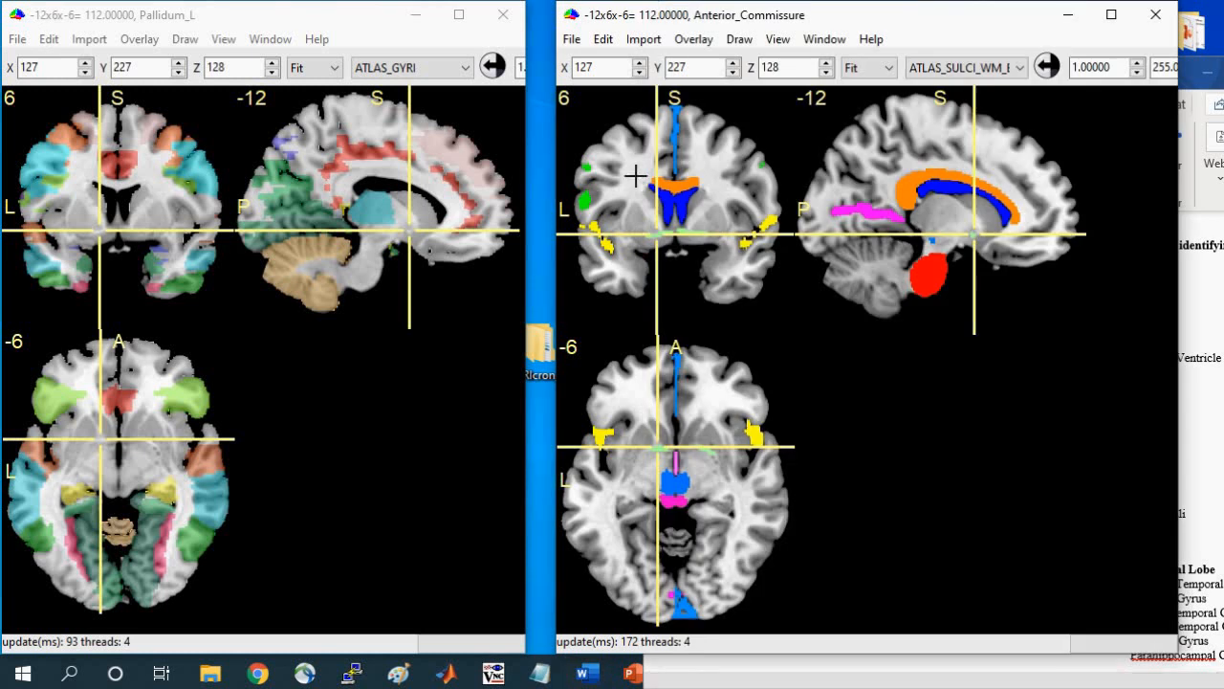
pyautogui.moveTo(603, 236)
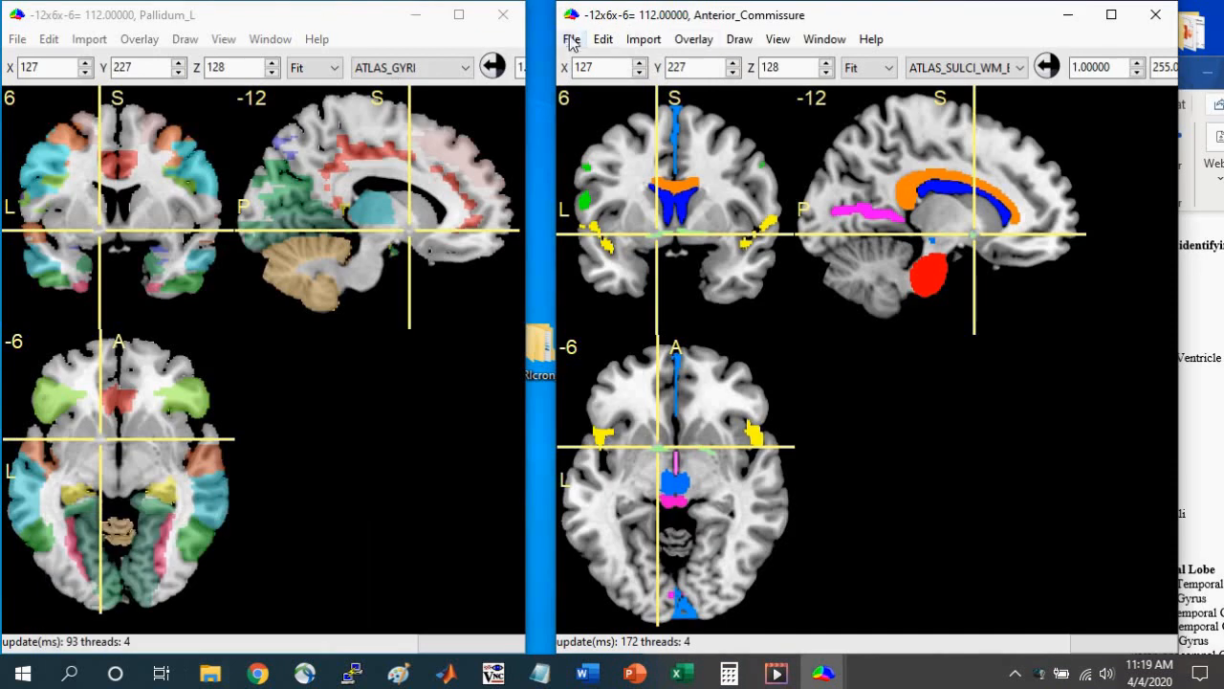
# - Close the sulci overlay and add ATLAS_BLANK.nii in the second window
pyautogui.click(693, 40)
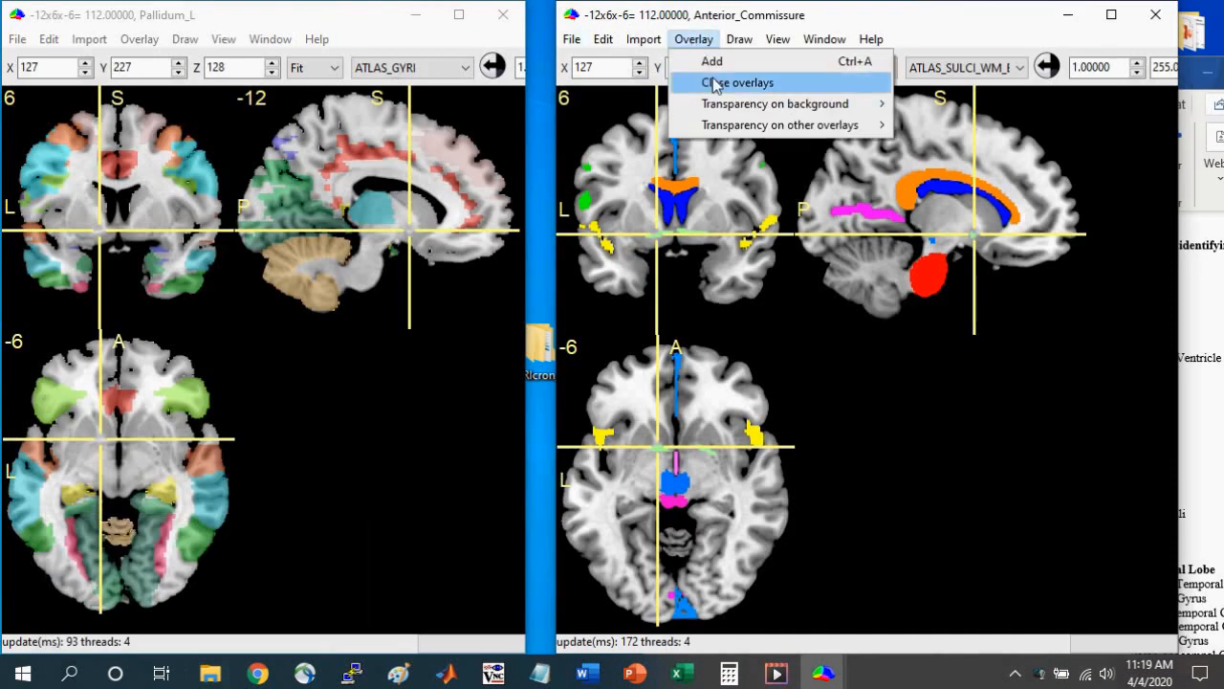
pyautogui.click(743, 83)
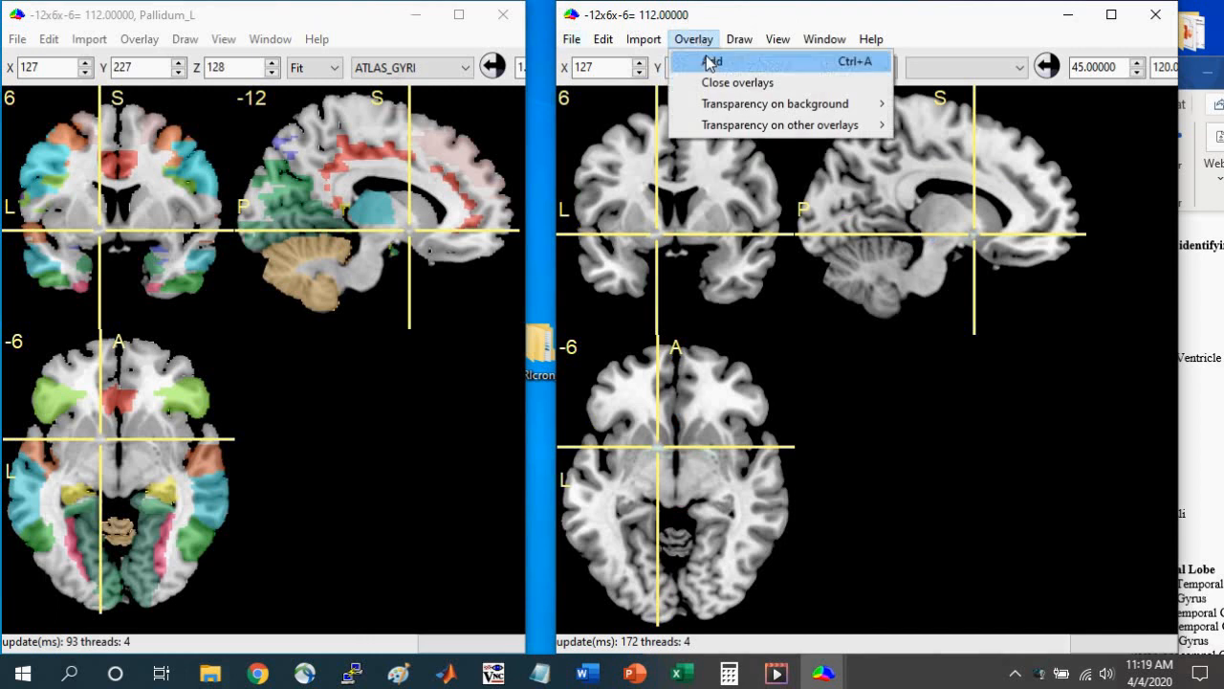
pyautogui.click(711, 62)
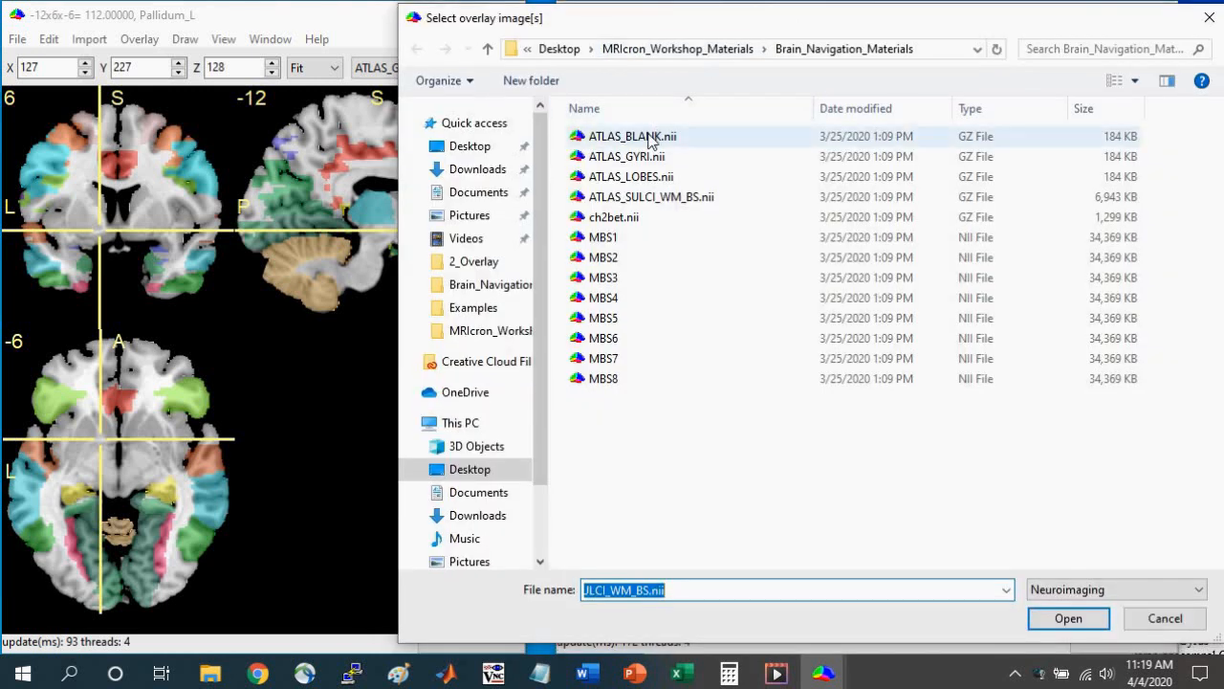
pyautogui.click(622, 135)
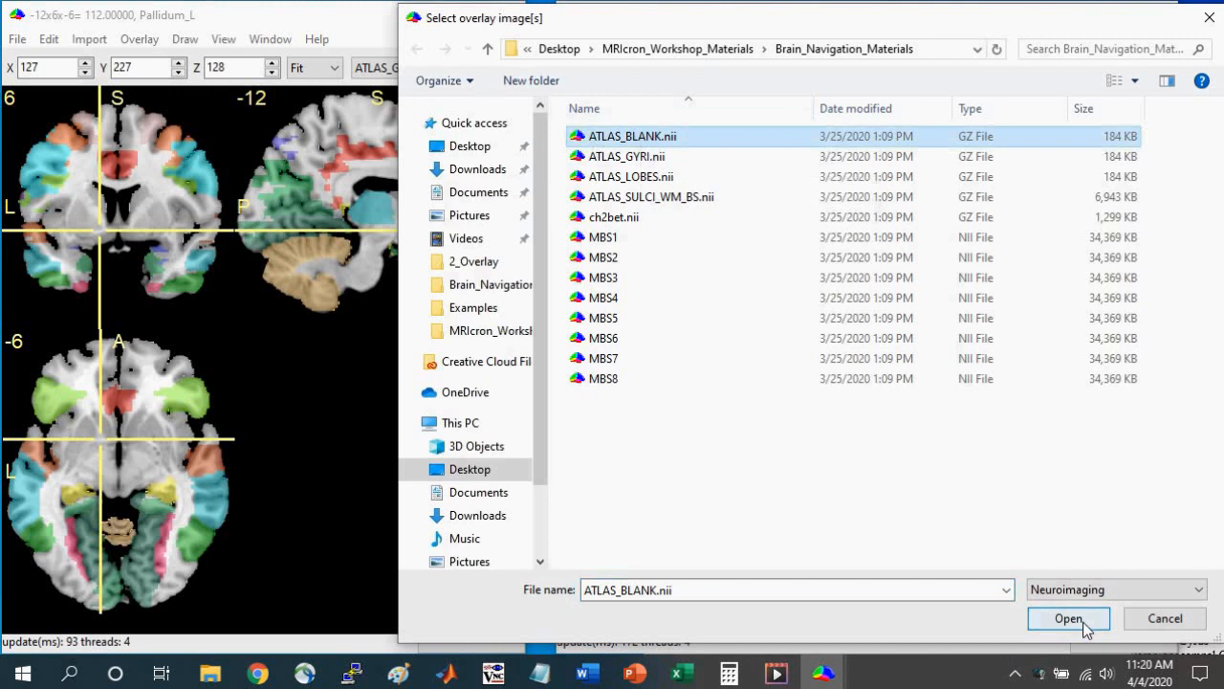
pyautogui.click(1067, 618)
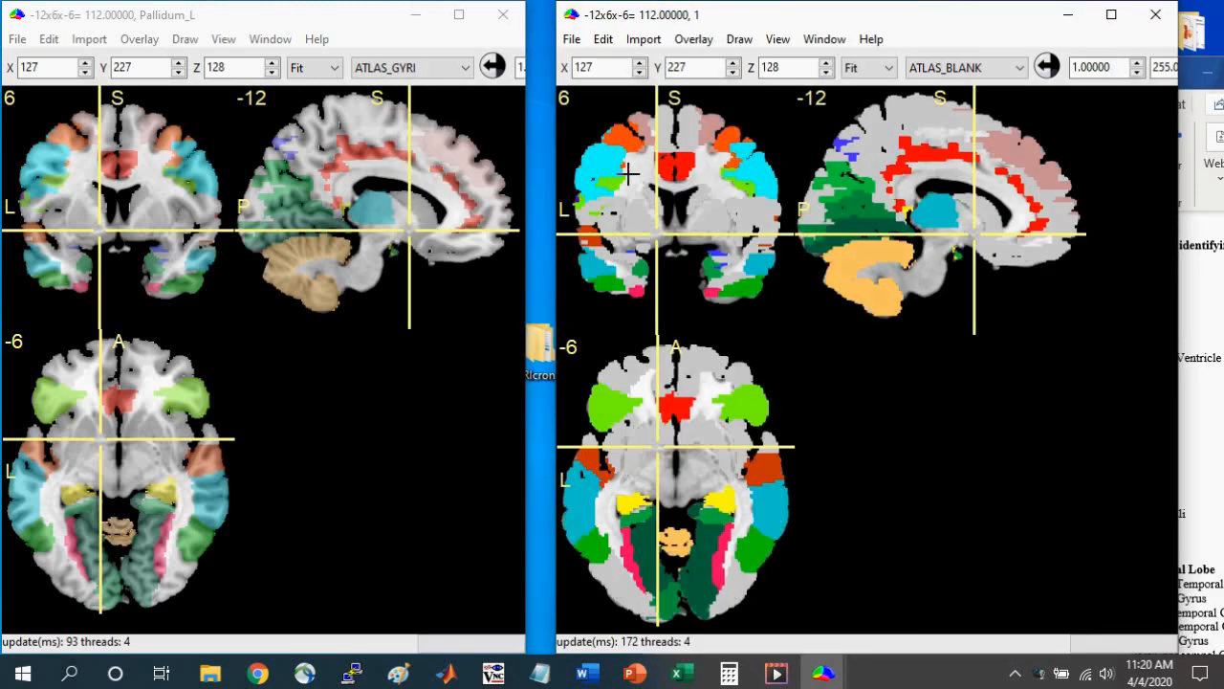
# - Visit left precentral (region 40), then right precentral gyrus (54, 6, 35; region 95)
pyautogui.click(459, 153)
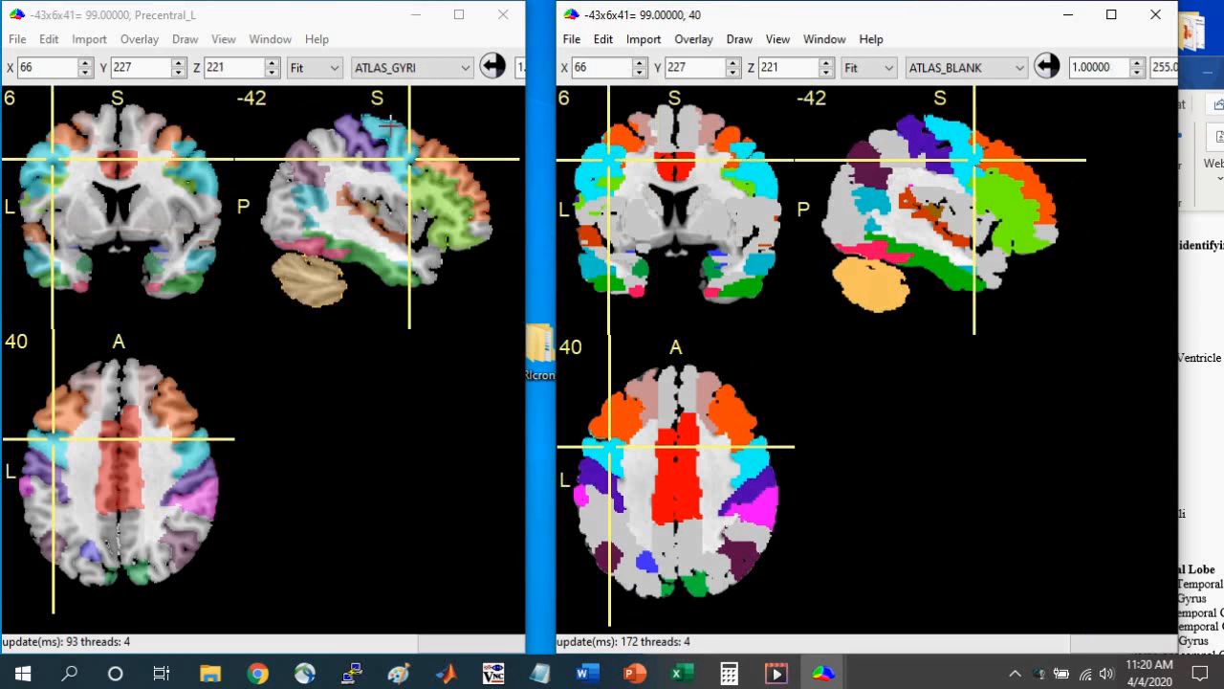
pyautogui.moveTo(595, 196)
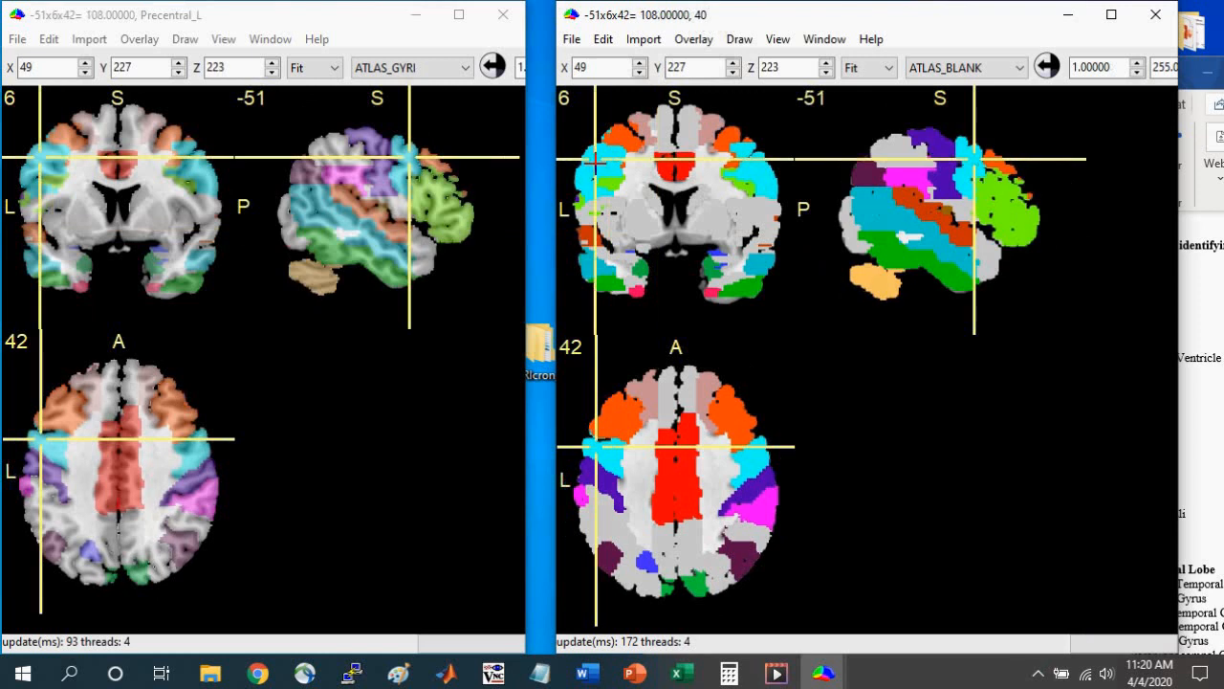
pyautogui.moveTo(172, 22)
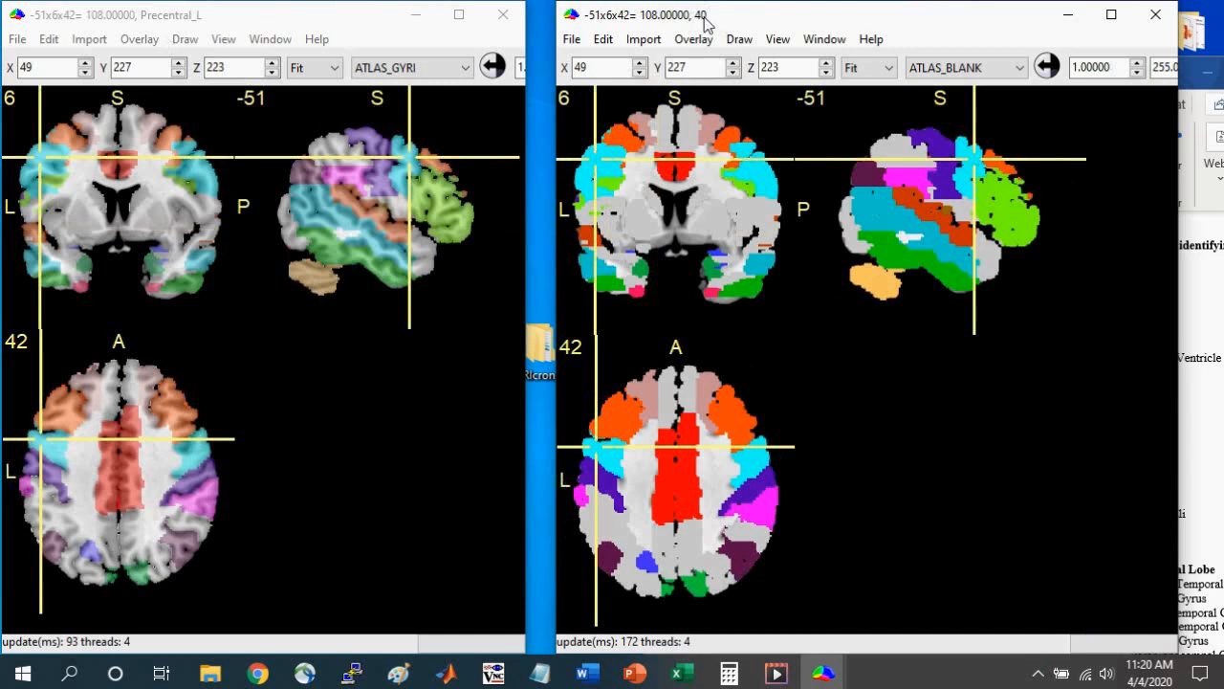
pyautogui.click(760, 170)
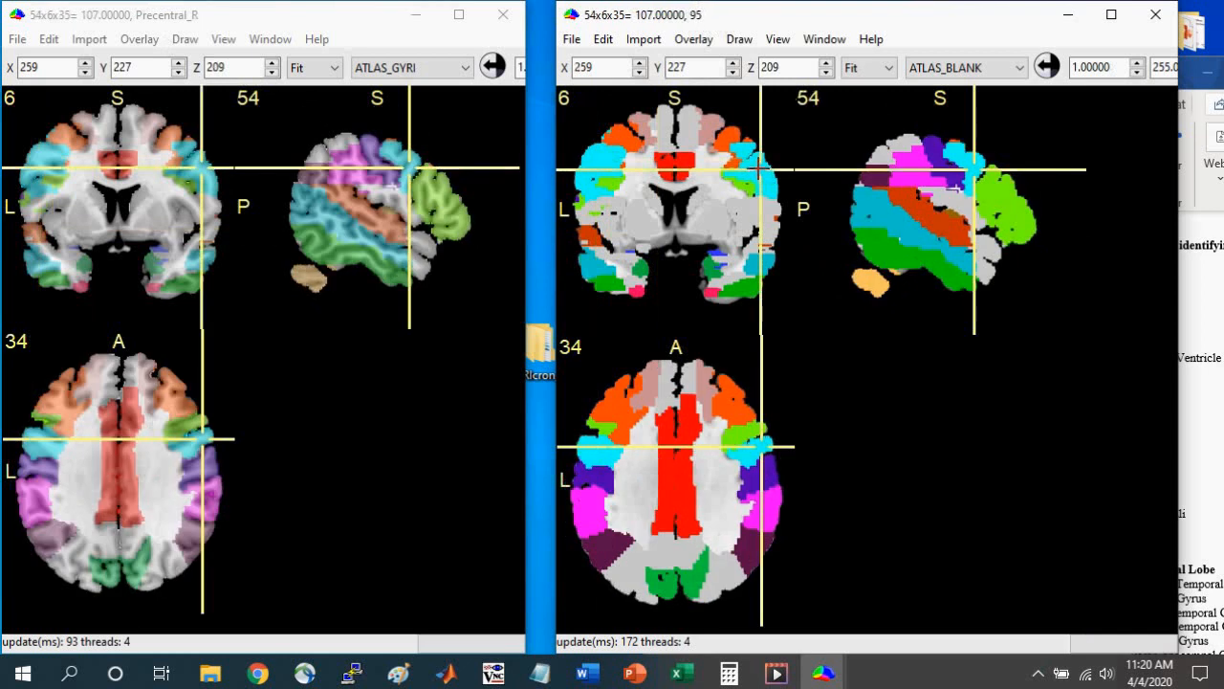
pyautogui.moveTo(694, 24)
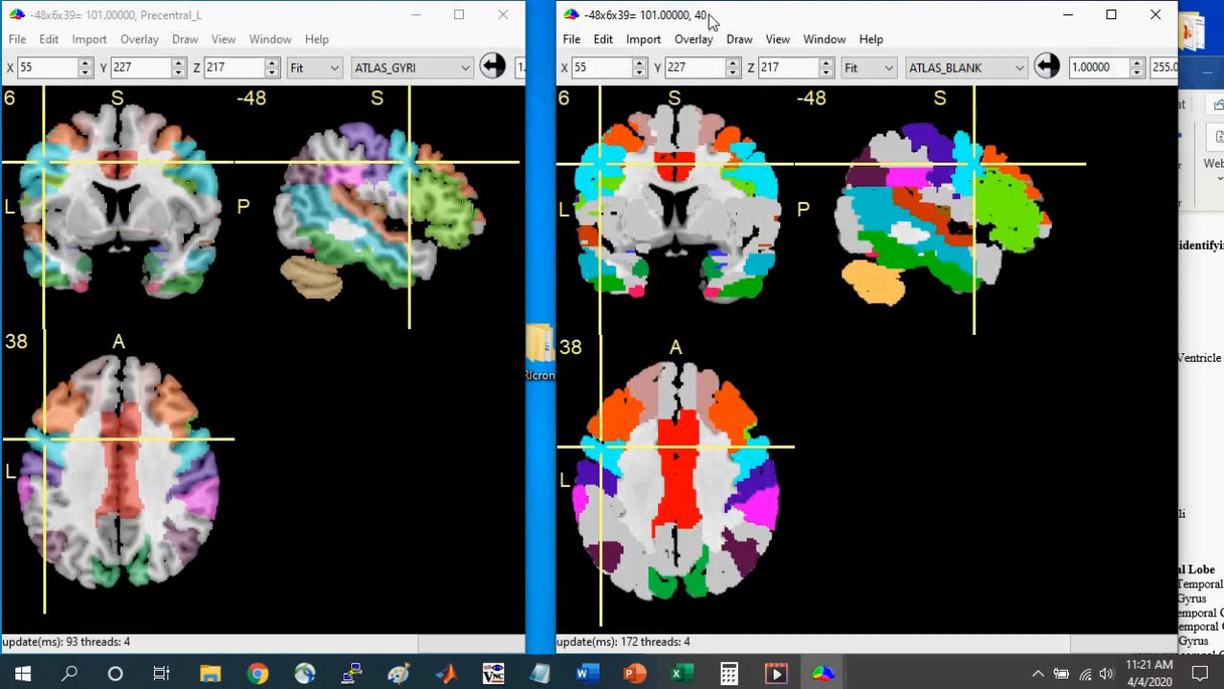
pyautogui.moveTo(575, 47)
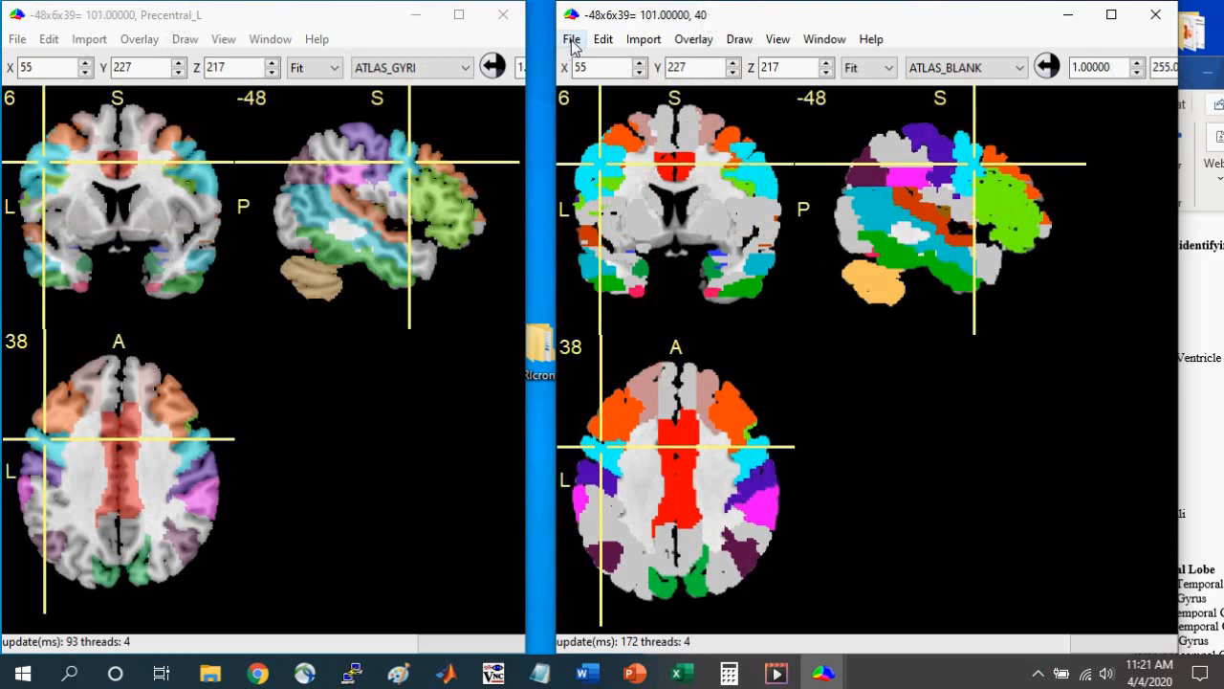
# - Open MBS1.nii as the second window's background image
pyautogui.click(572, 39)
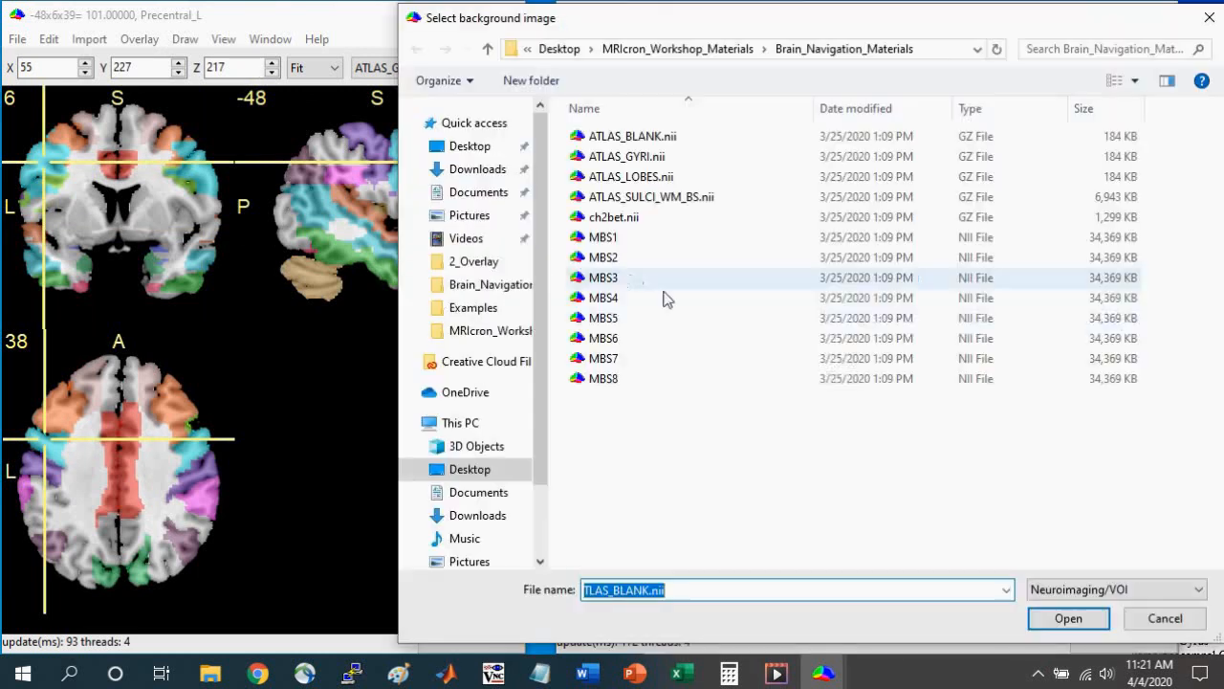
pyautogui.click(602, 236)
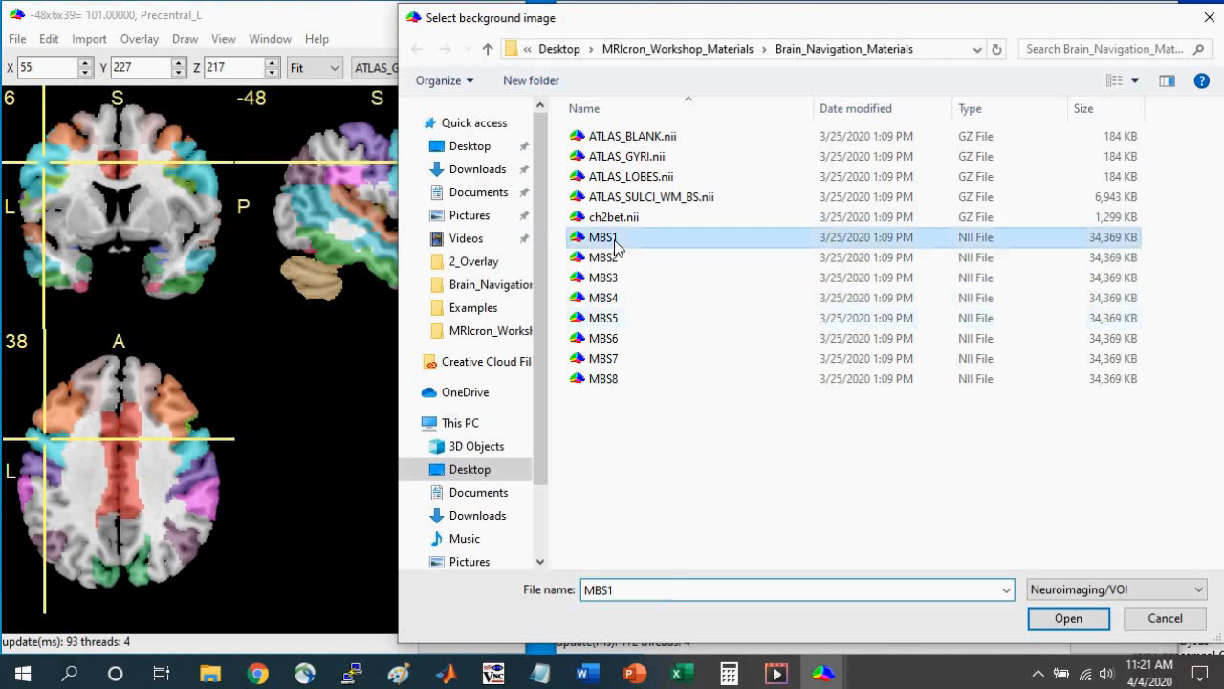
pyautogui.moveTo(629, 246)
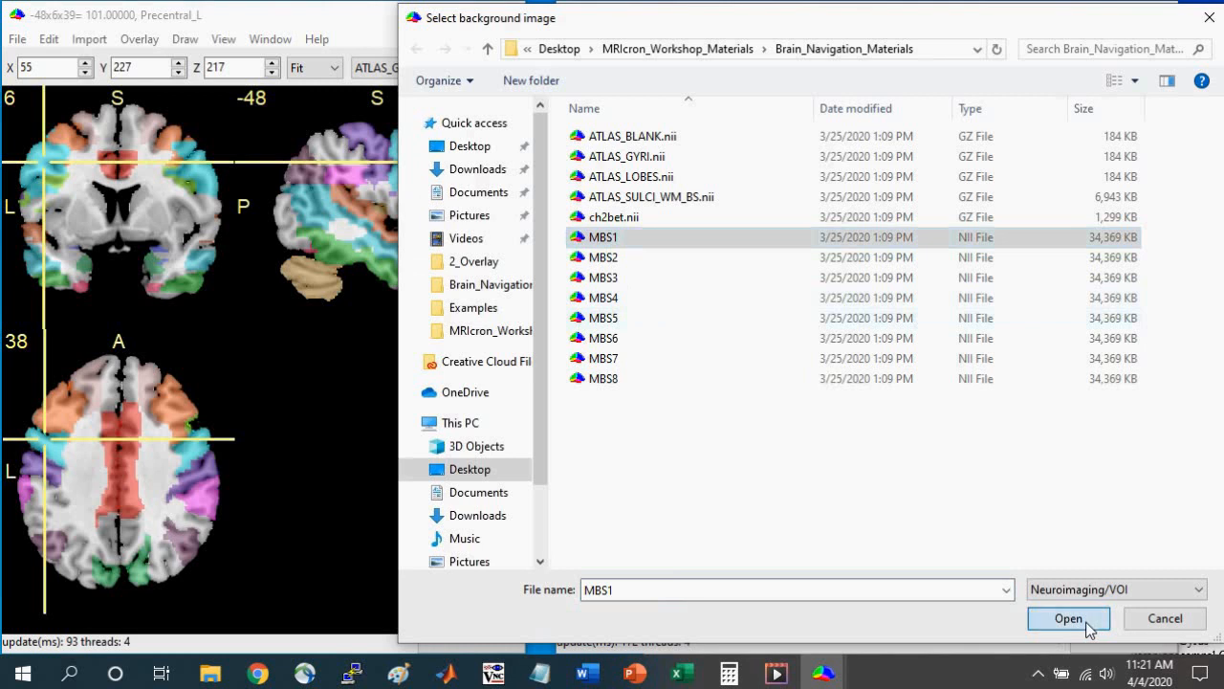
pyautogui.click(1068, 618)
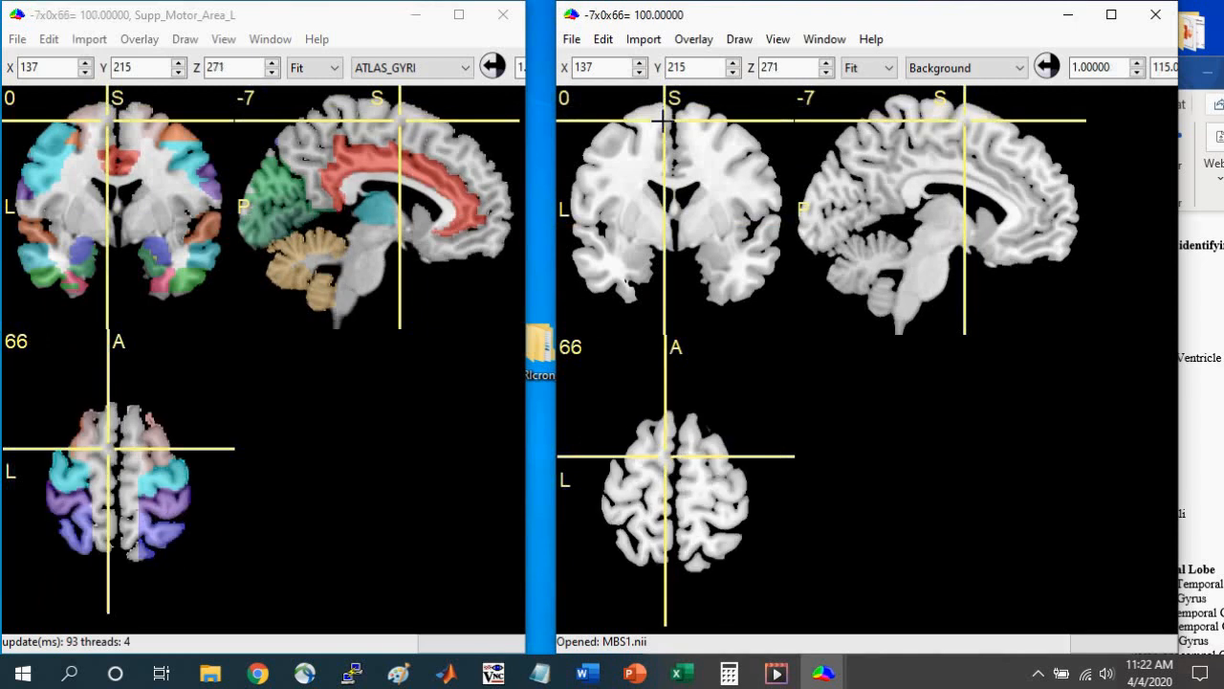
# - Move the linked cursor through MBS1 to -38, -58, -17, labelled Fusiform_L on the gyri atlas
pyautogui.click(698, 493)
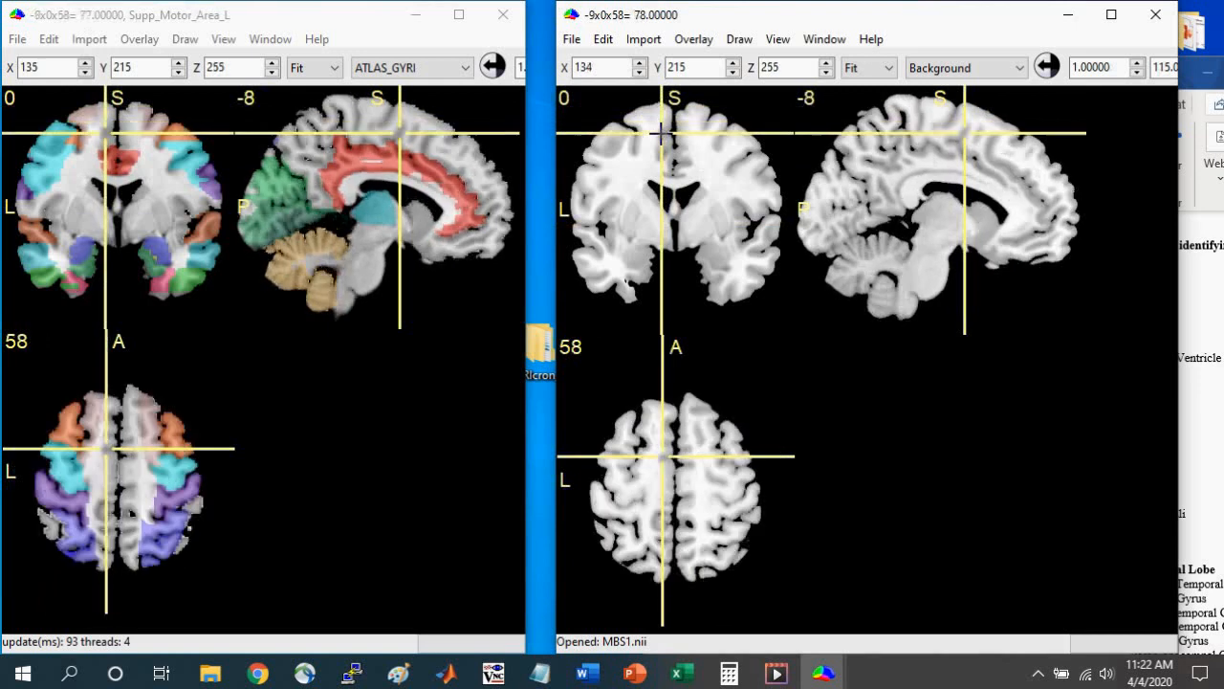
pyautogui.click(648, 145)
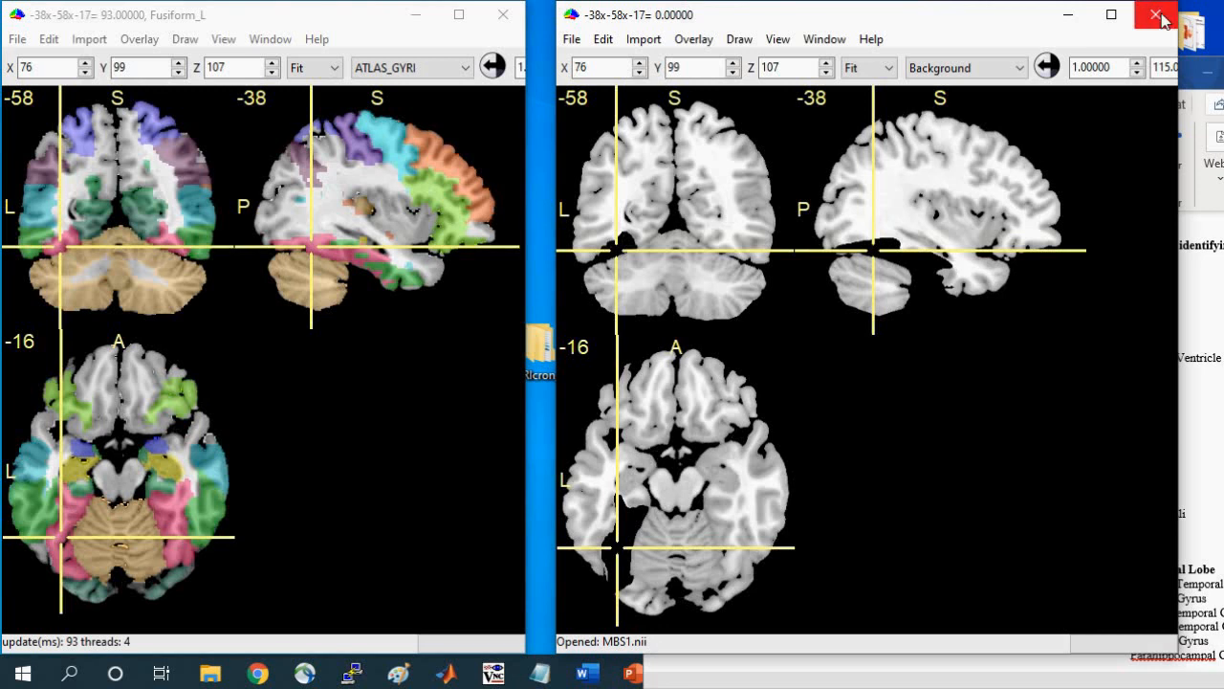
# - Close the MBS1 window and select ATLAS_GYRI, ATLAS_SULCI_WM_BS and ATLAS_BLANK in Brain_Navigation_Materials
pyautogui.click(1156, 18)
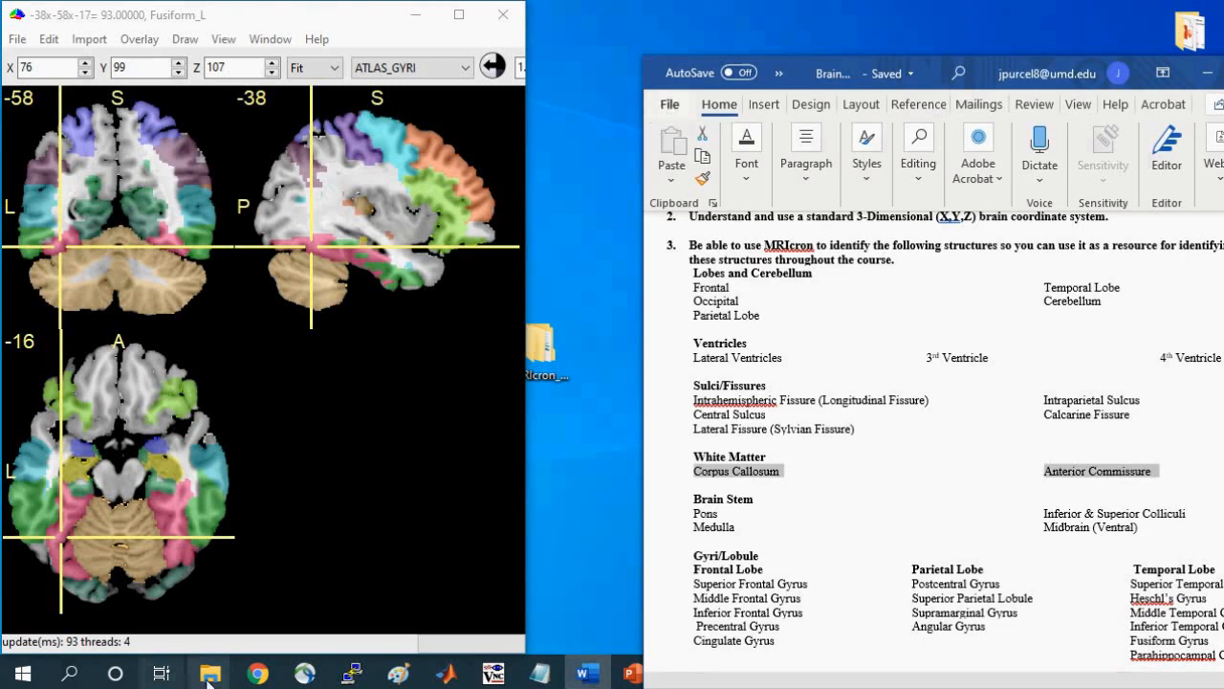
pyautogui.click(208, 672)
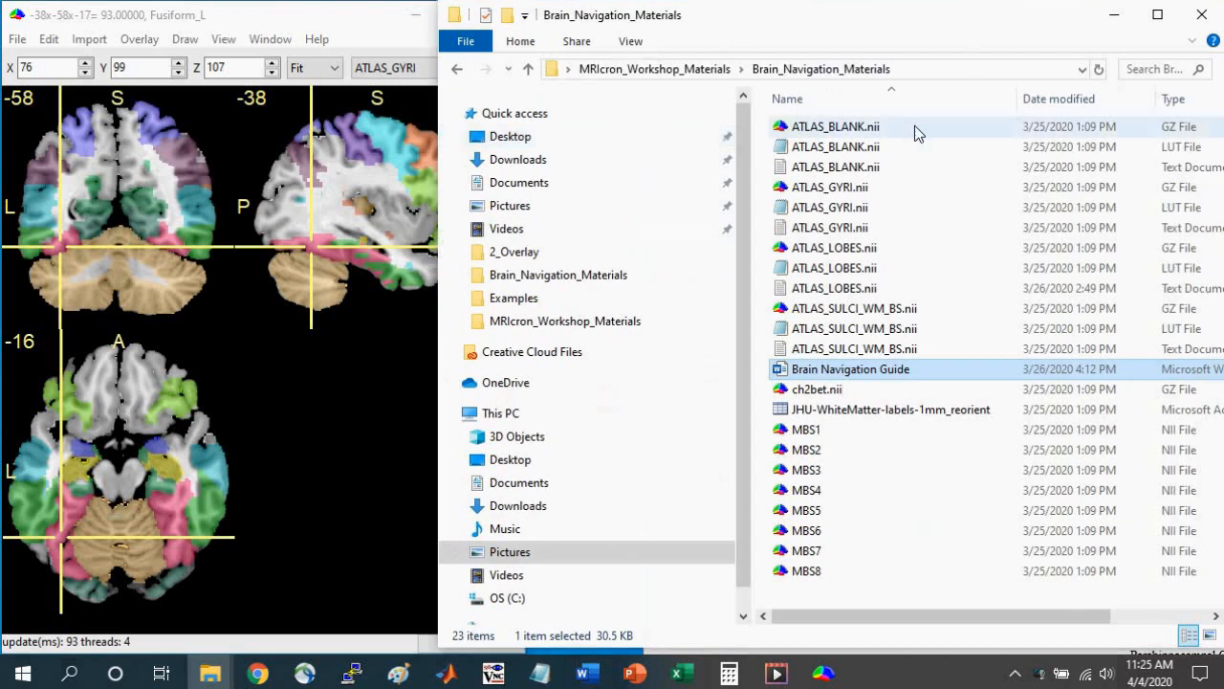
pyautogui.click(829, 187)
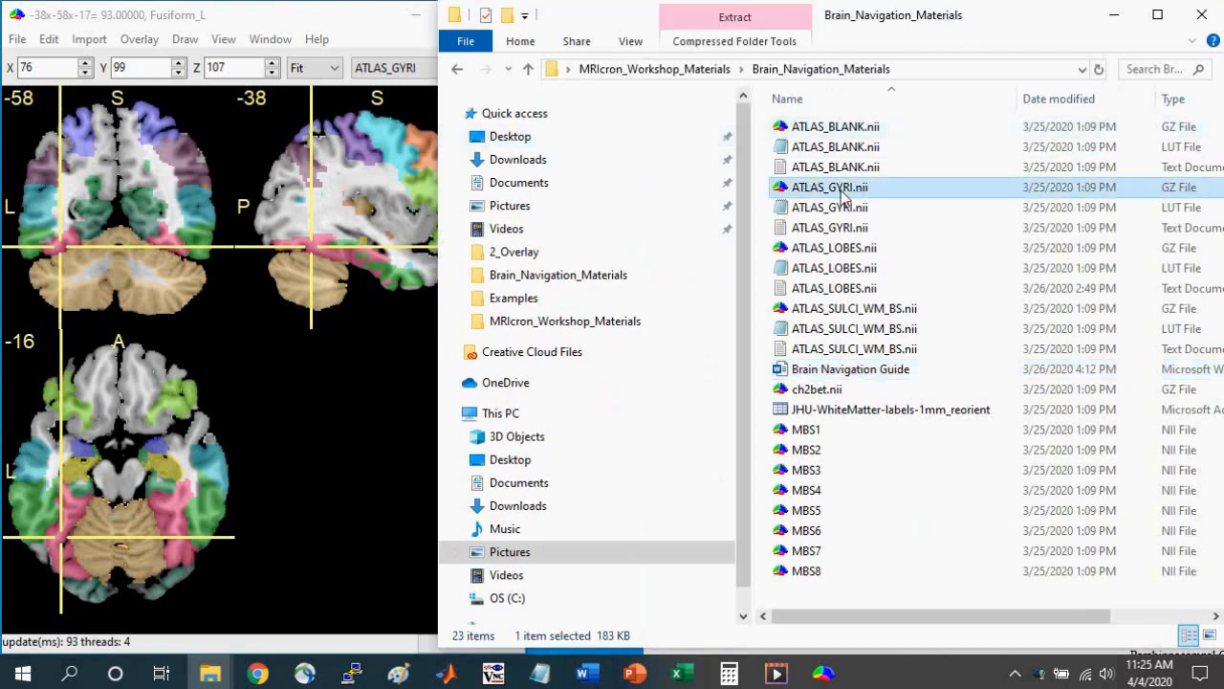
pyautogui.click(854, 308)
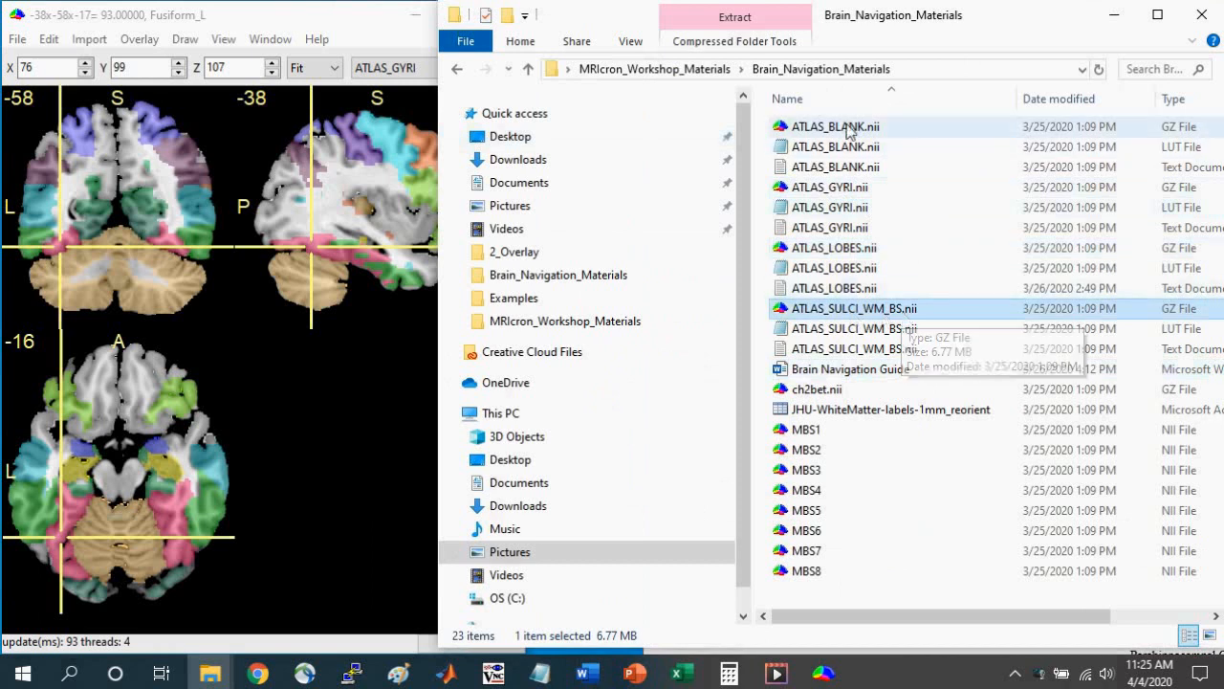
pyautogui.click(833, 125)
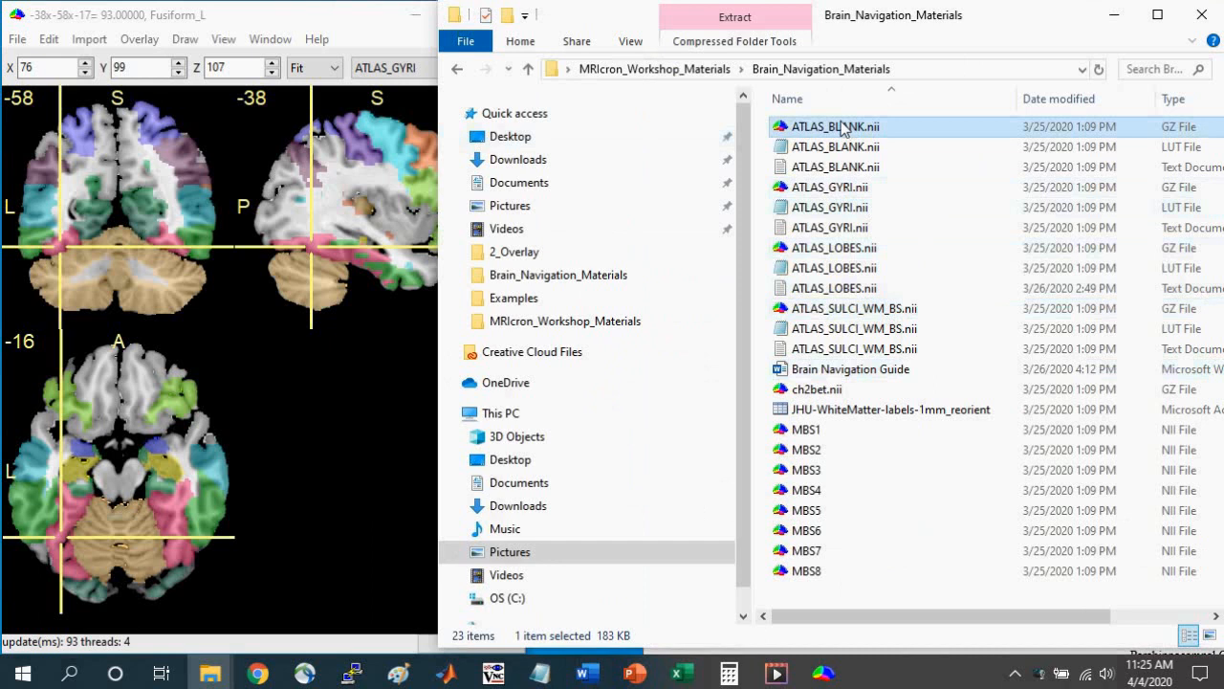
pyautogui.moveTo(840, 129)
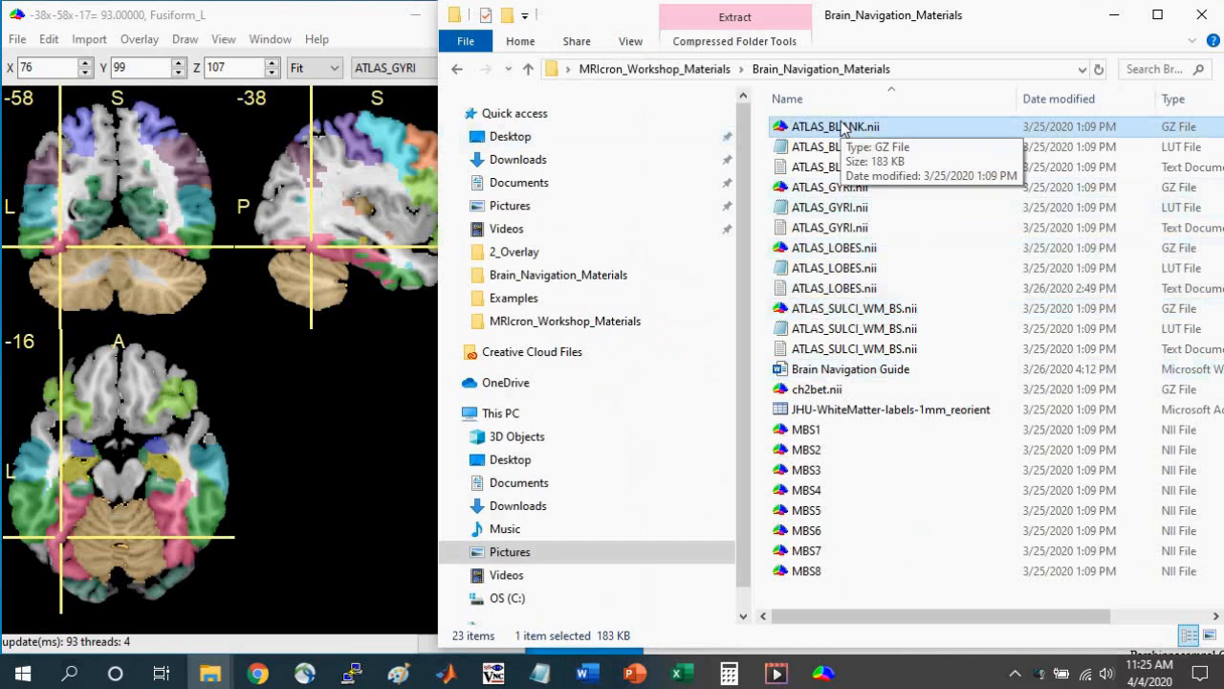
pyautogui.moveTo(808, 428)
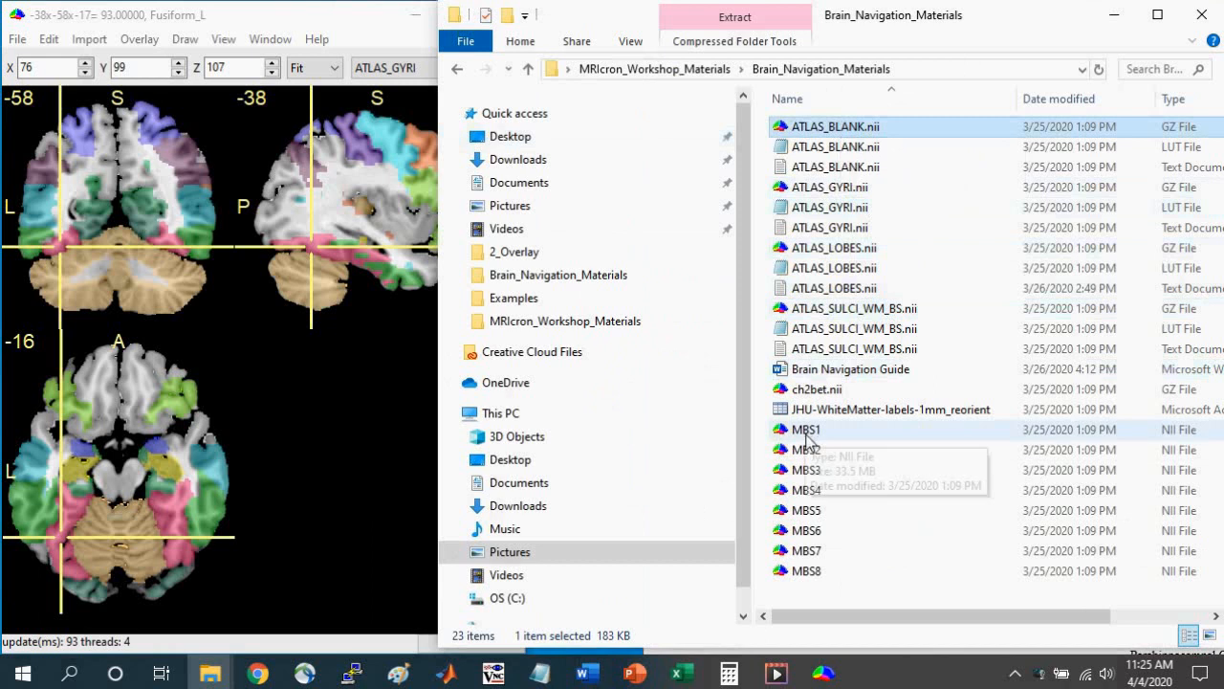
pyautogui.moveTo(807, 433)
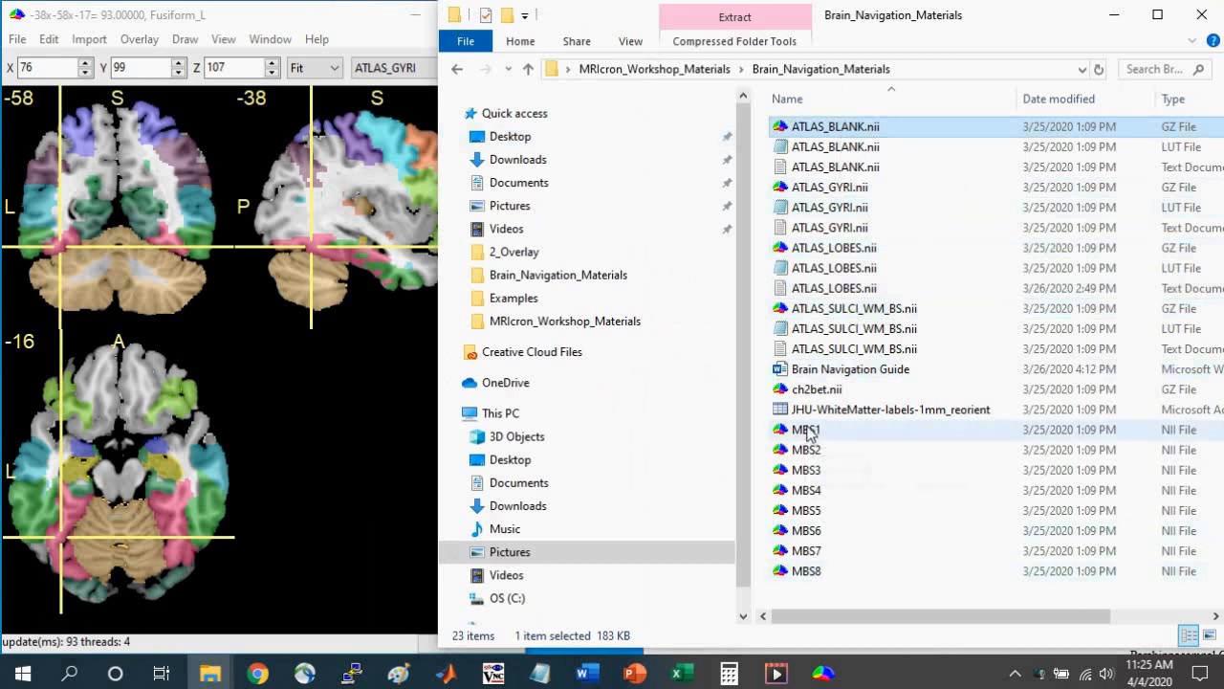
pyautogui.moveTo(808, 430)
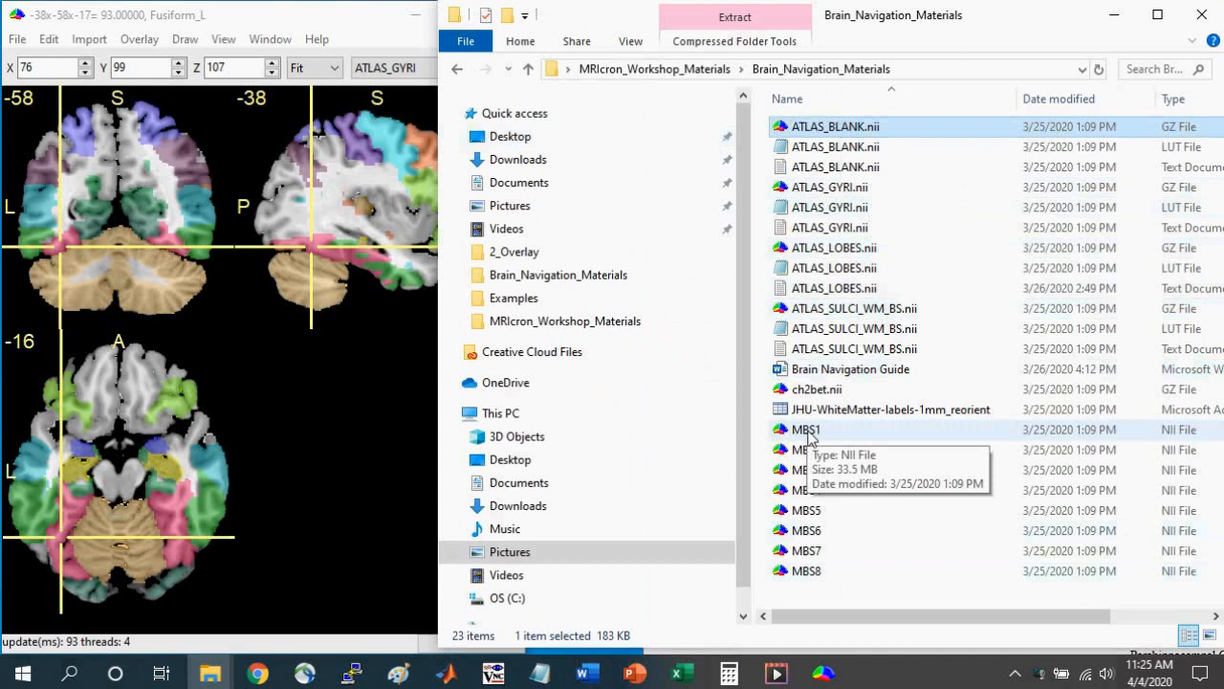